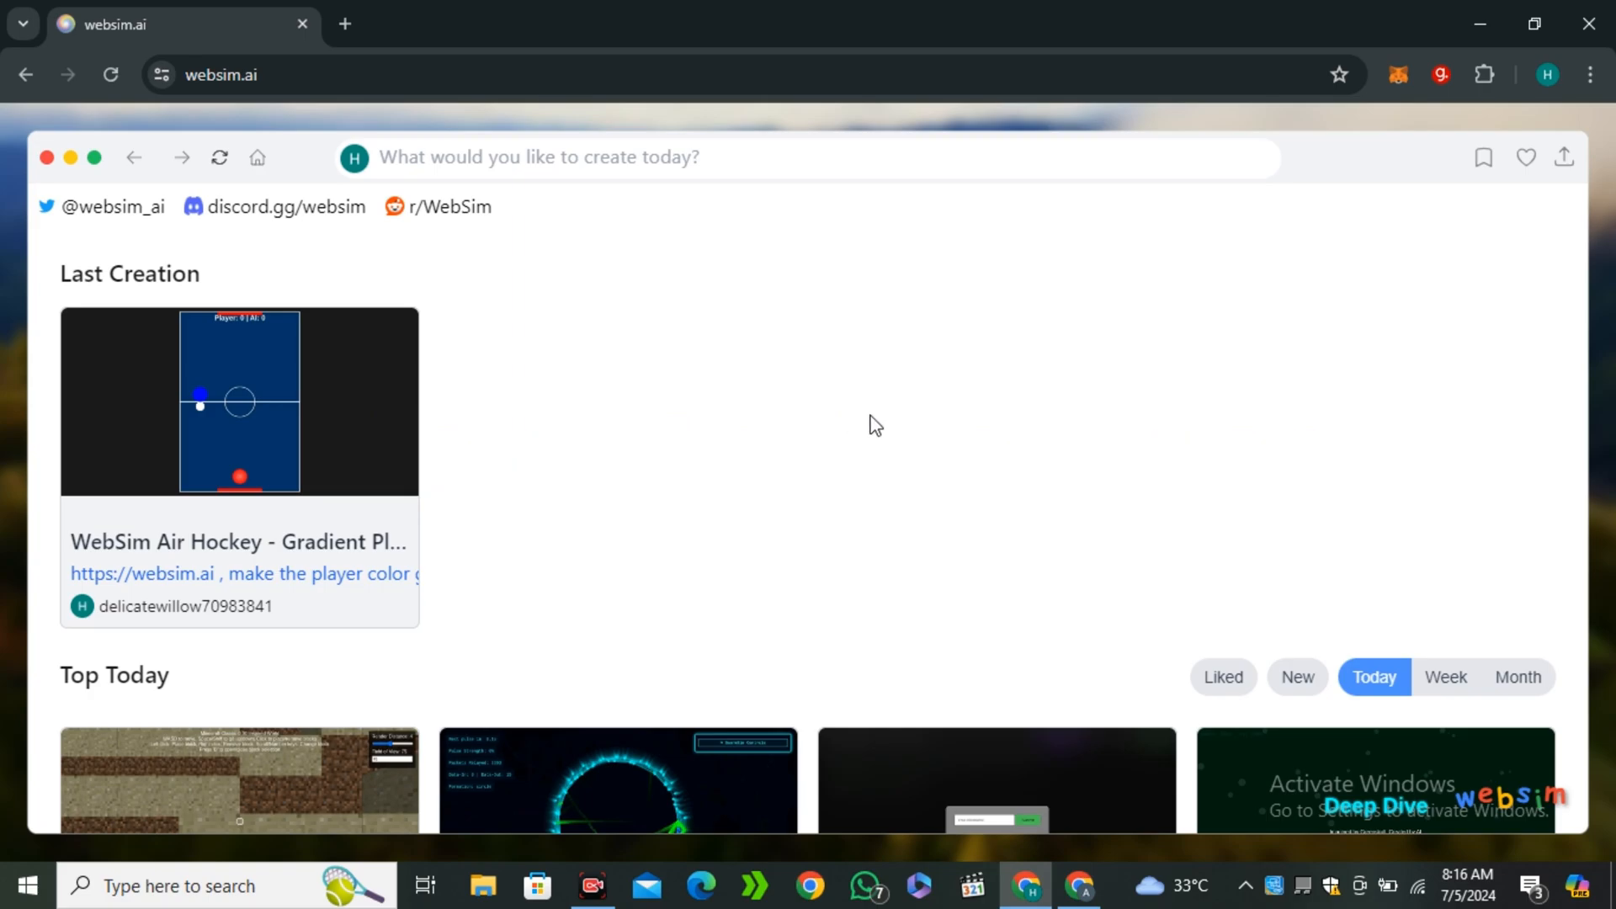
Scroll down through the Top Today gallery of community creations.
scroll(down, 3)
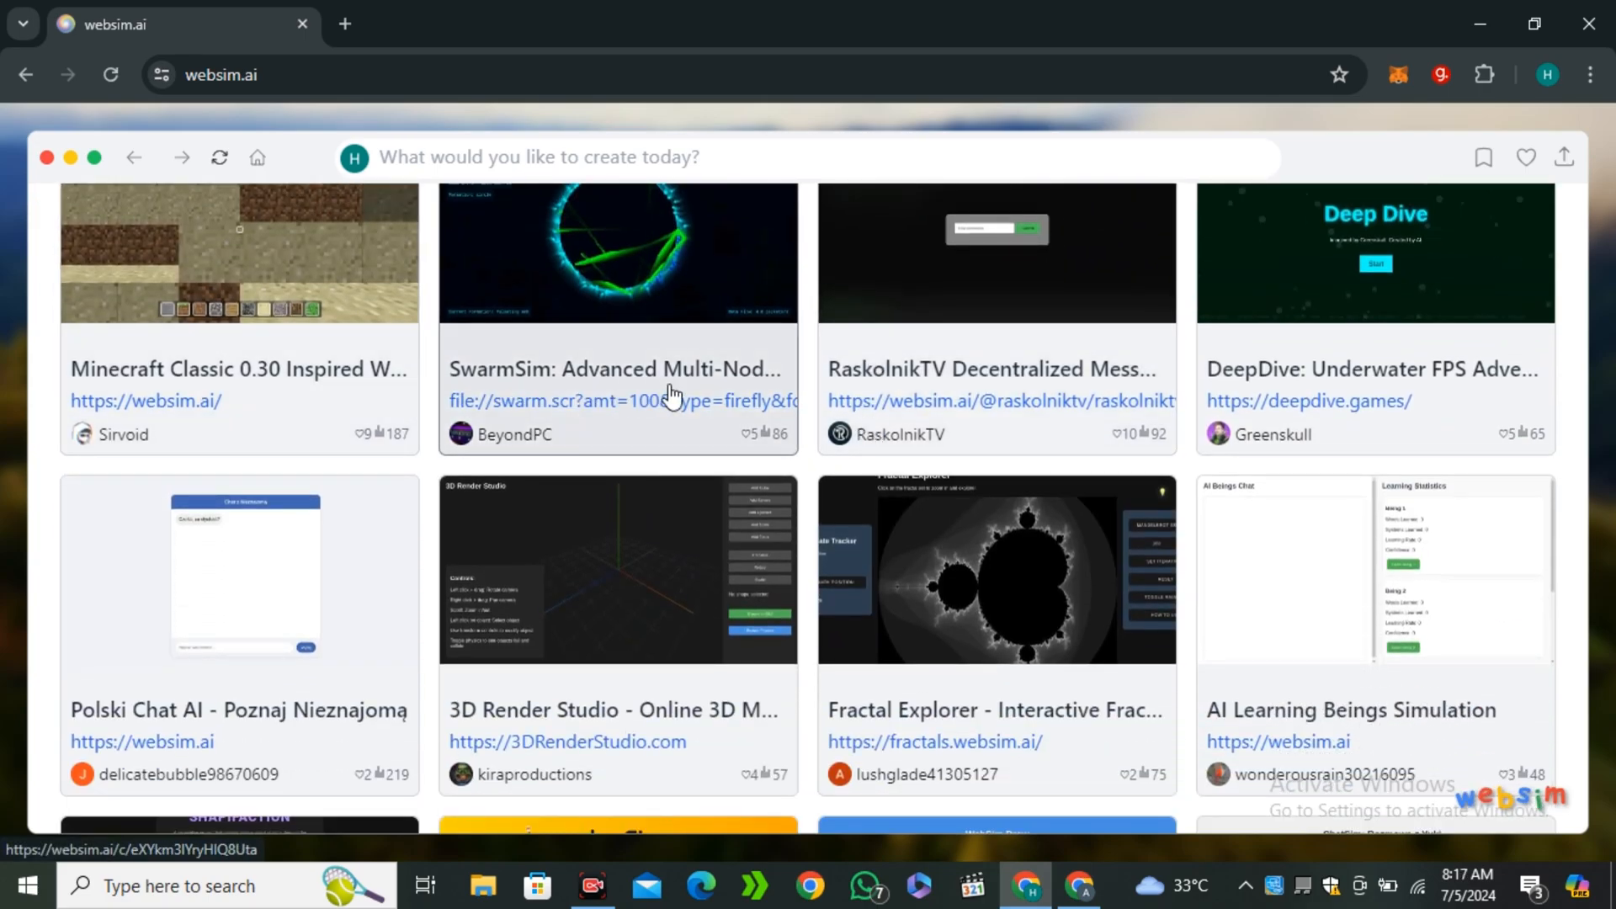
scroll(down, 3)
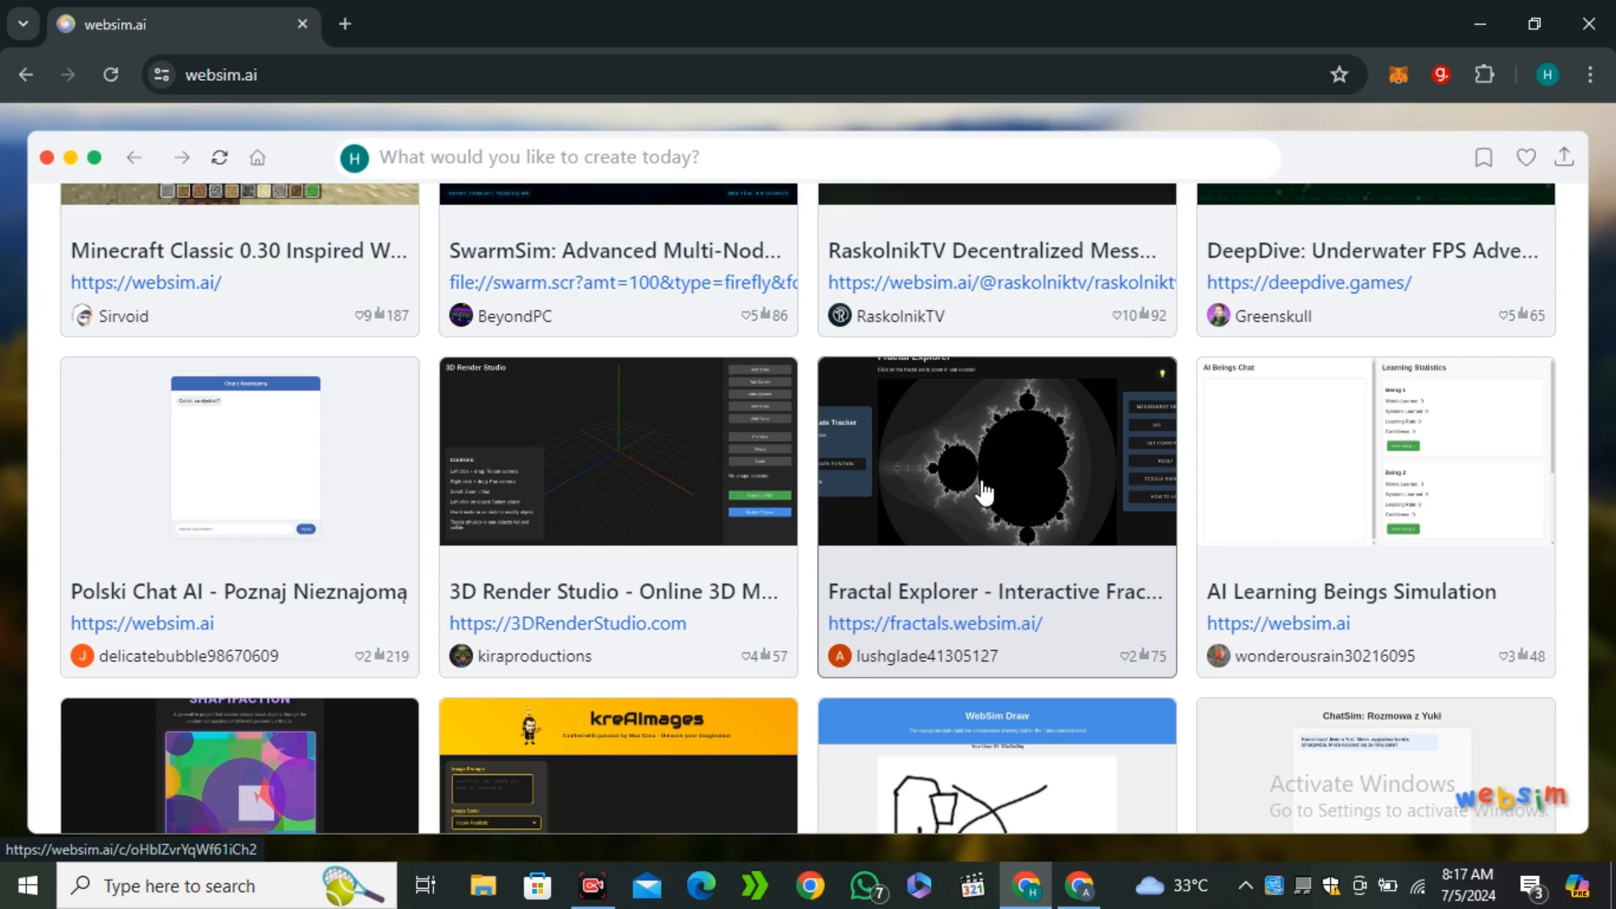
scroll(down, 3)
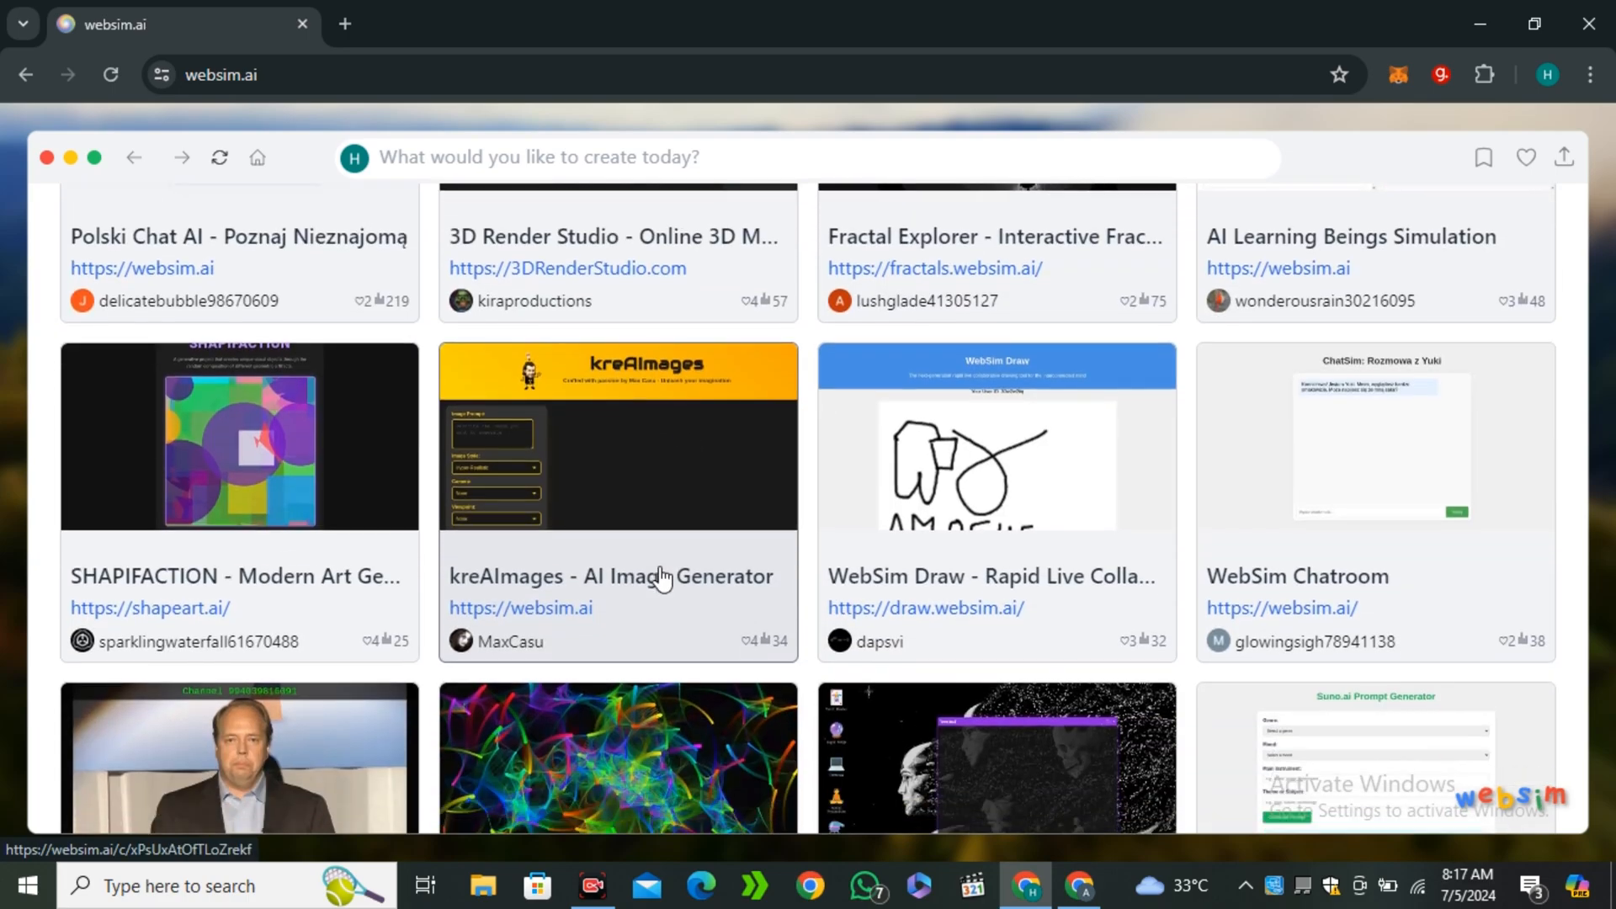
scroll(down, 3)
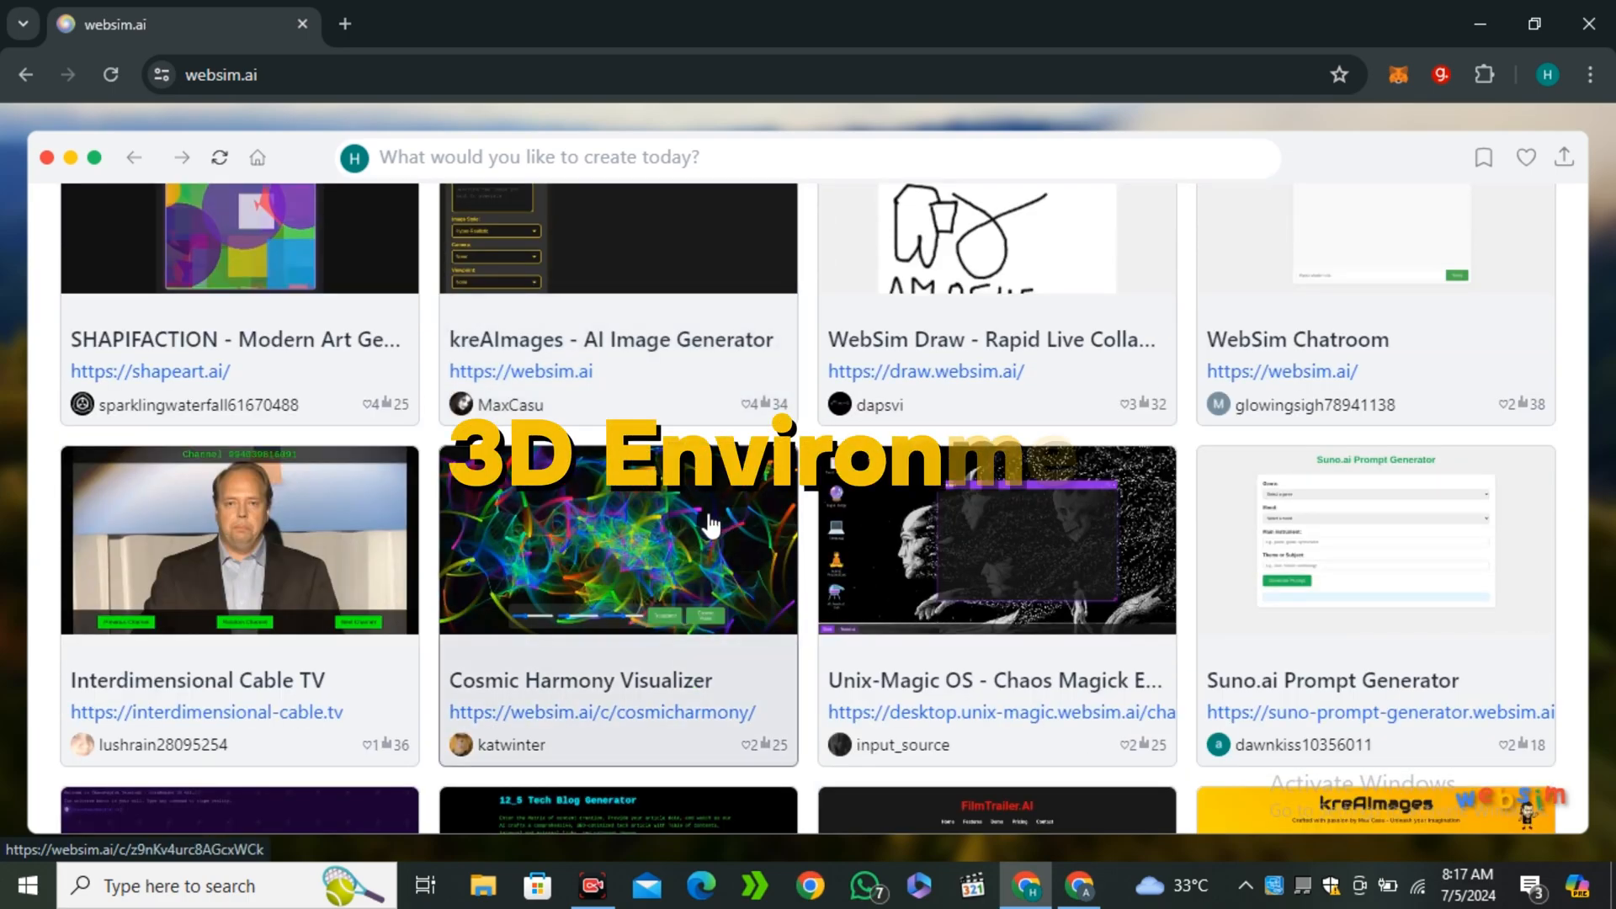
scroll(down, 3)
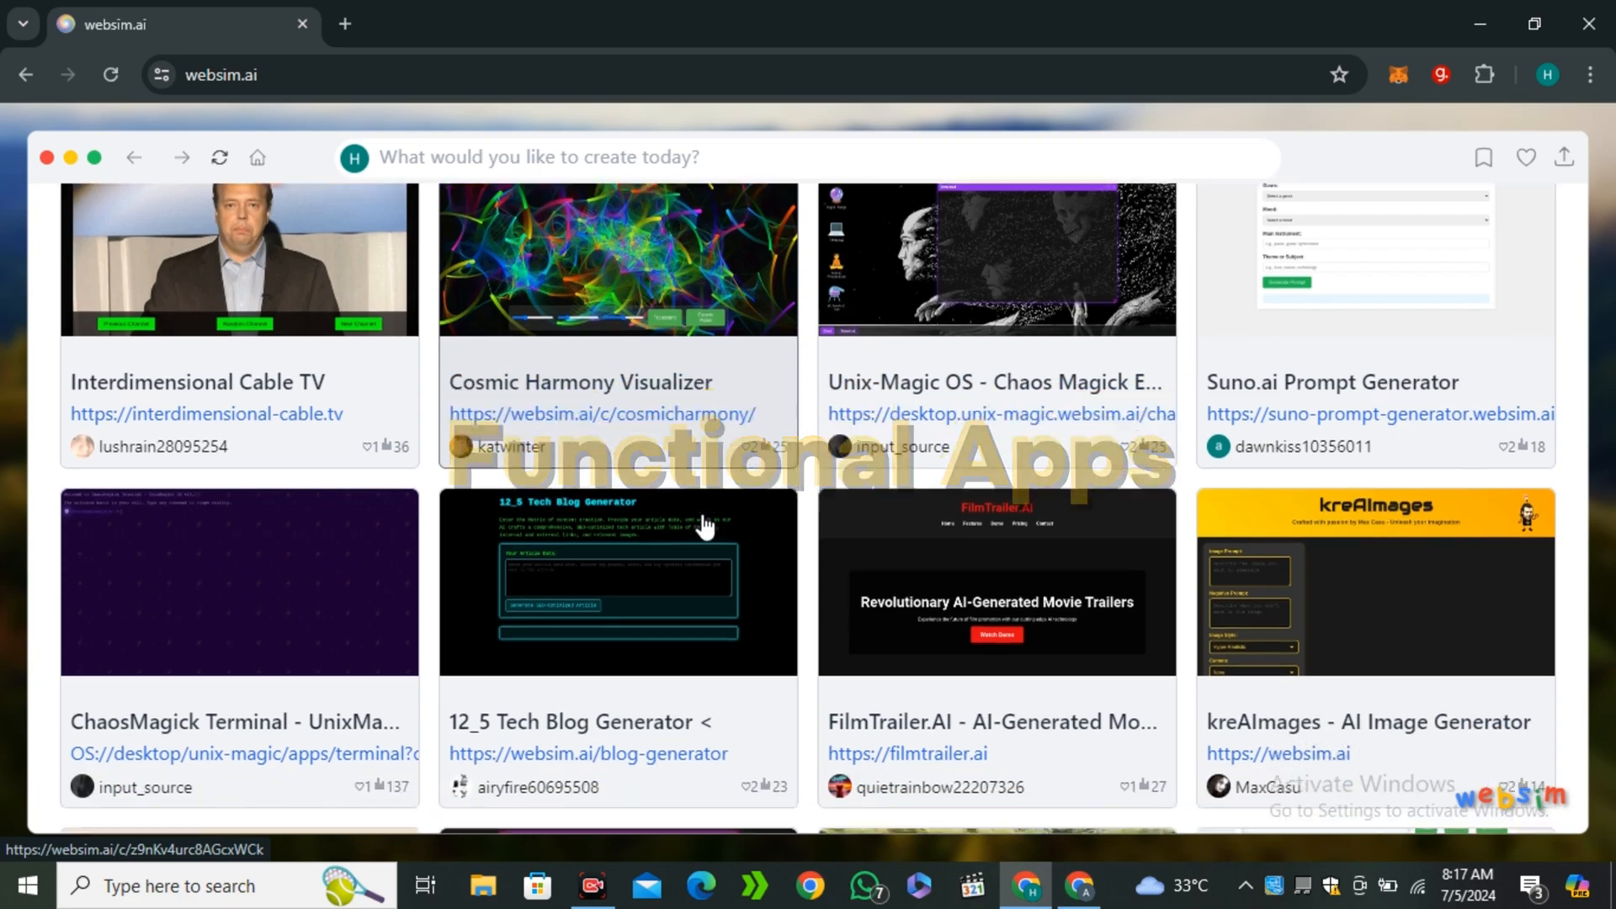
scroll(down, 3)
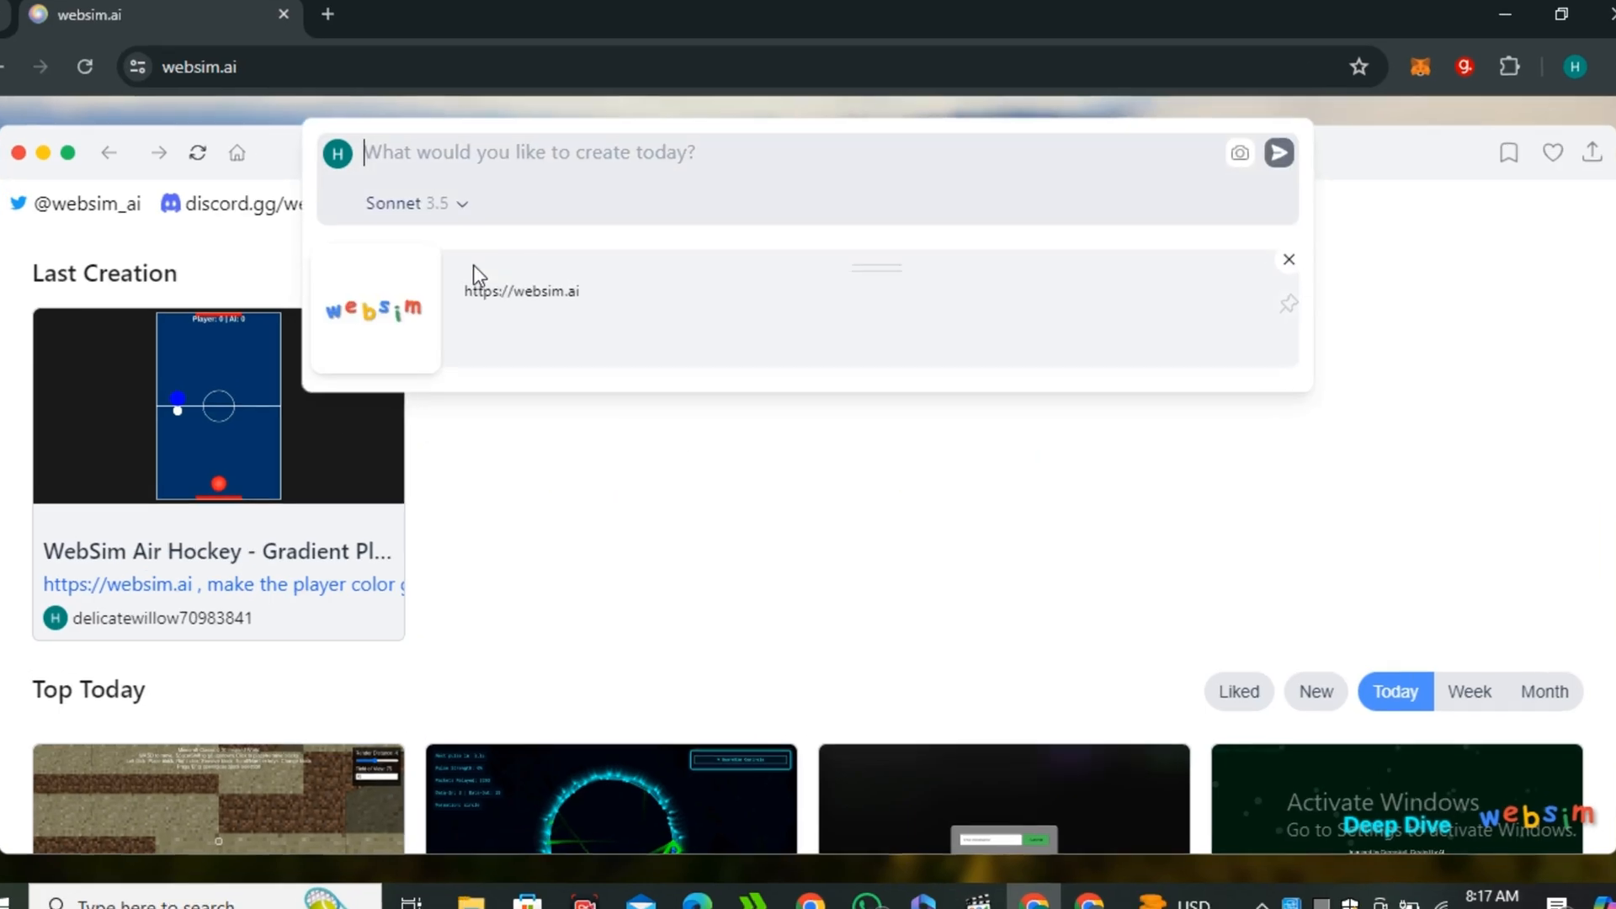
Review the model list and keep Sonnet 3.5 from the Anthropic section.
click(414, 204)
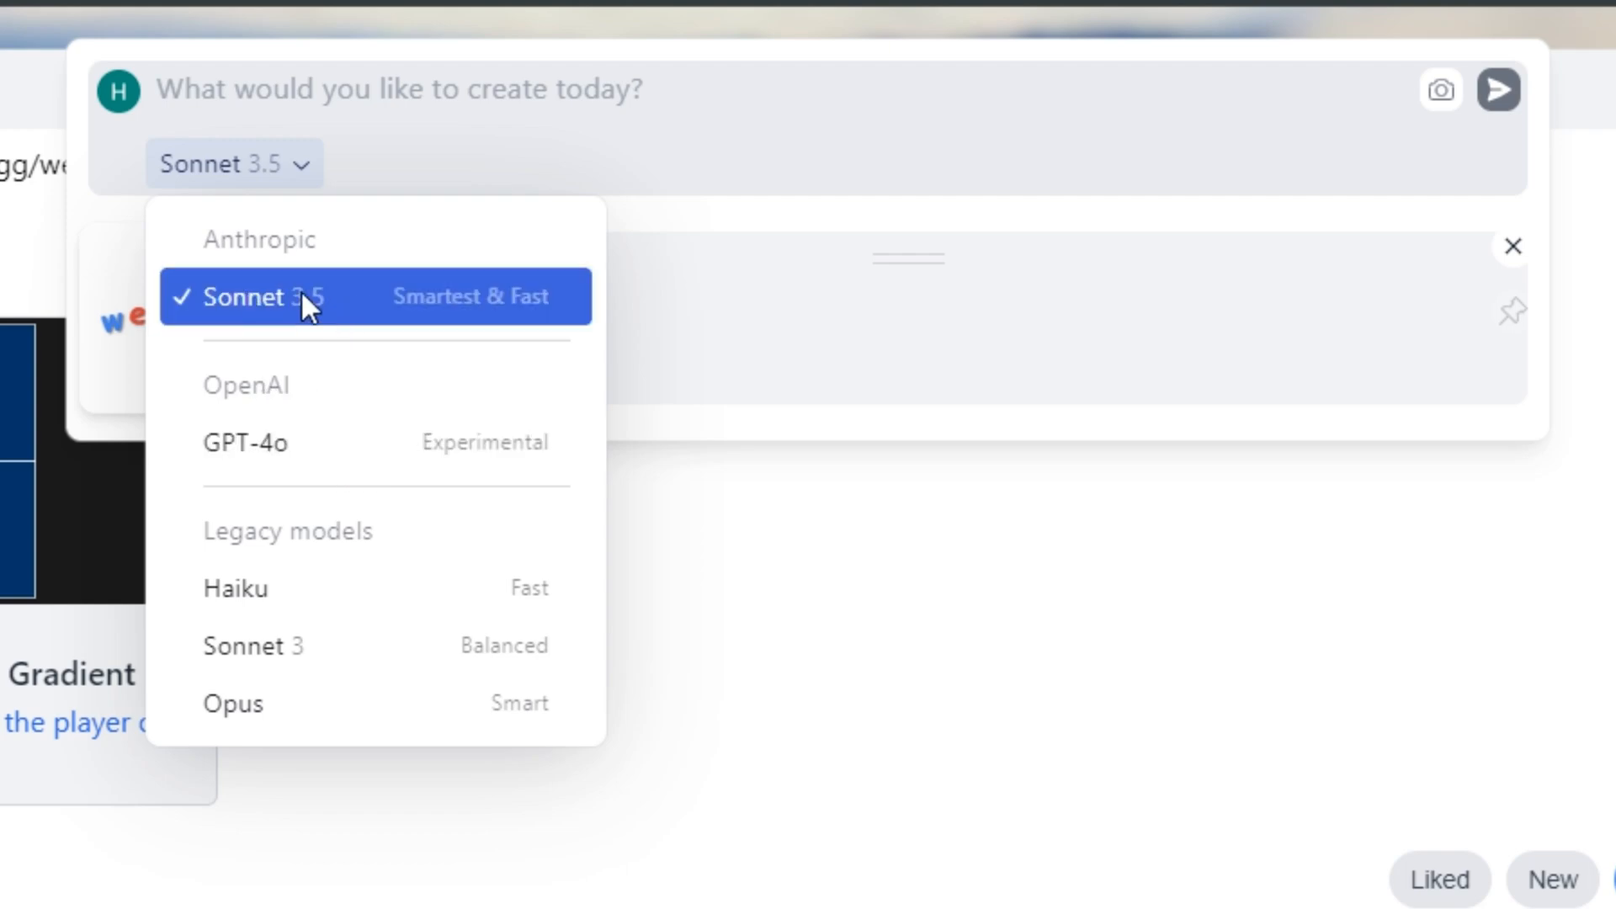
click(310, 296)
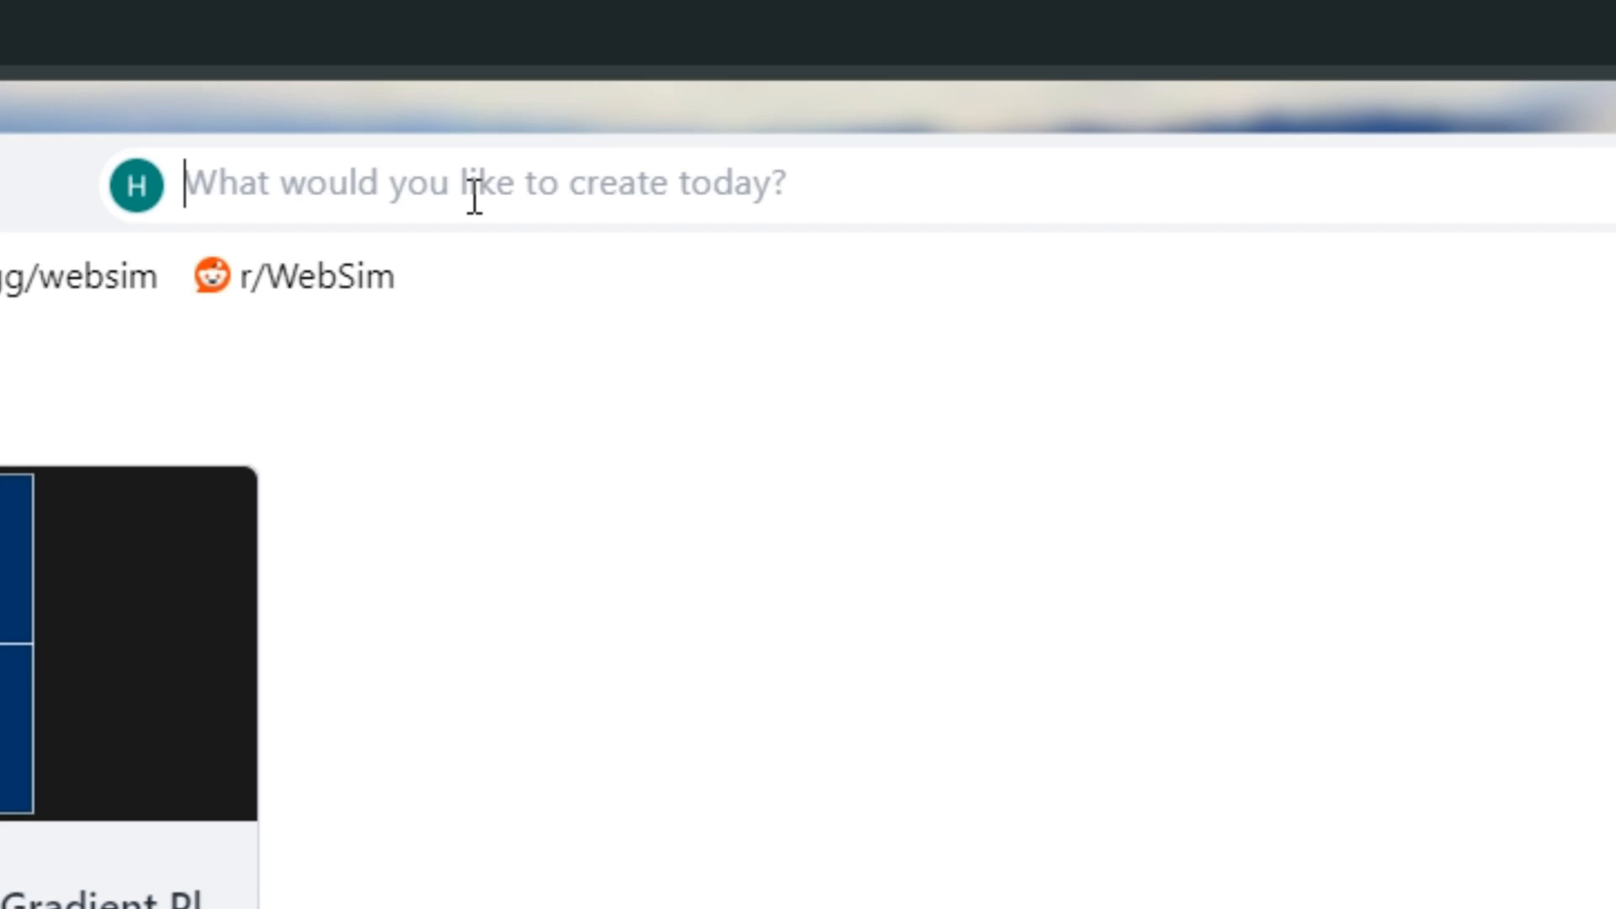
Choose Sonnet 3.5 and submit the prompt 'make a snake game'.
click(278, 275)
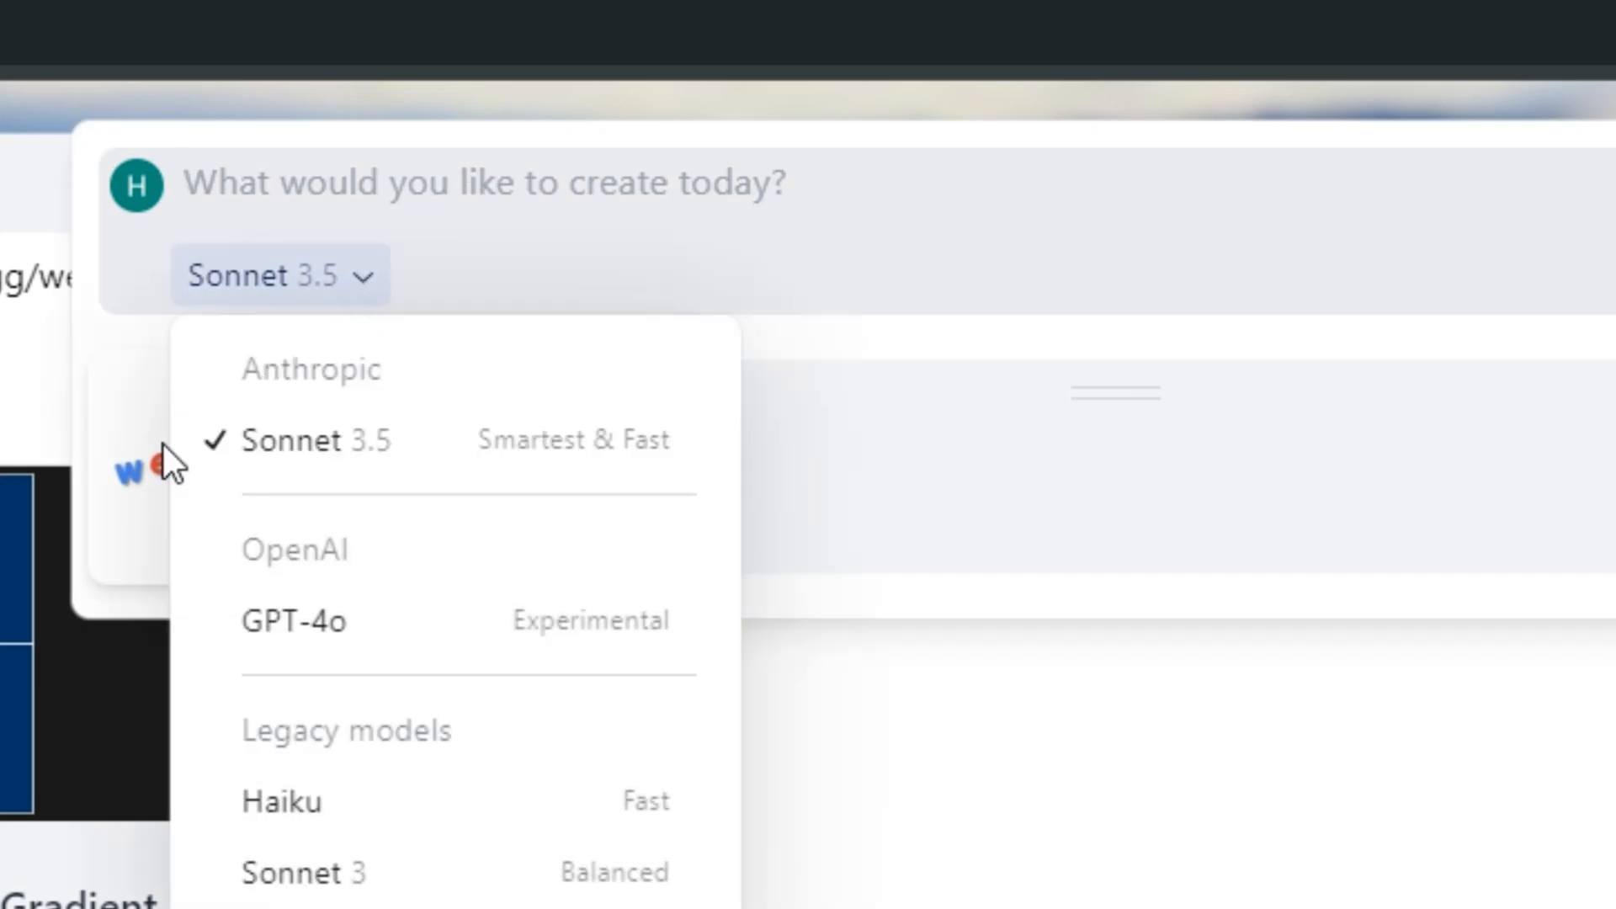
mouse_move(320, 439)
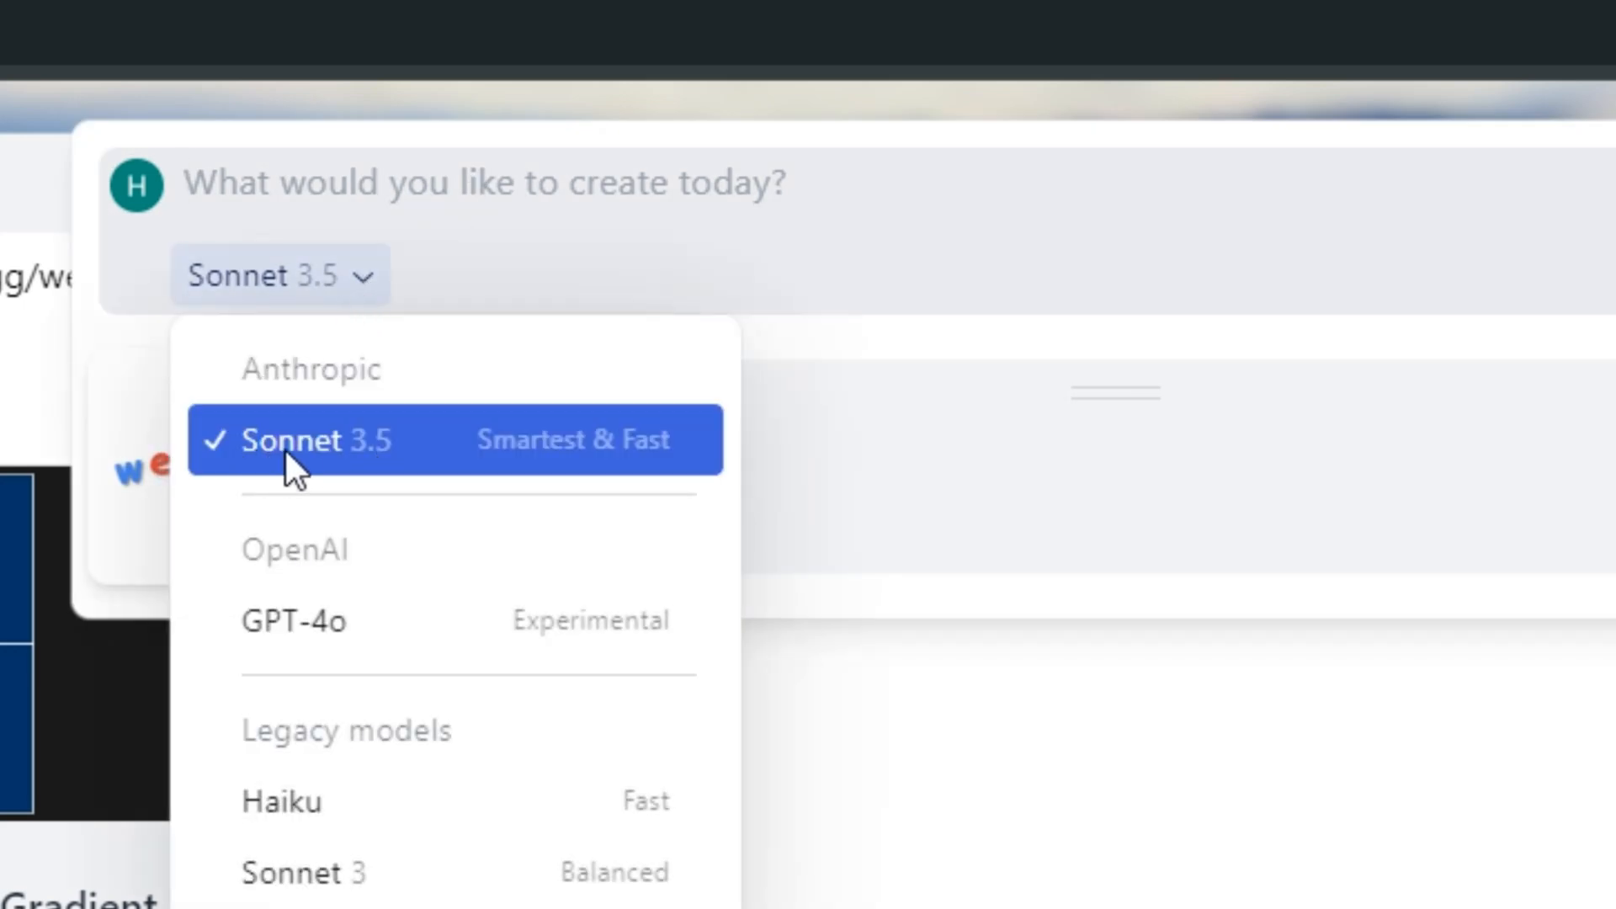
click(309, 440)
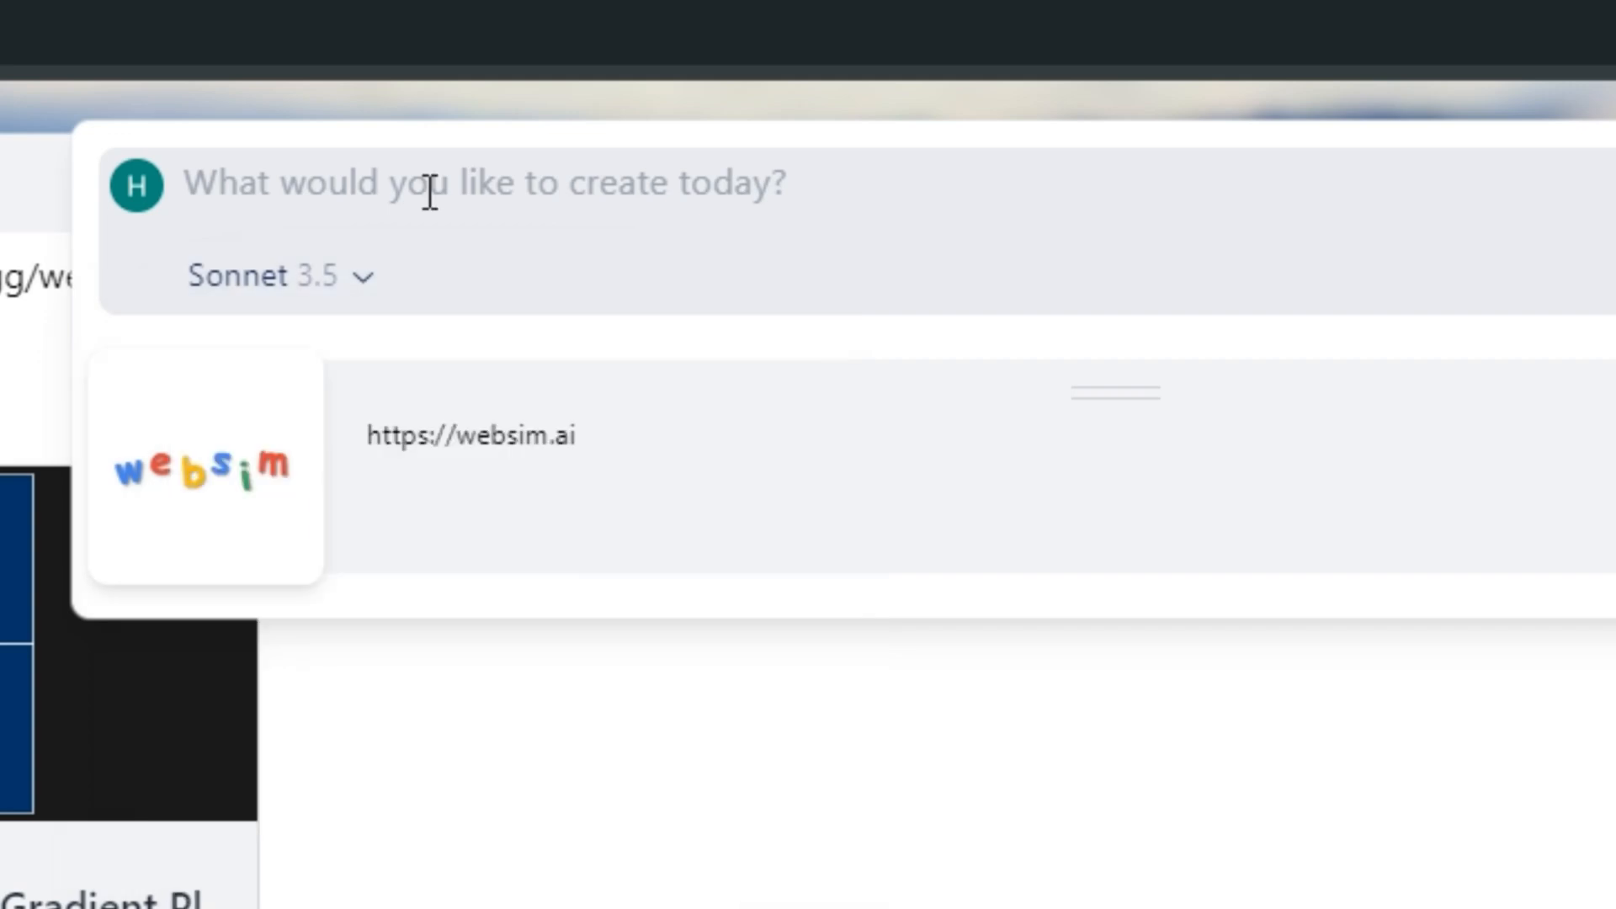
text(make a)
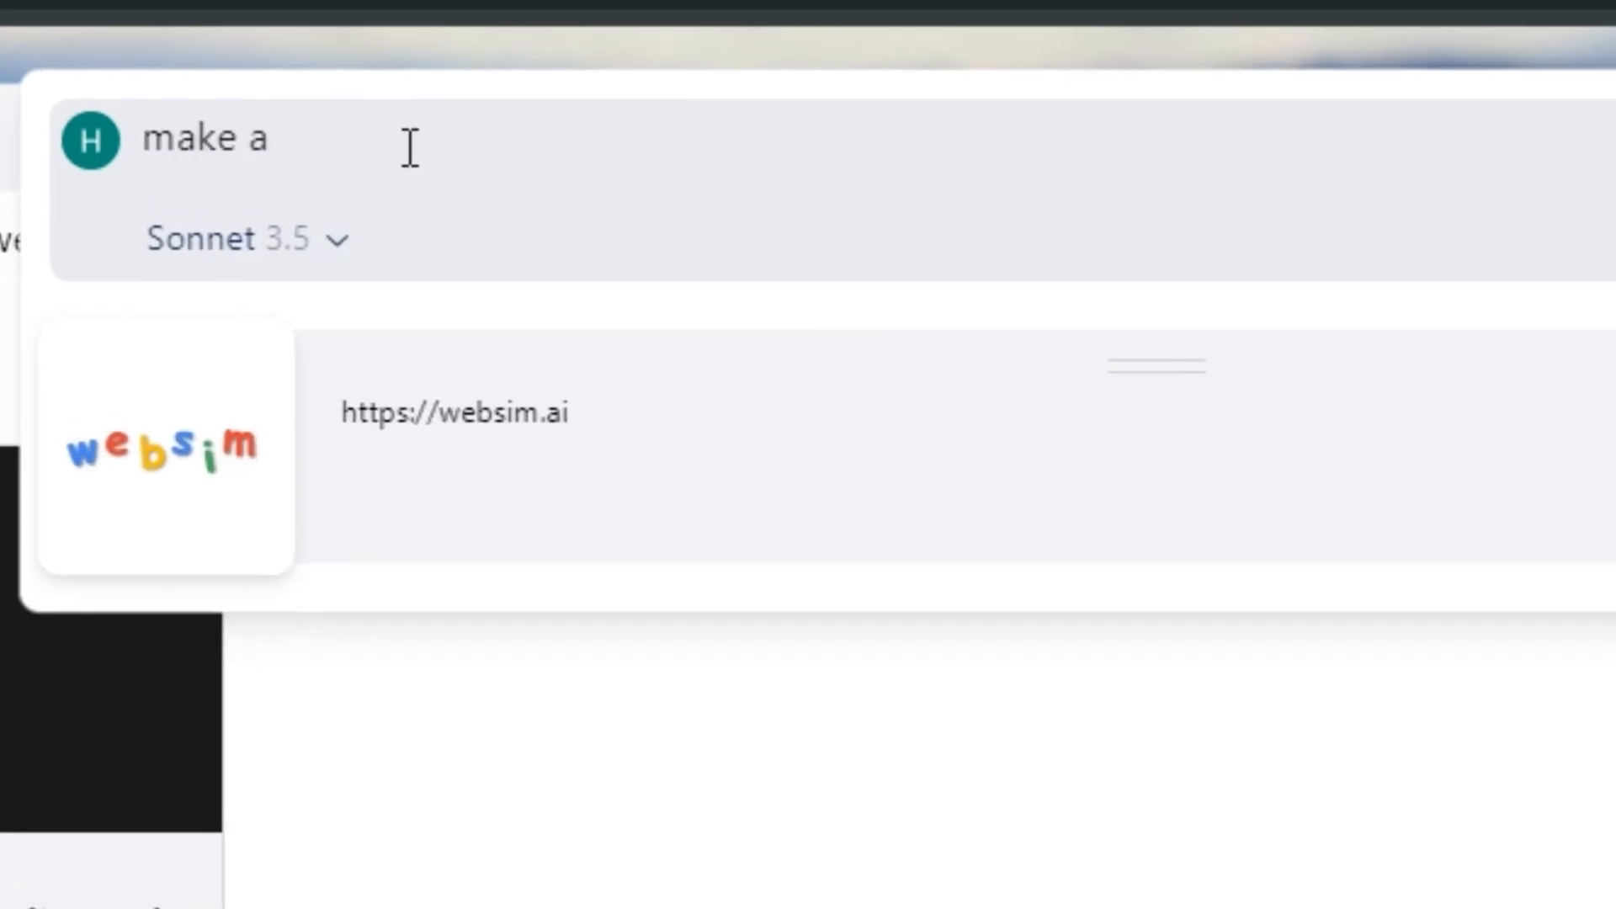
text(snake)
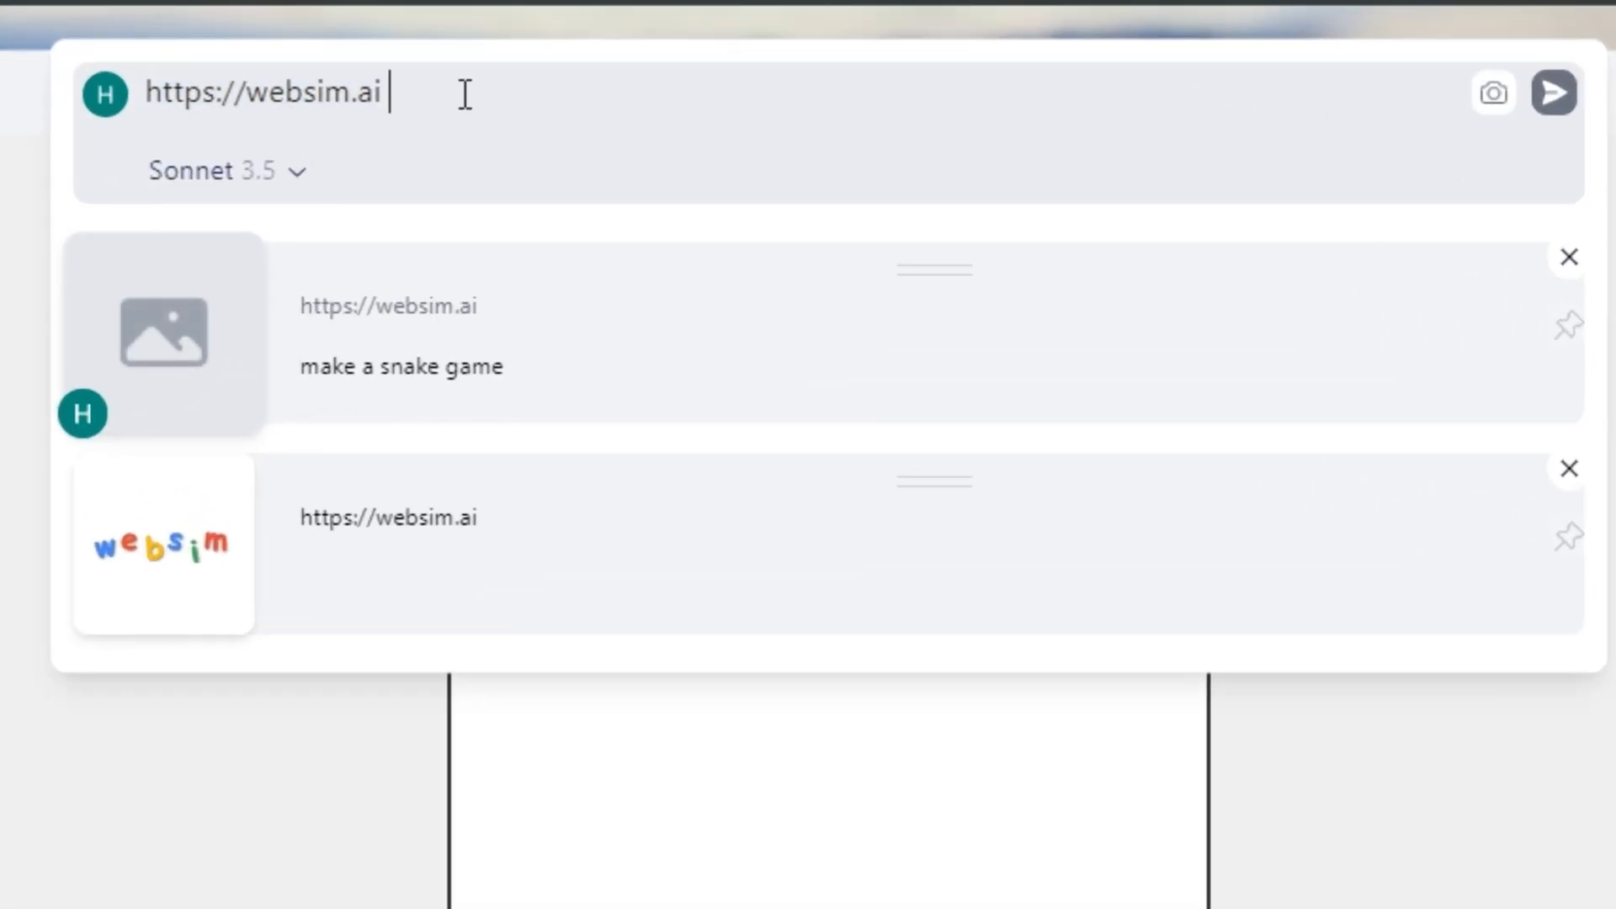
Send a 'good, change the background to graphics' follow-up for the snake game.
text(good)
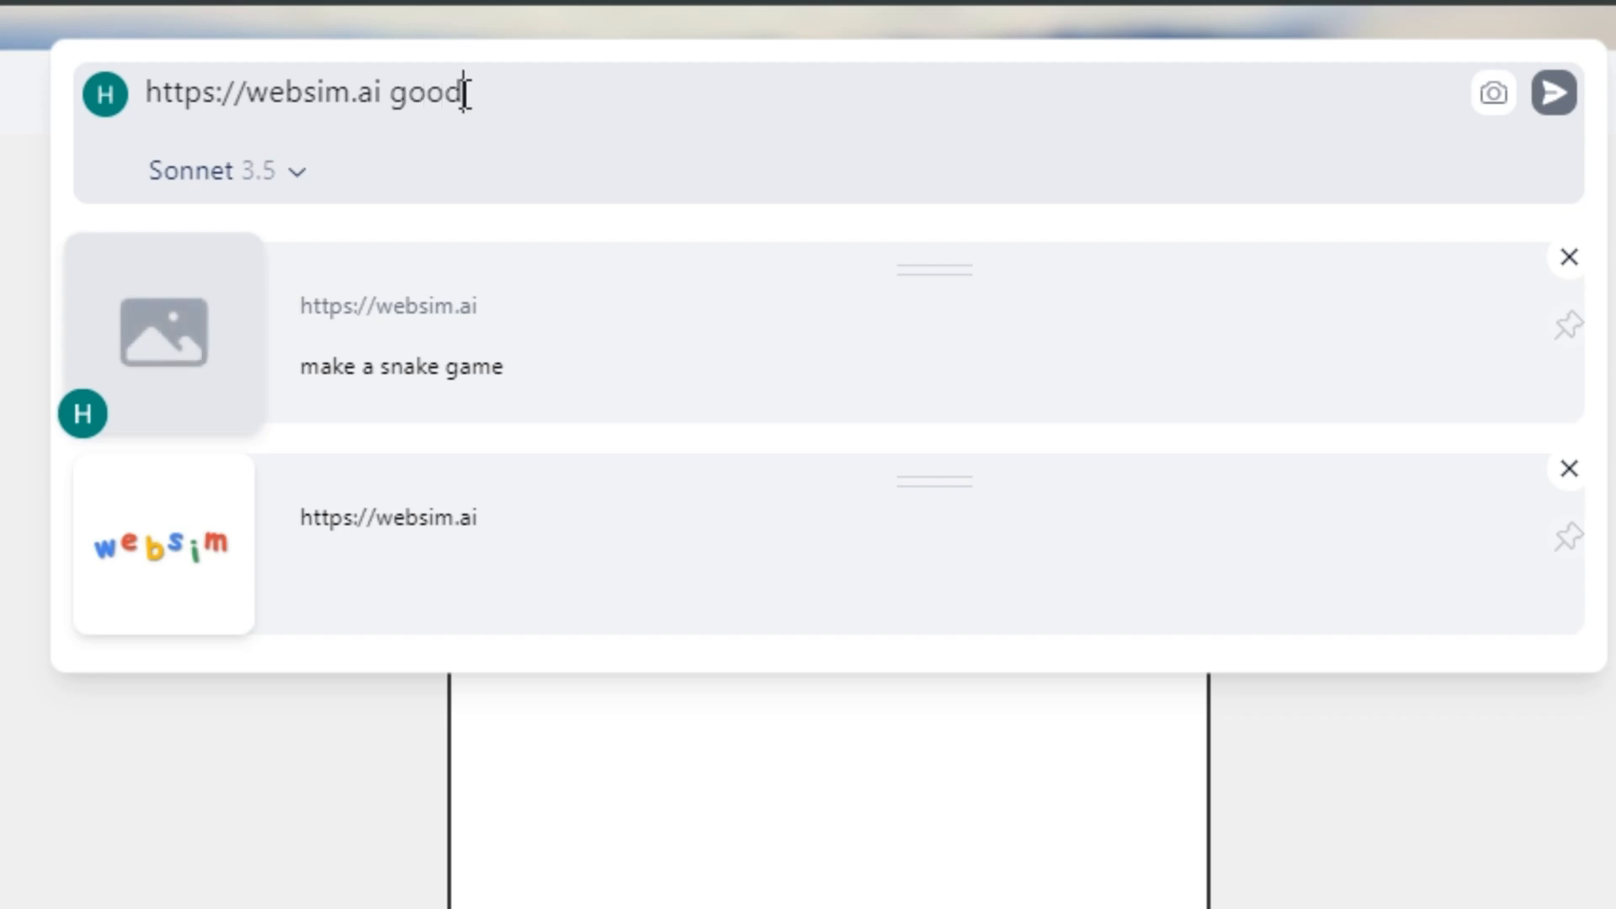
text(, change the background t)
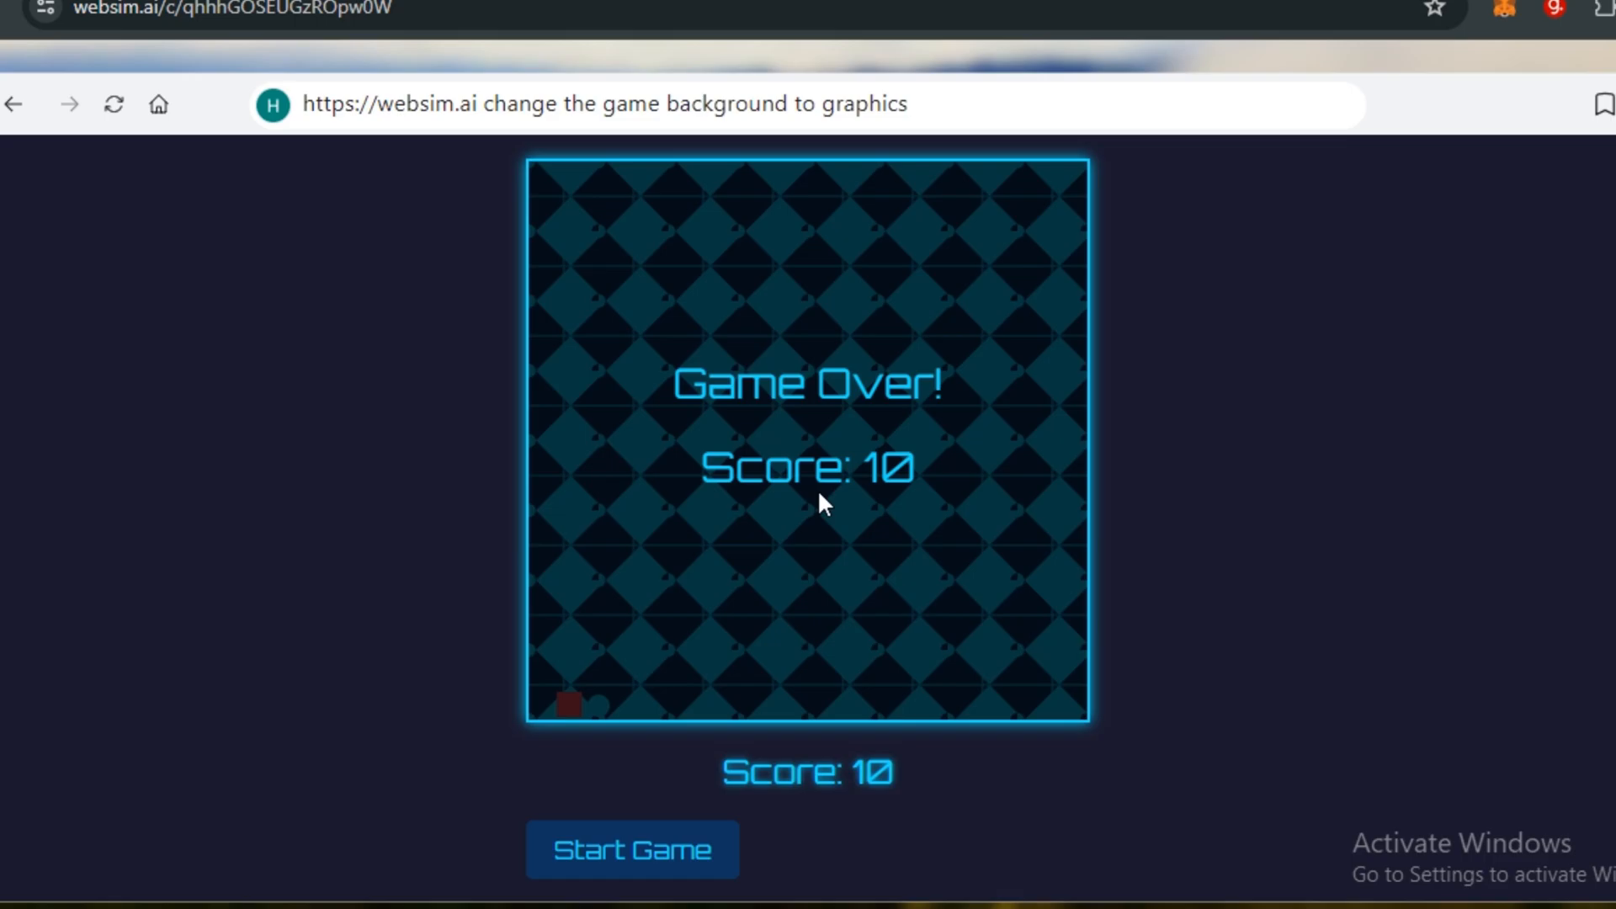
mouse_move(870, 485)
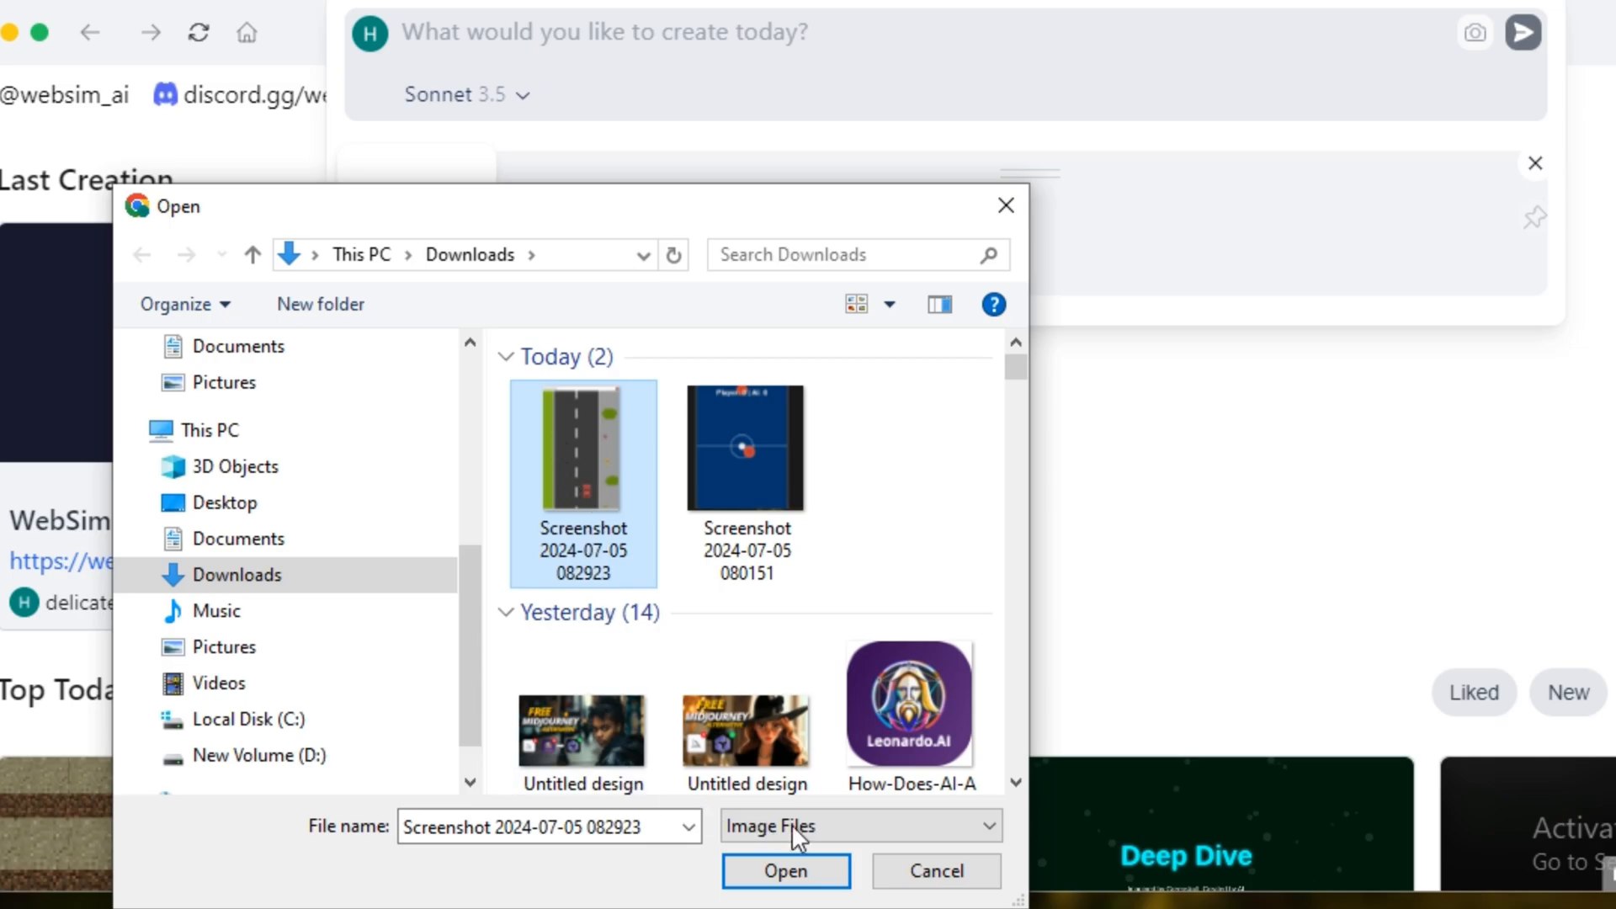
Attach the road screenshot and submit 'make a 2d car game where the car is trying to avoid the obstacles'.
click(786, 870)
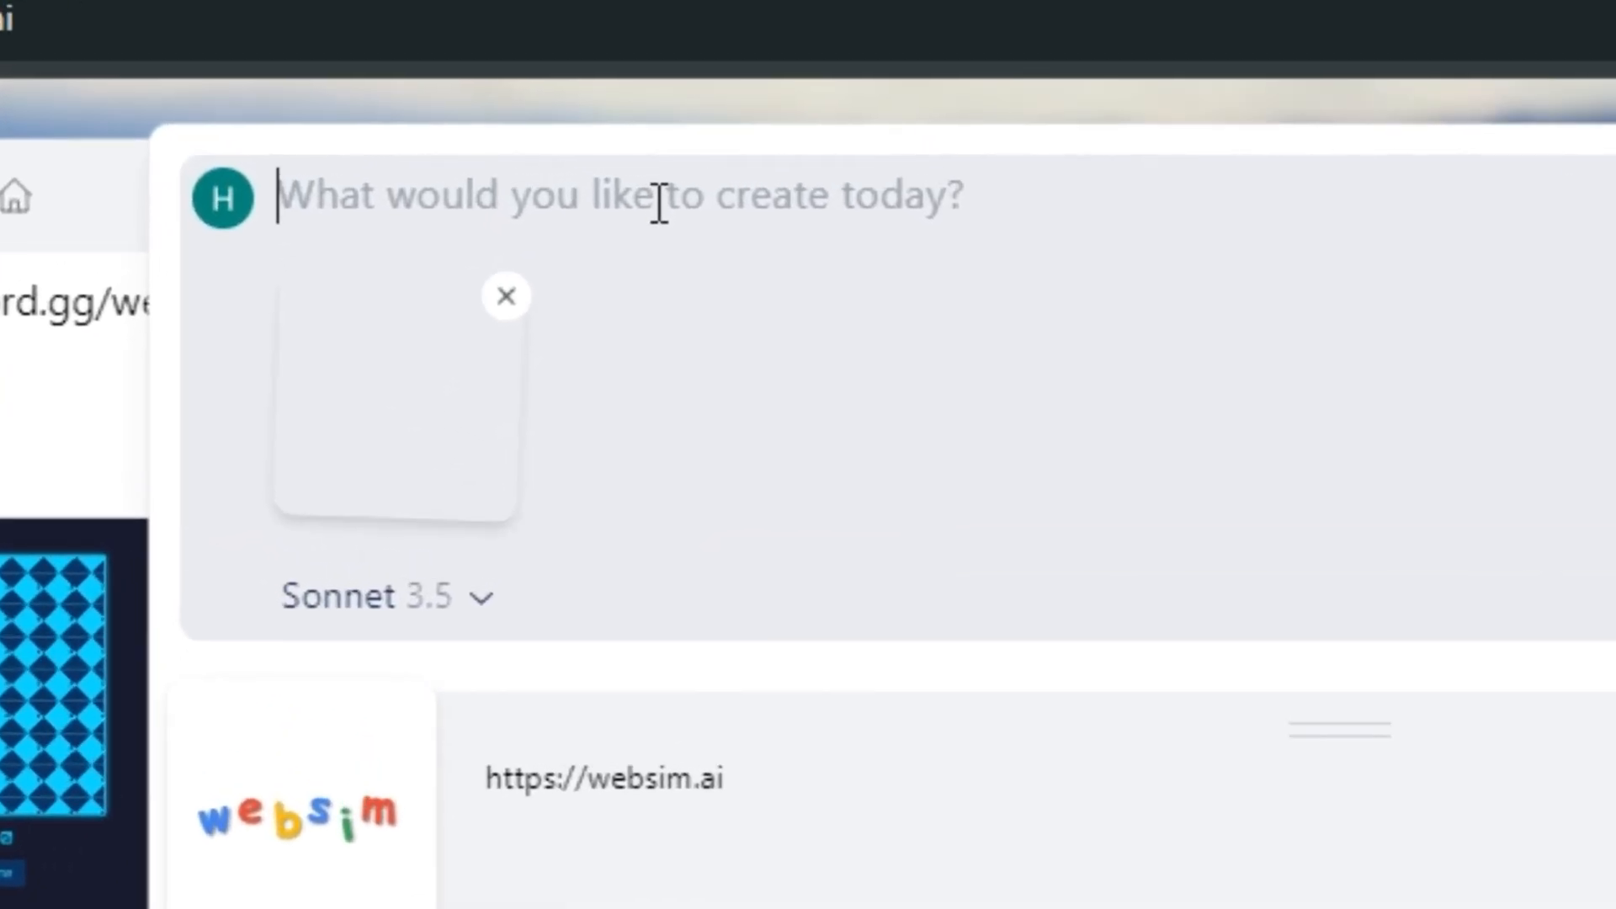
text(make a 2)
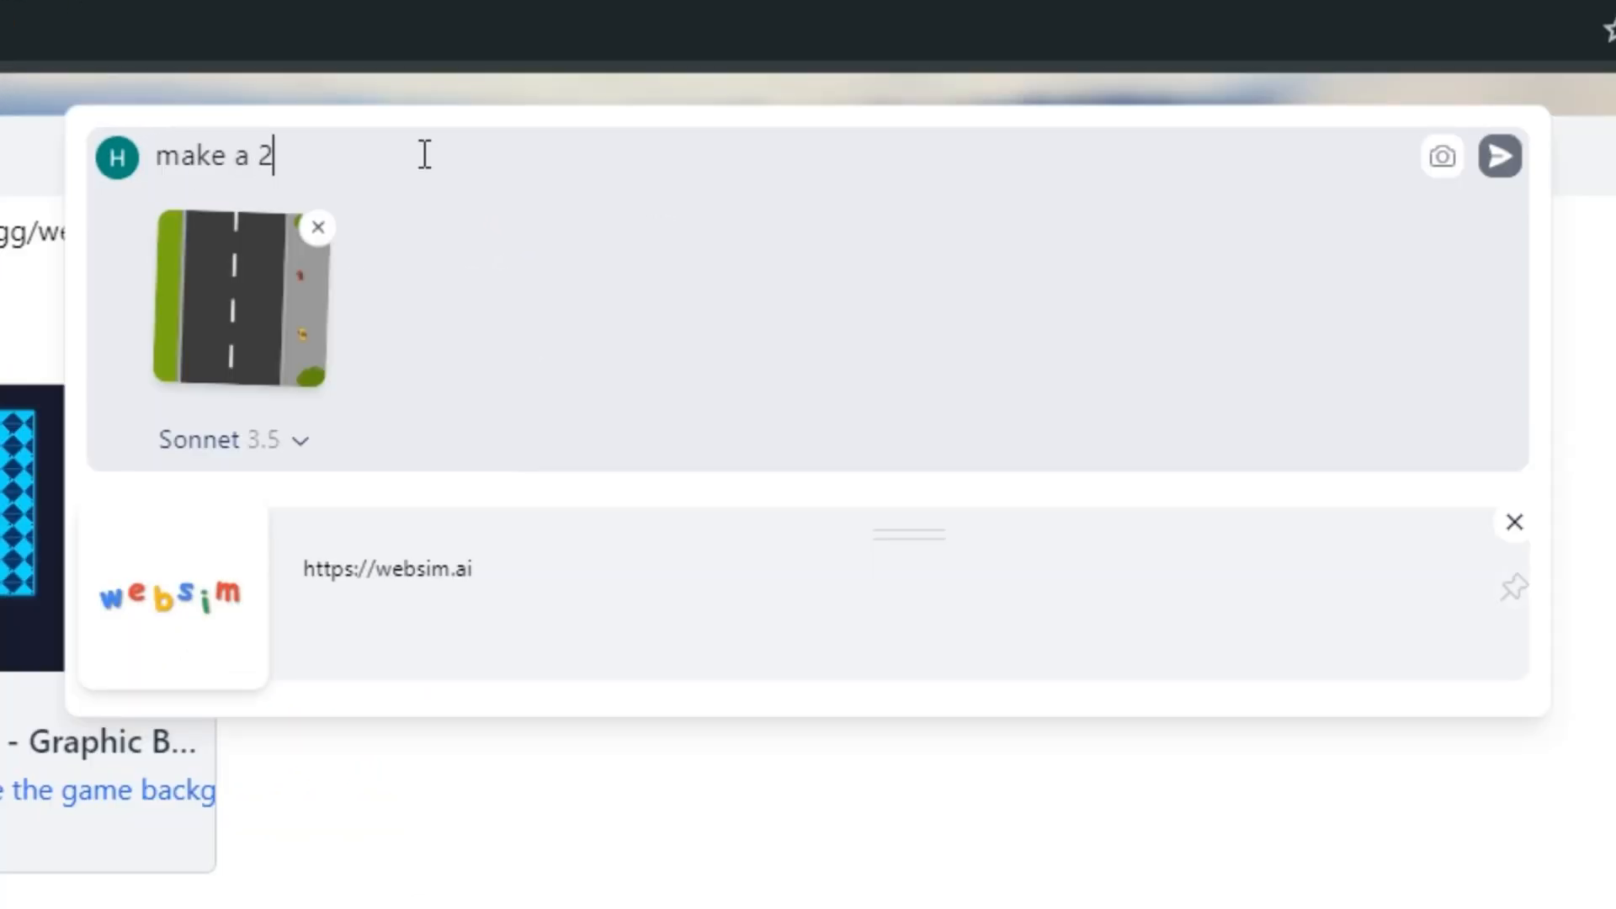
text(d car game where the car is trying)
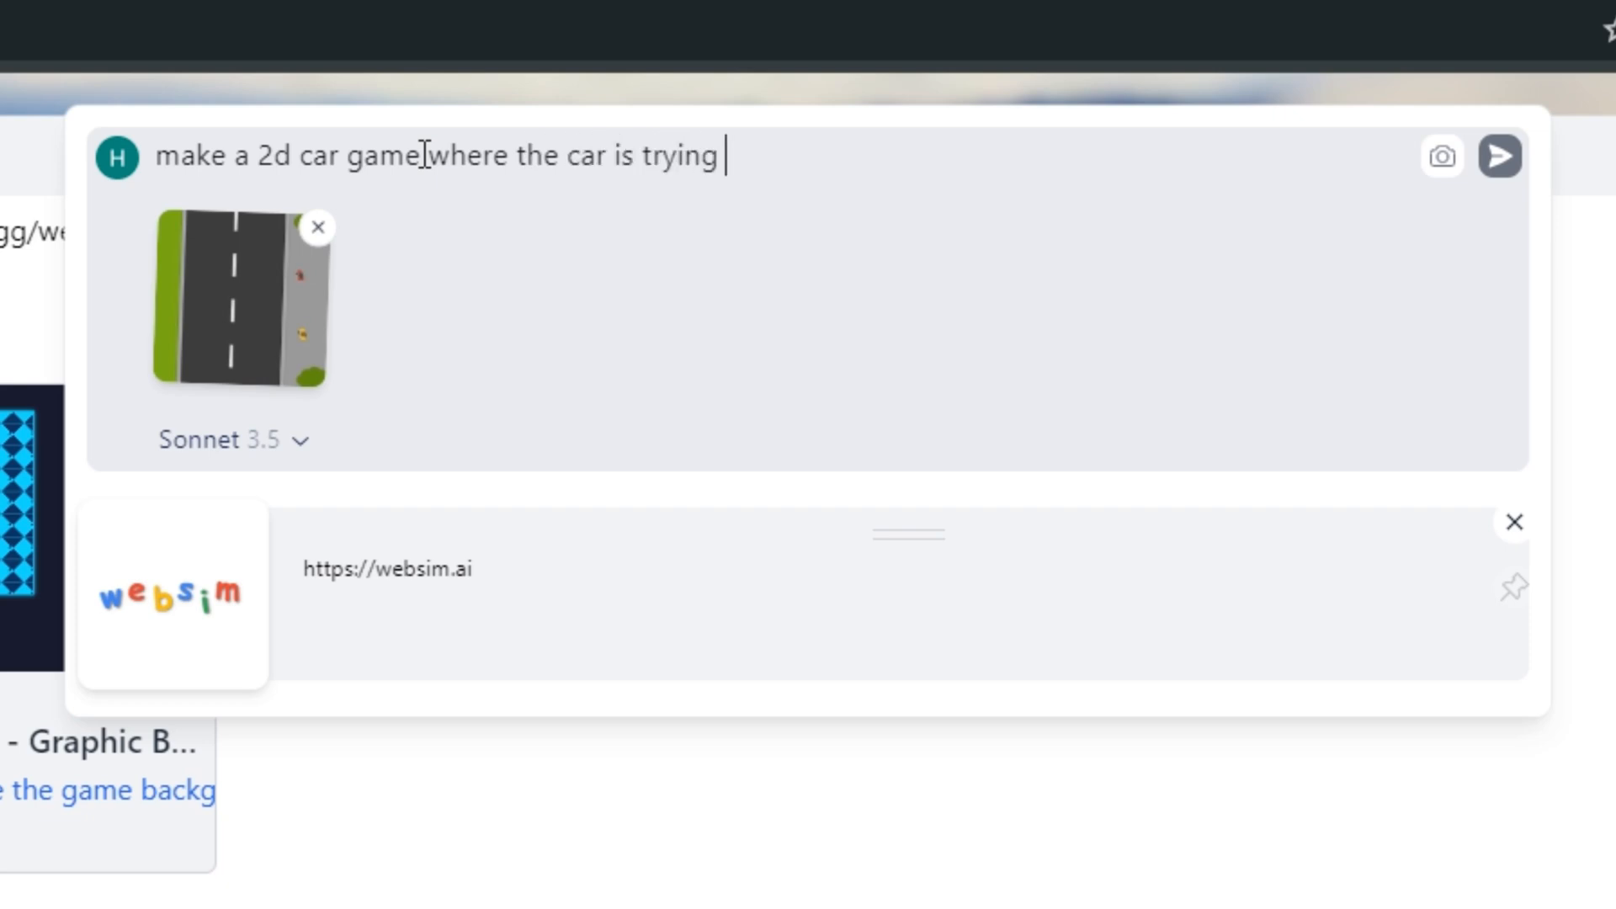
text(to avoide the obstacles)
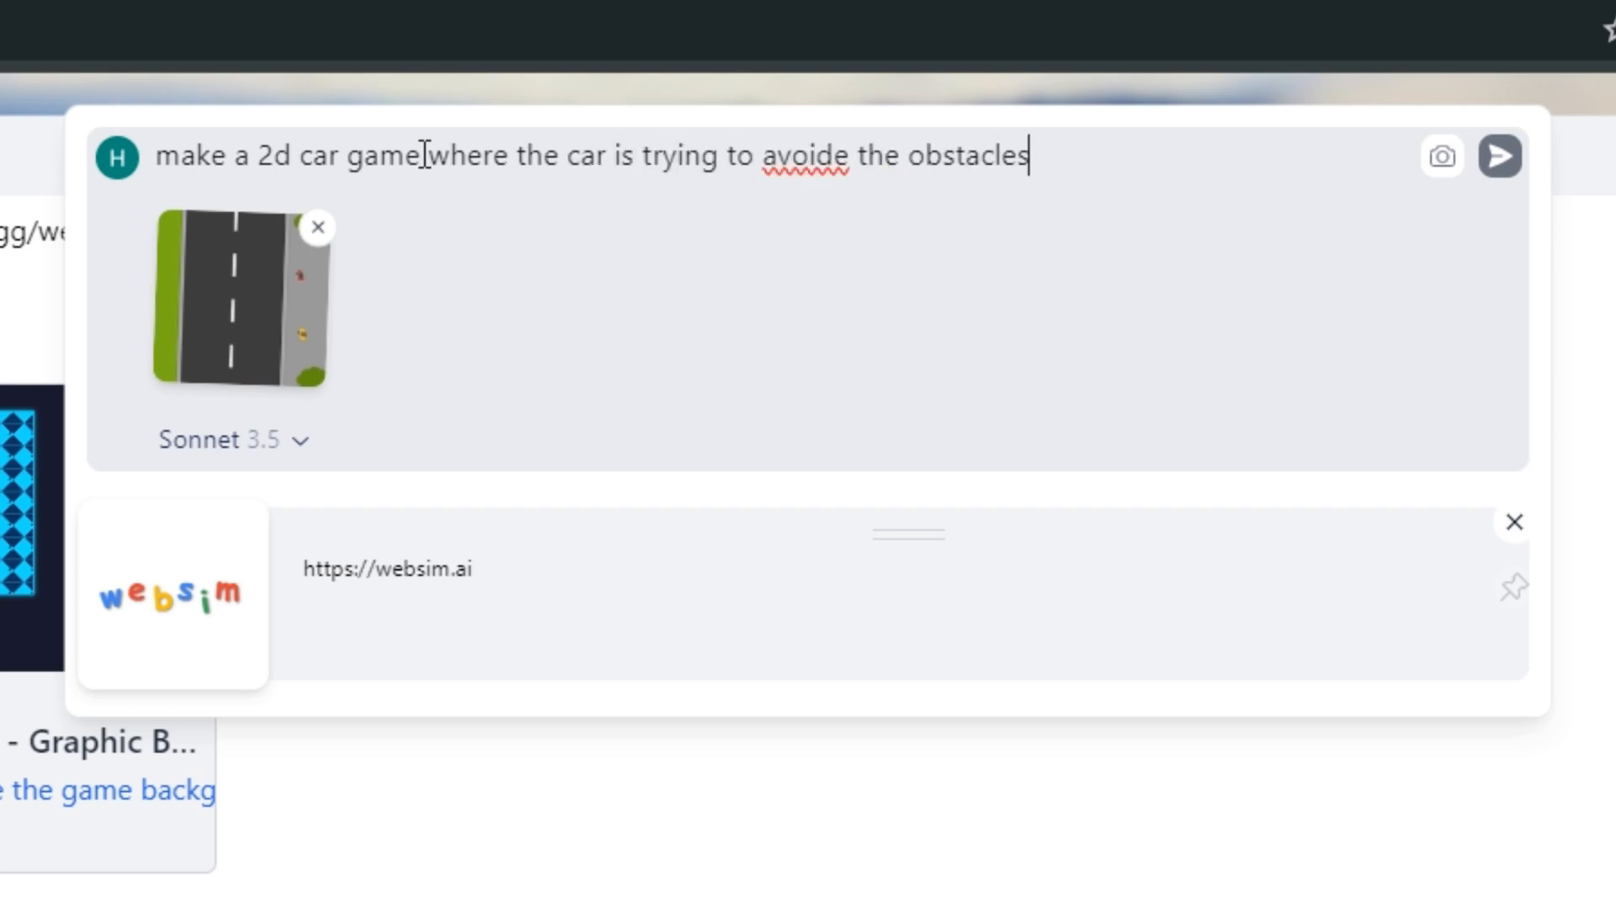
click(1499, 157)
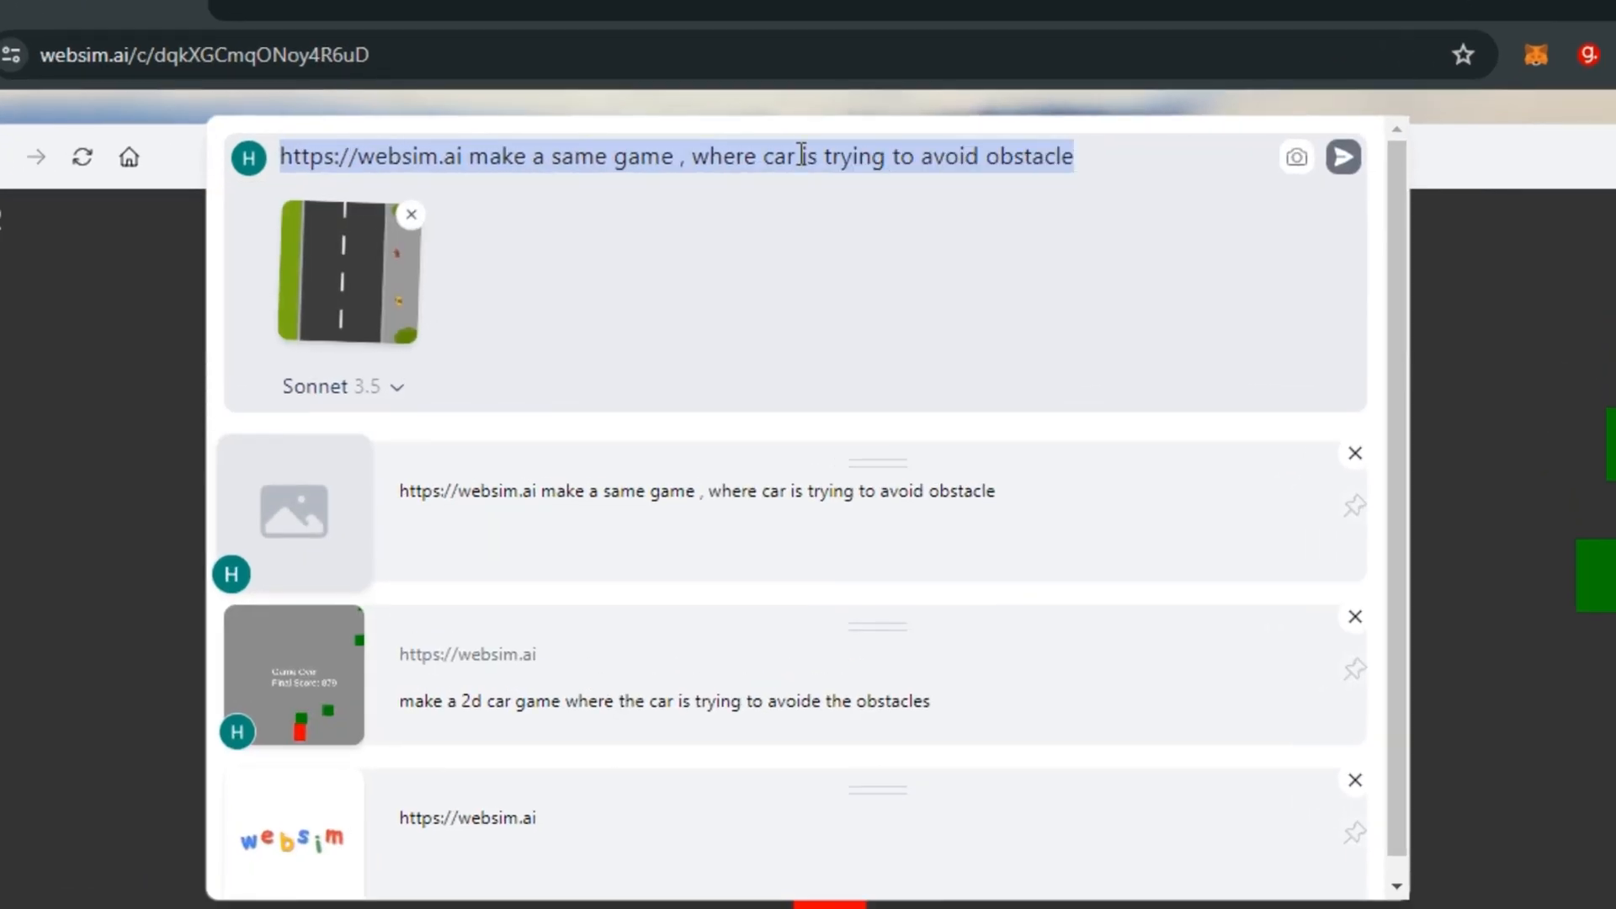
Send the 'make it fast' follow-up after the websim.ai URL.
text(https://websim.ai make it fast)
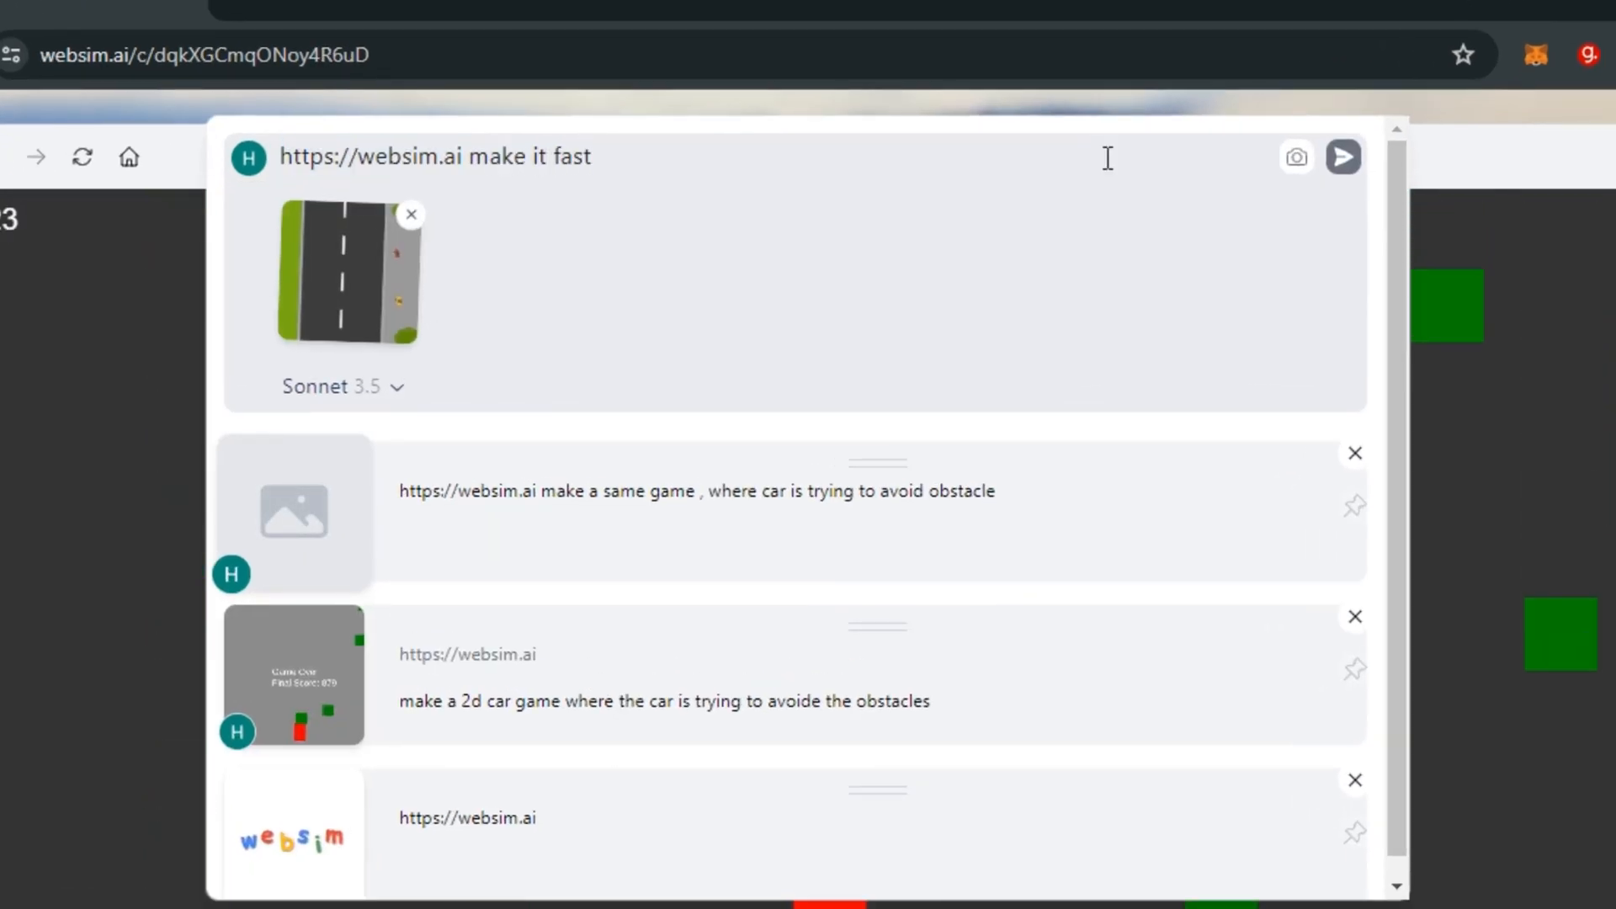
click(1342, 157)
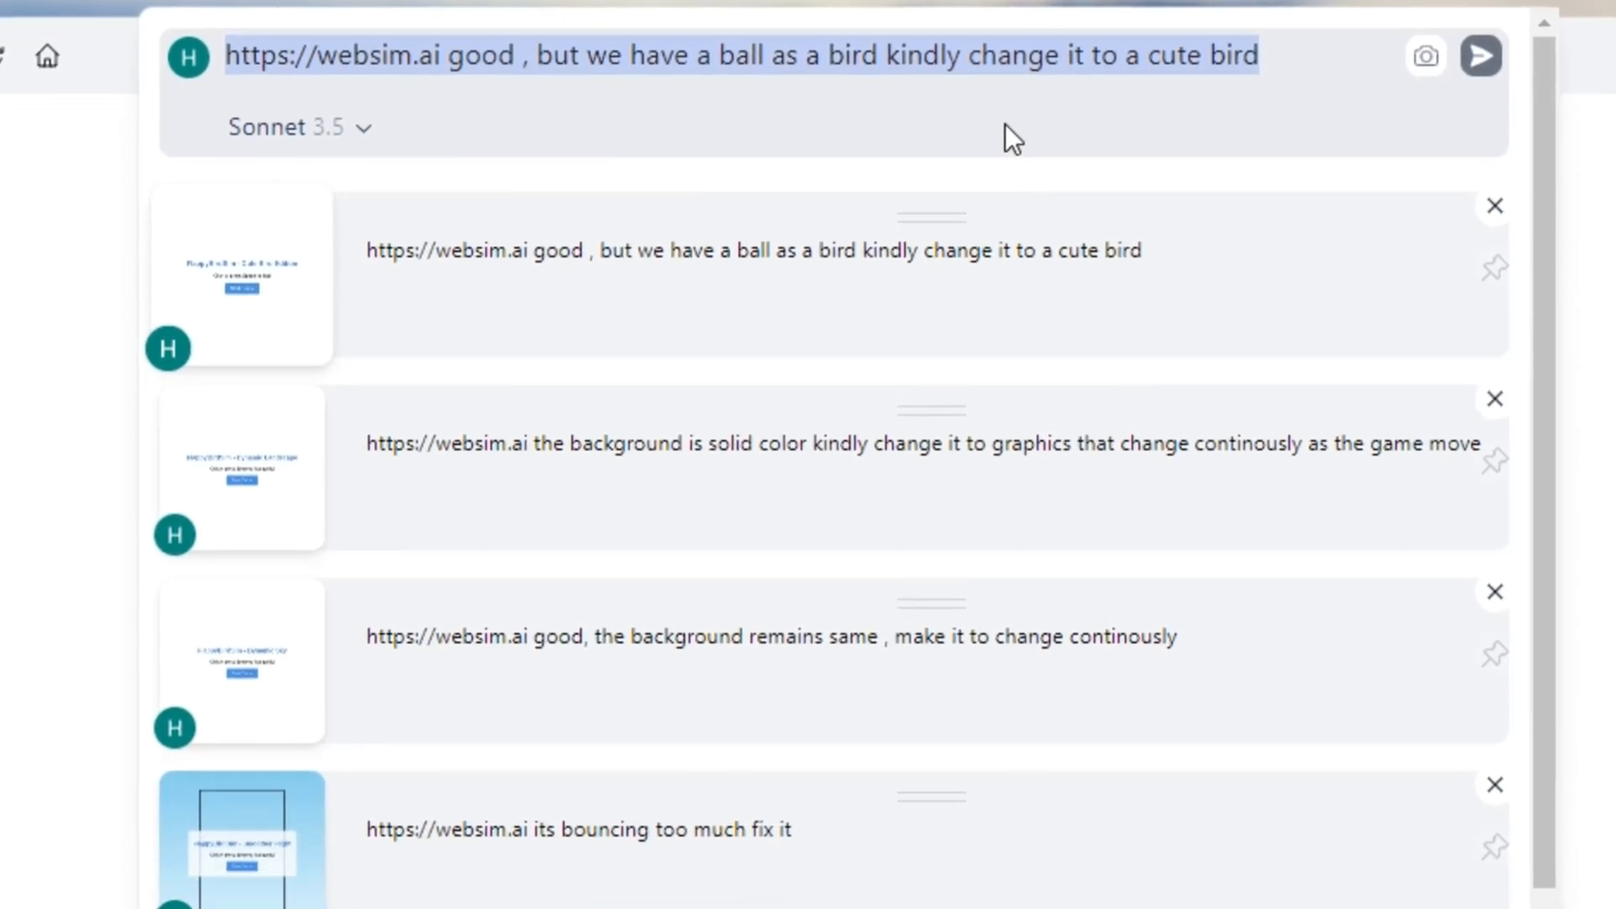
Scroll through the bird game's prompt history.
scroll(down, 3)
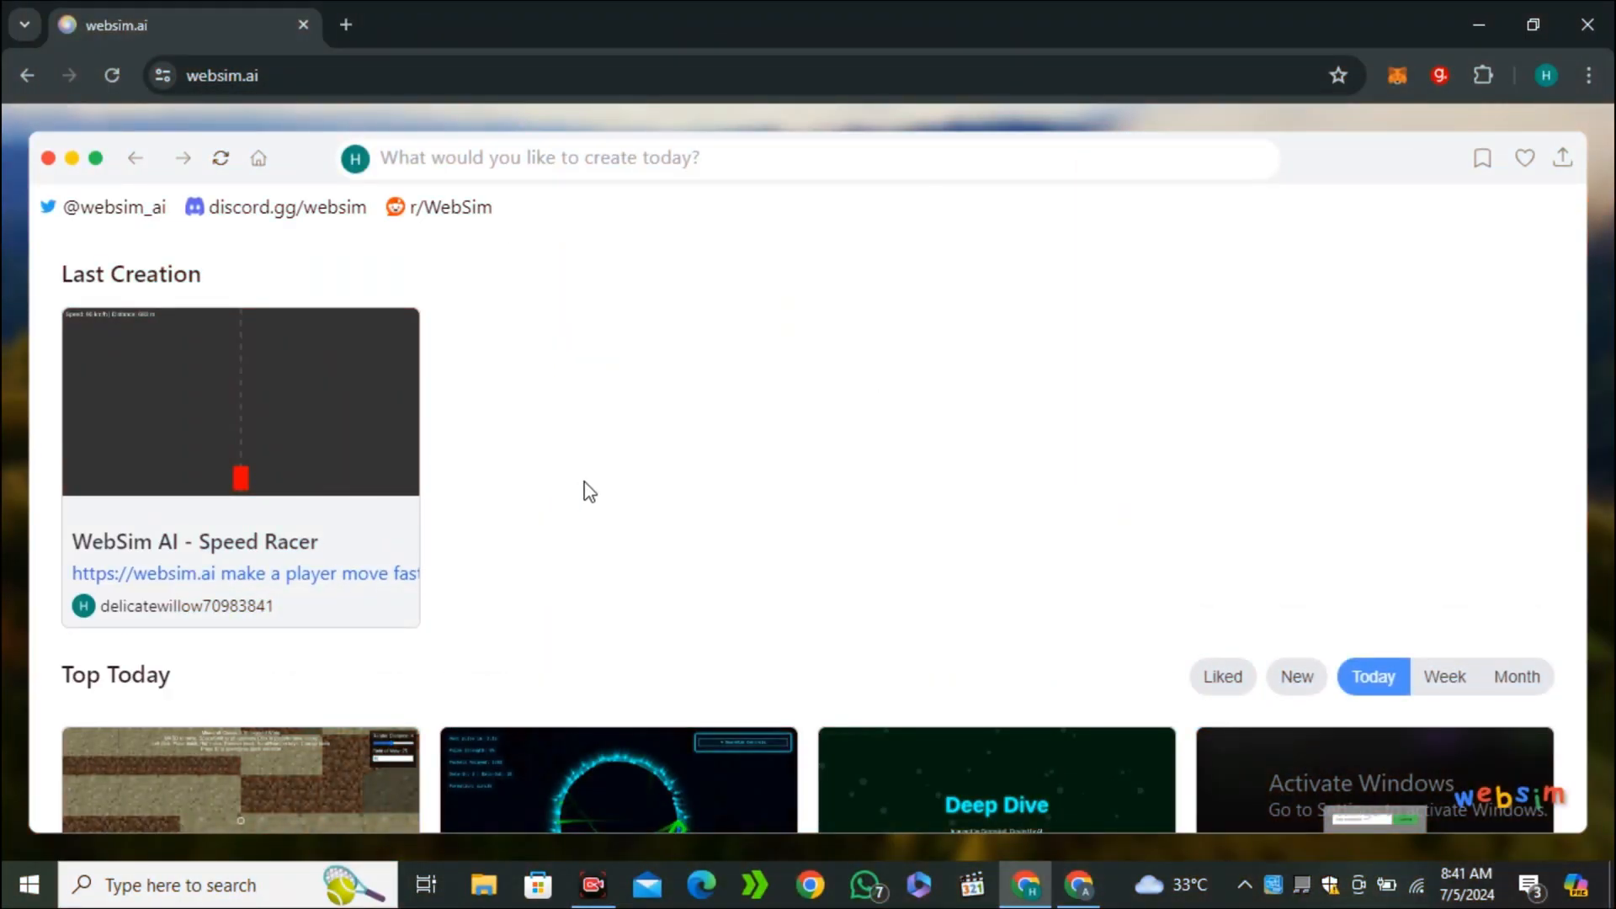
Scroll to this month's top creations and open 4D Musical Spheres.
scroll(down, 3)
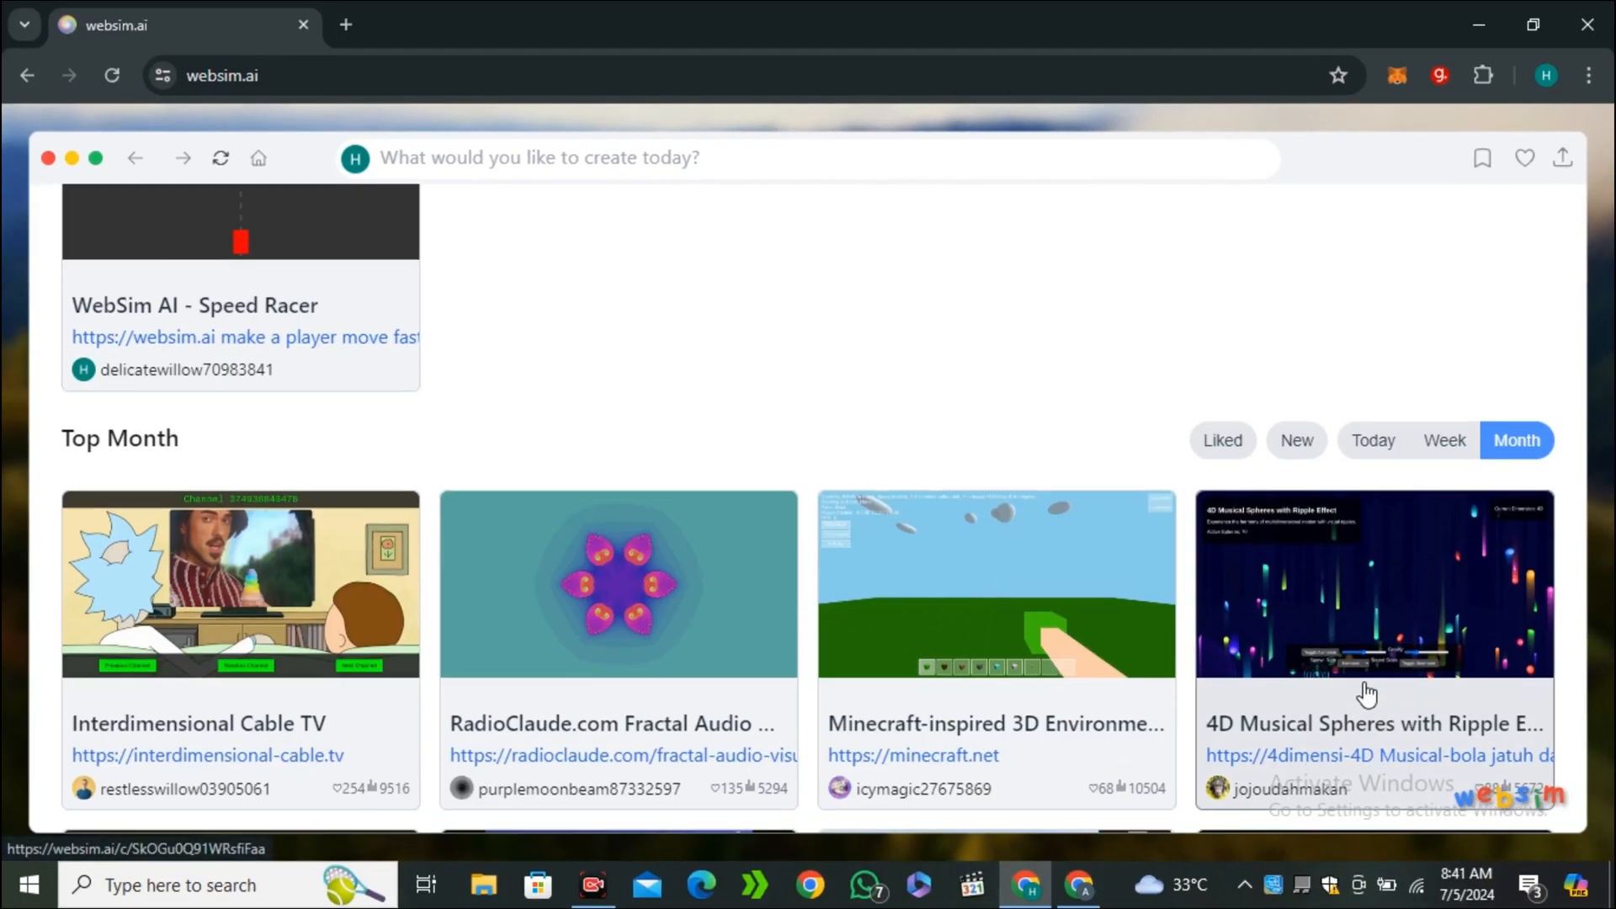
click(1373, 584)
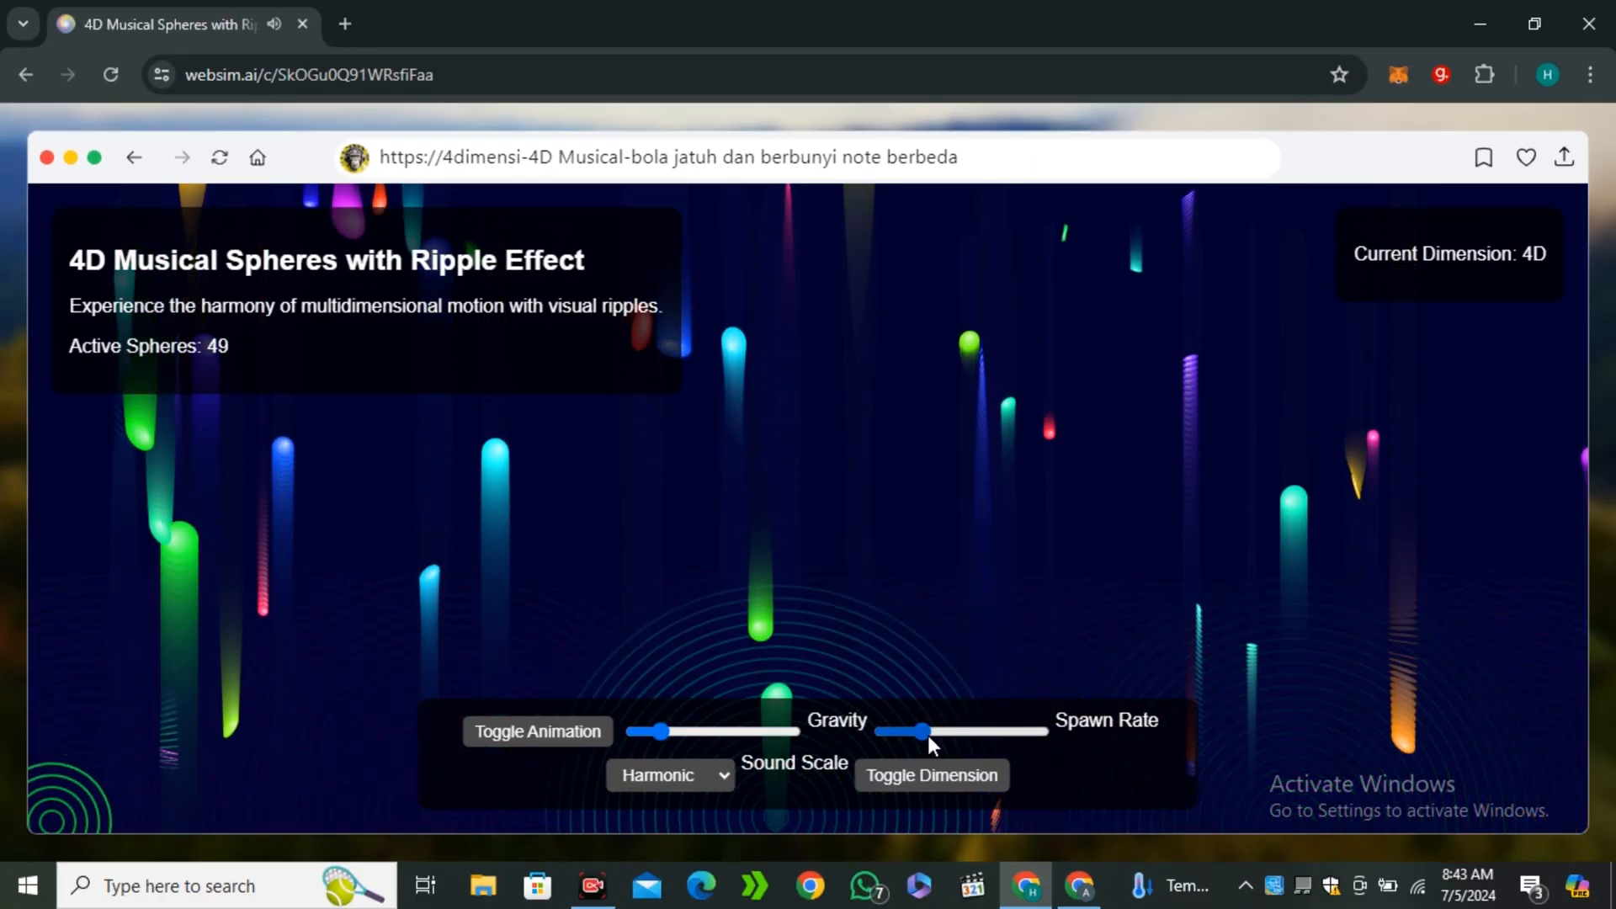
Lower Gravity, raise Spawn Rate, and switch the sound scale to Pentatonic.
drag(922, 732, 944, 732)
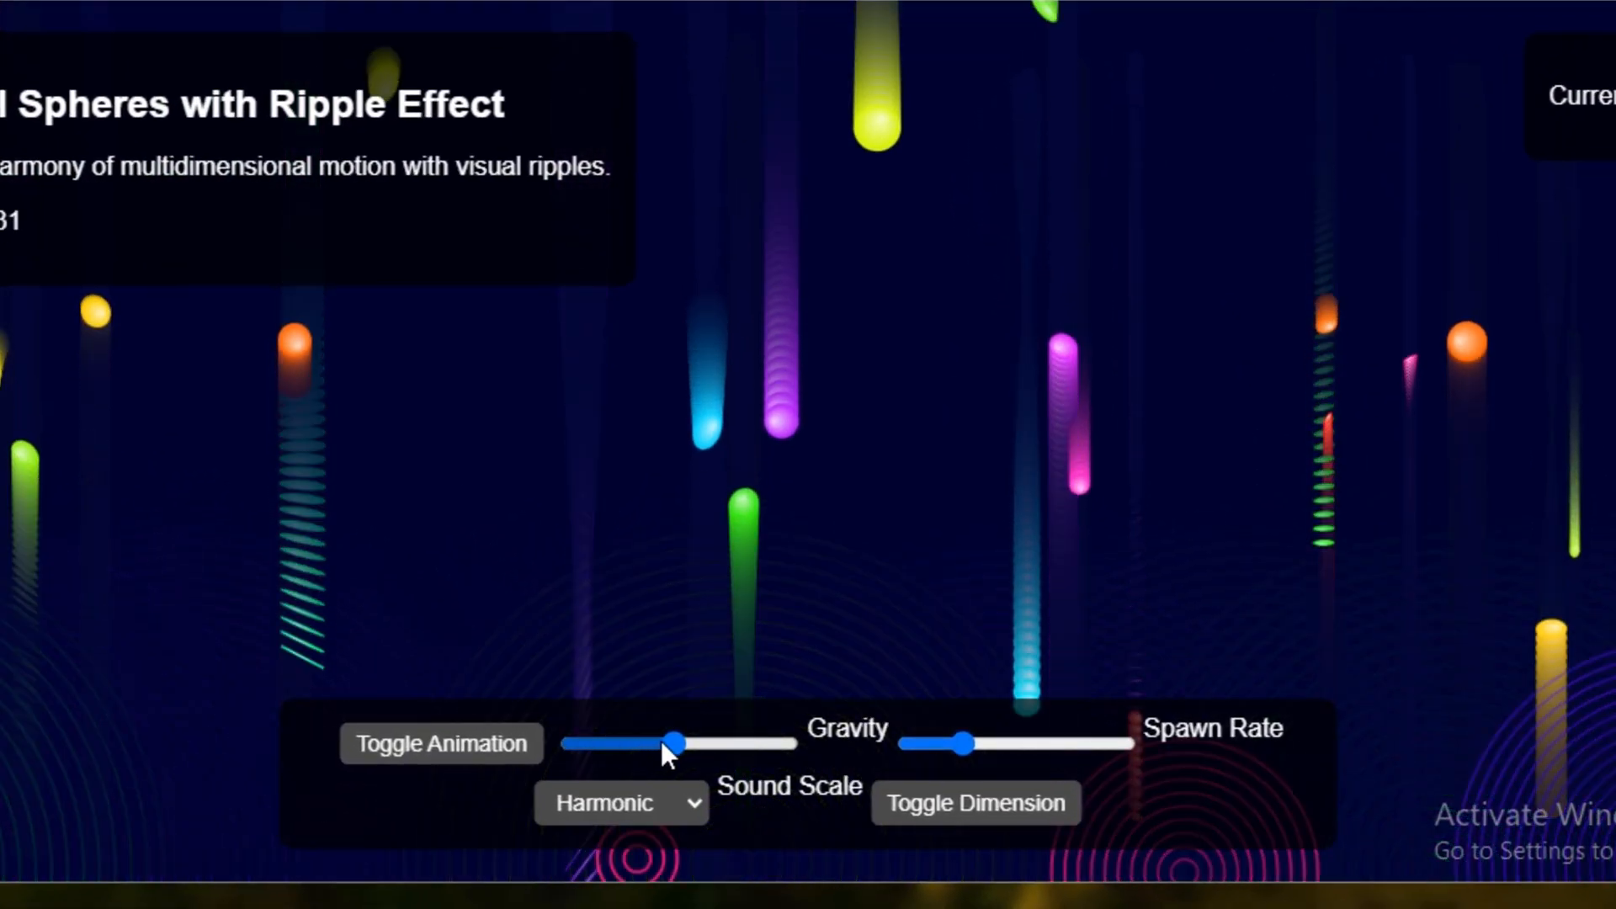
drag(675, 742, 608, 742)
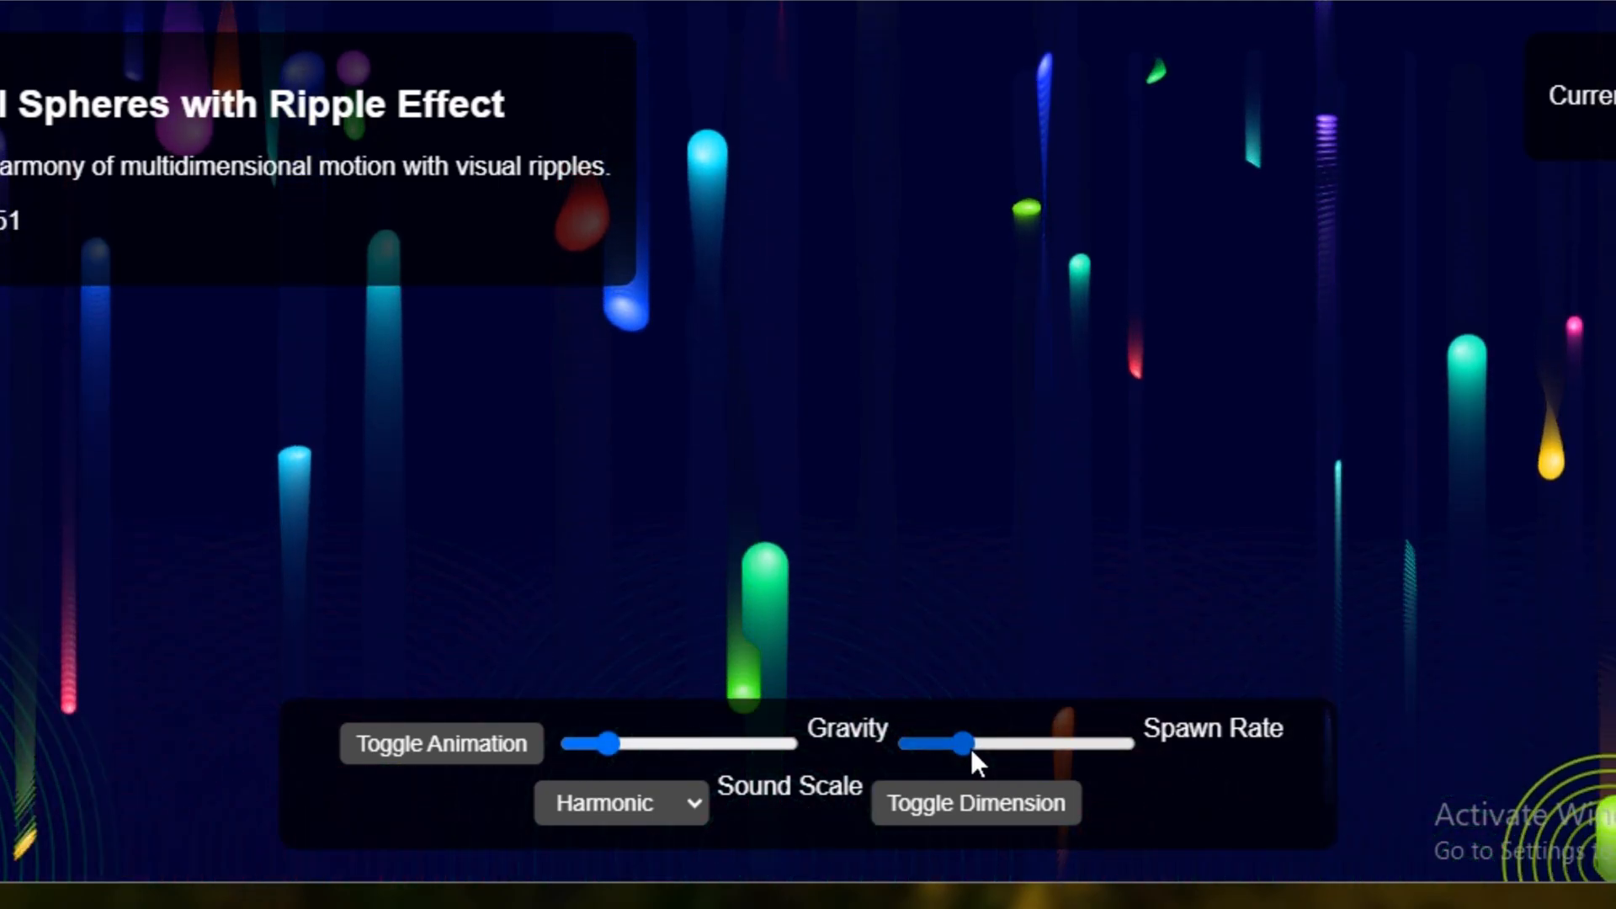
drag(961, 742, 990, 742)
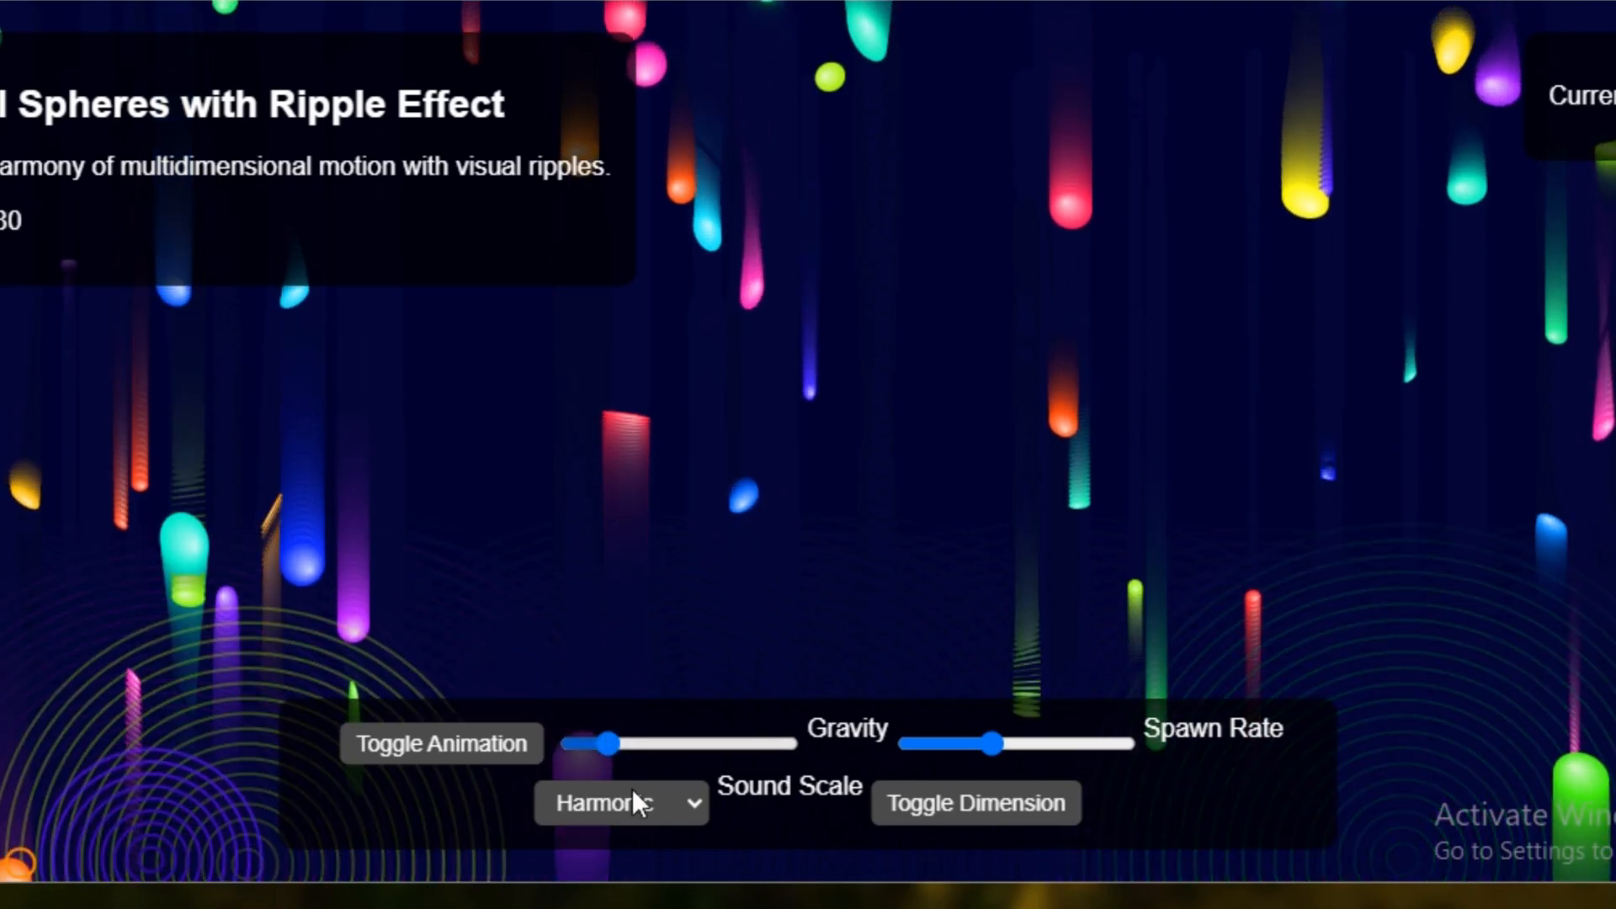
click(619, 801)
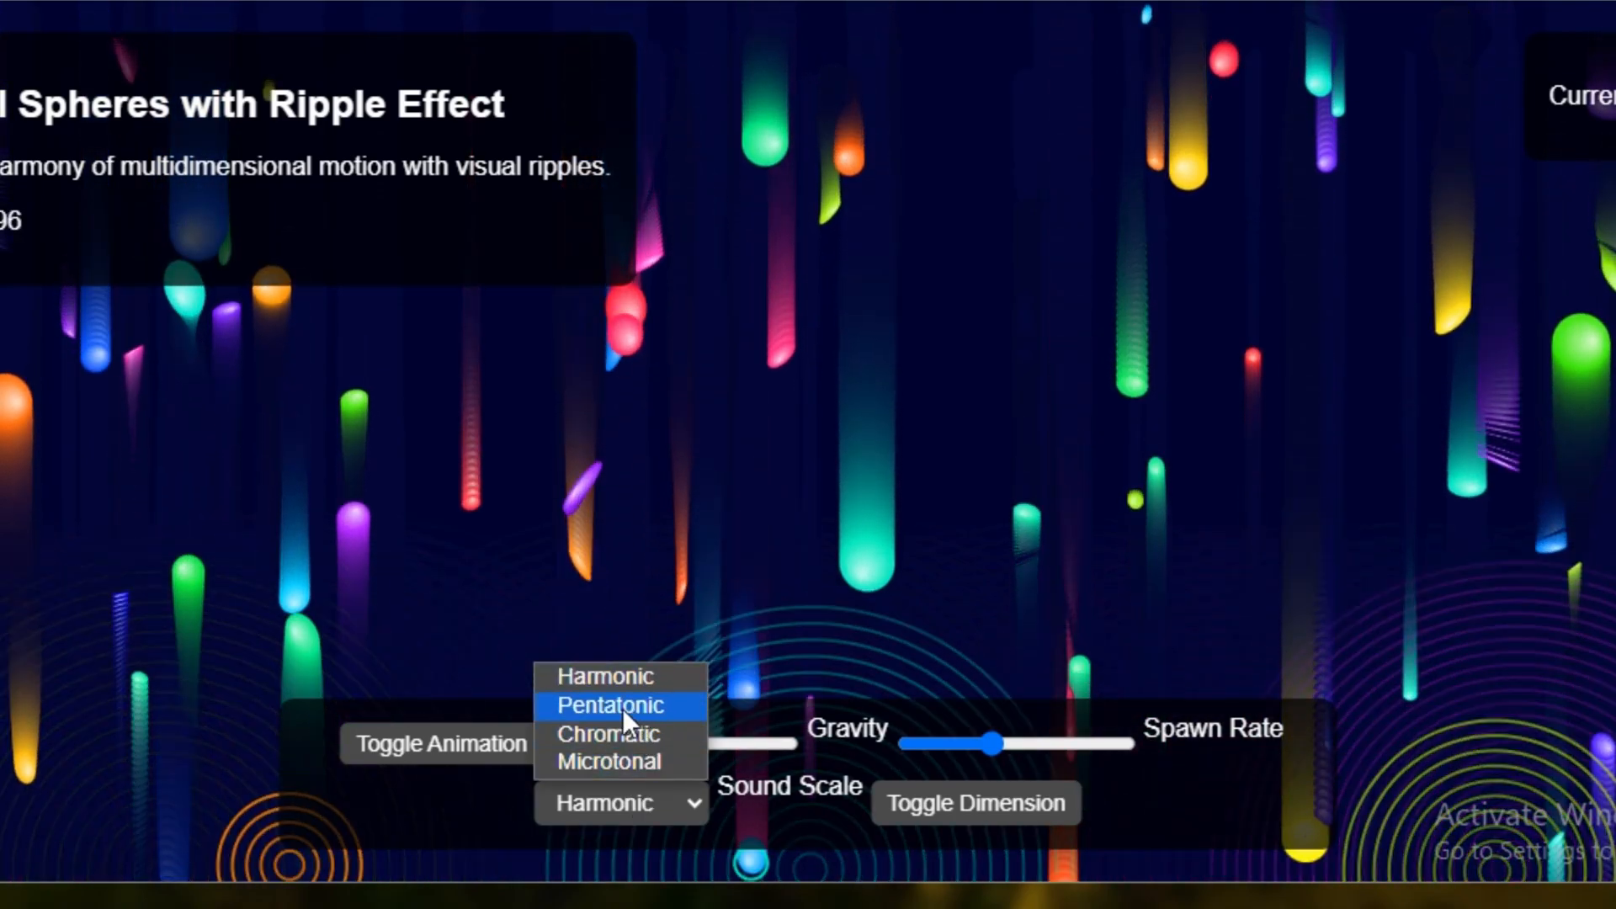
click(609, 705)
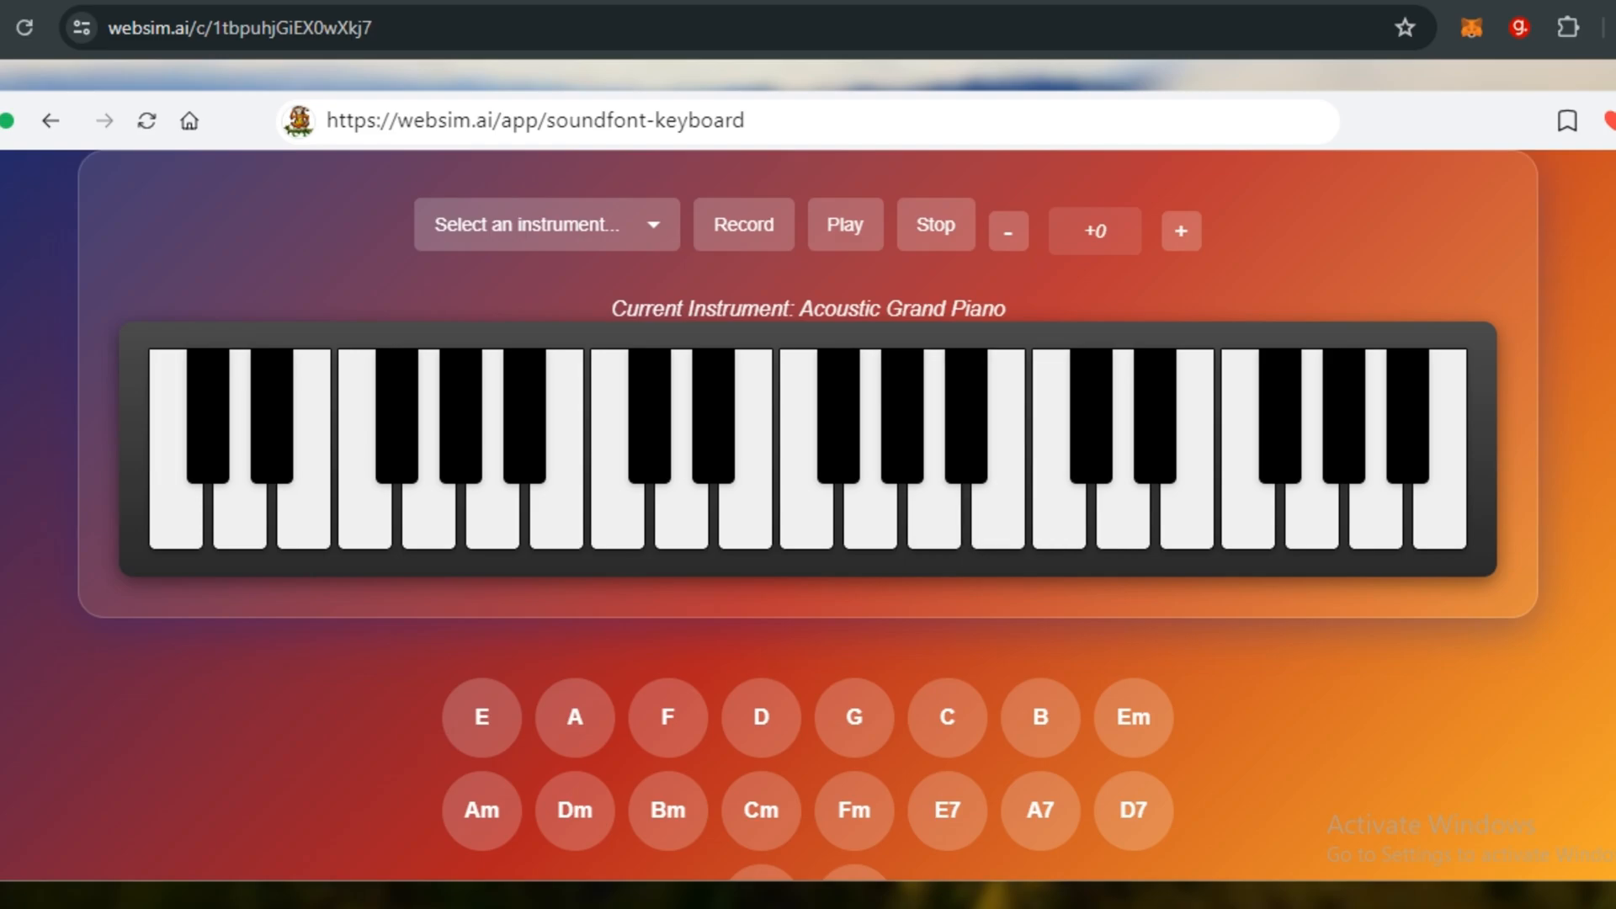
View the keyboard app's address history and edit the URL to head back to websim.ai.
click(536, 121)
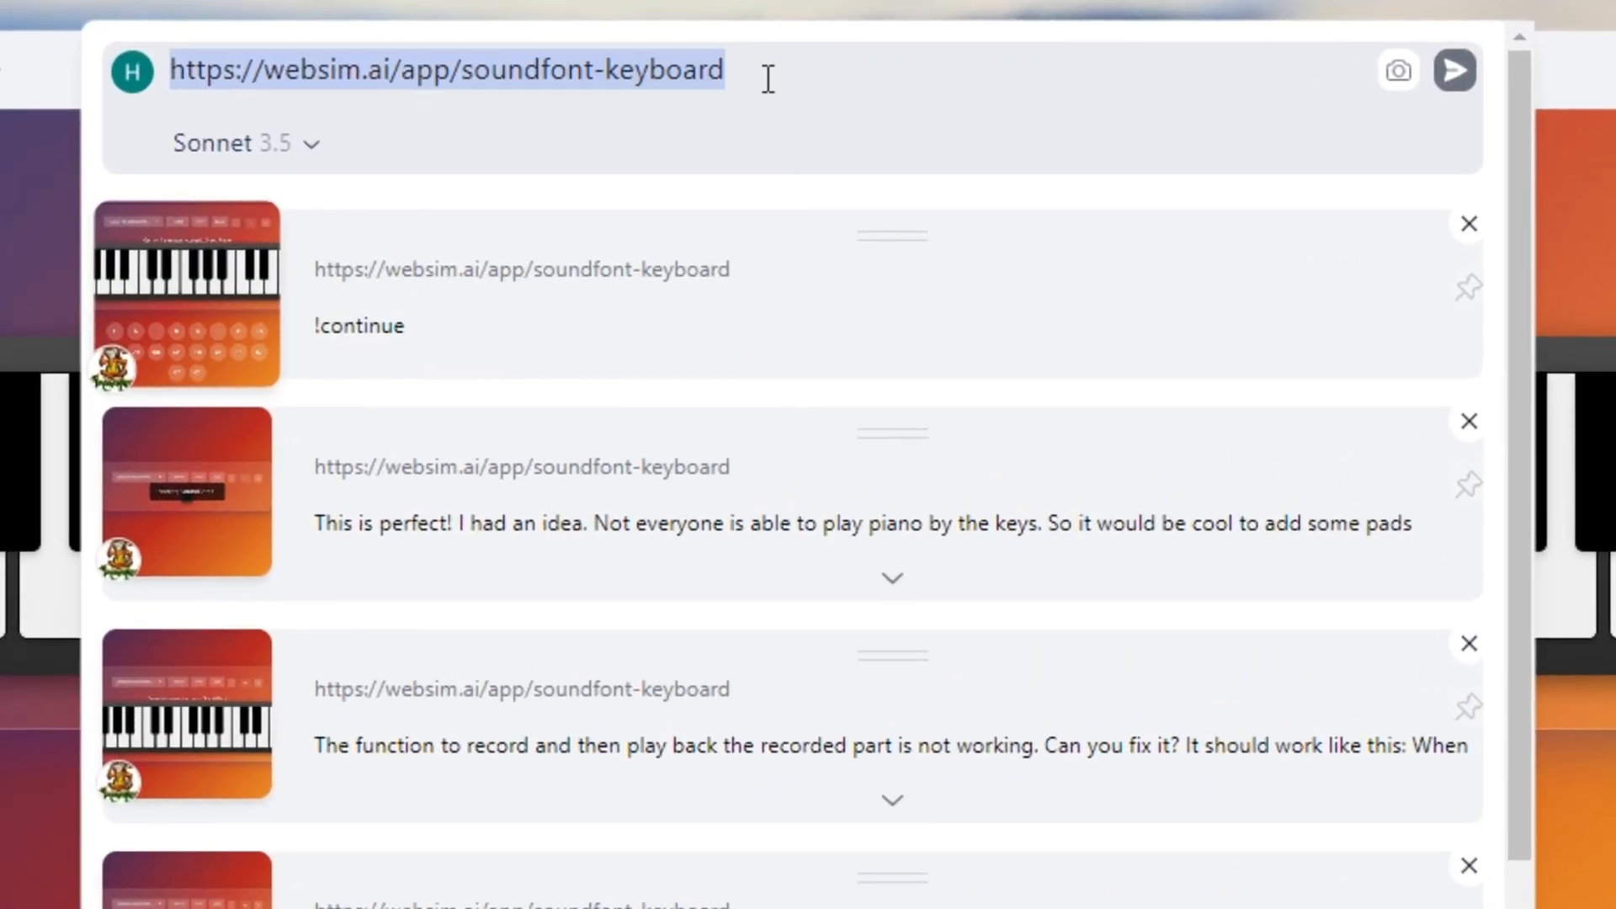
click(395, 71)
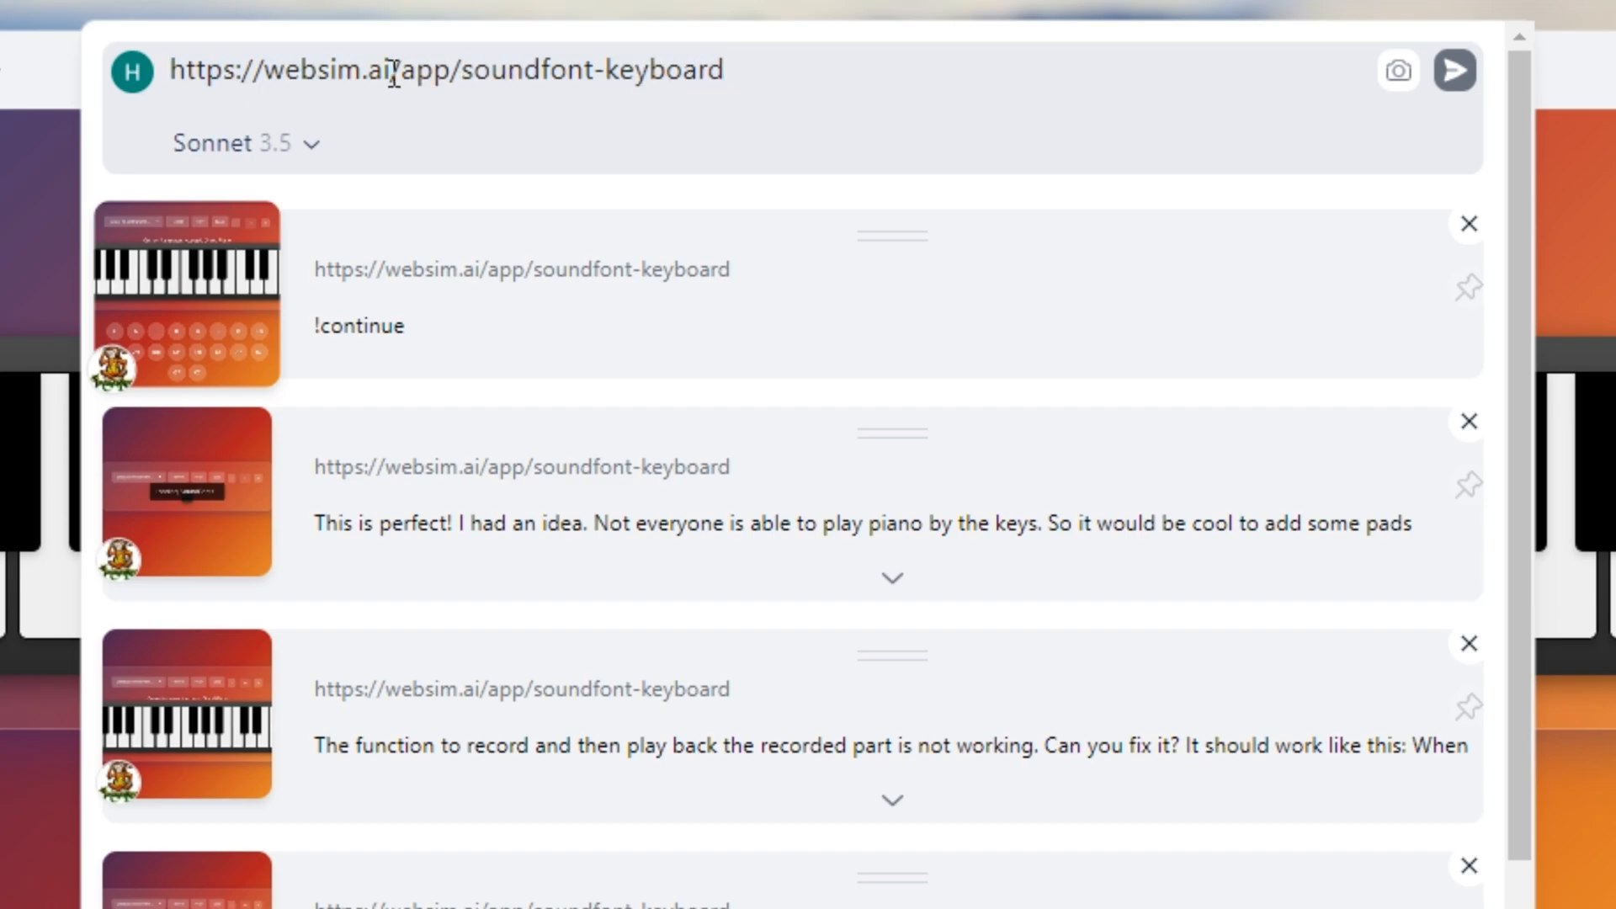
double_click(557, 71)
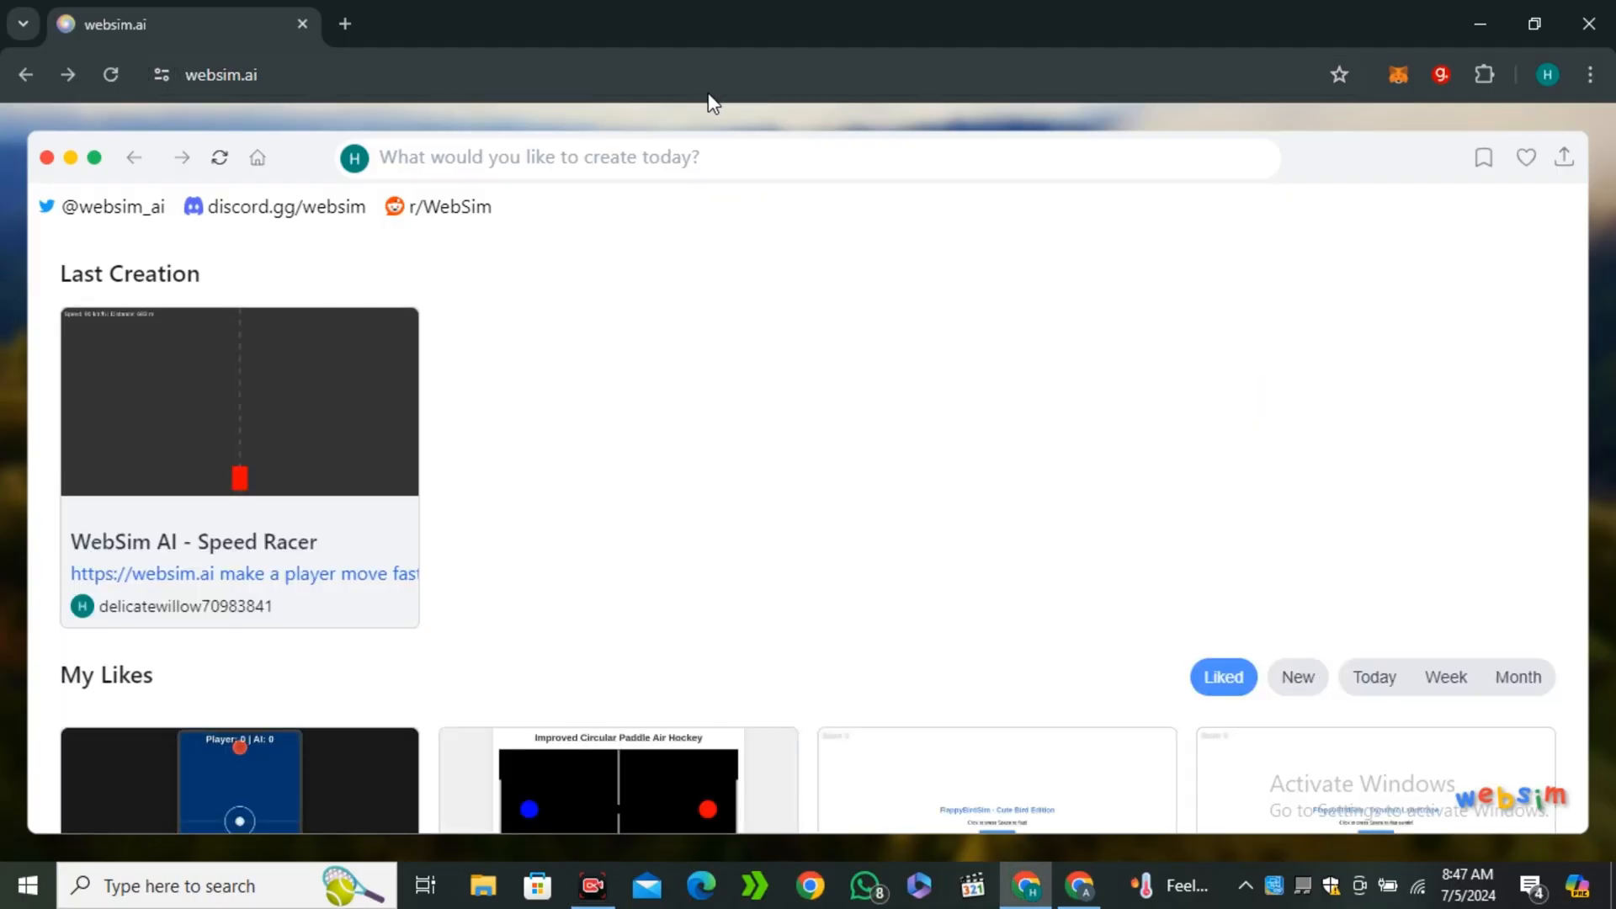
Generate a virtual piano page from the address websim.ai/pianokeyboard.
click(535, 157)
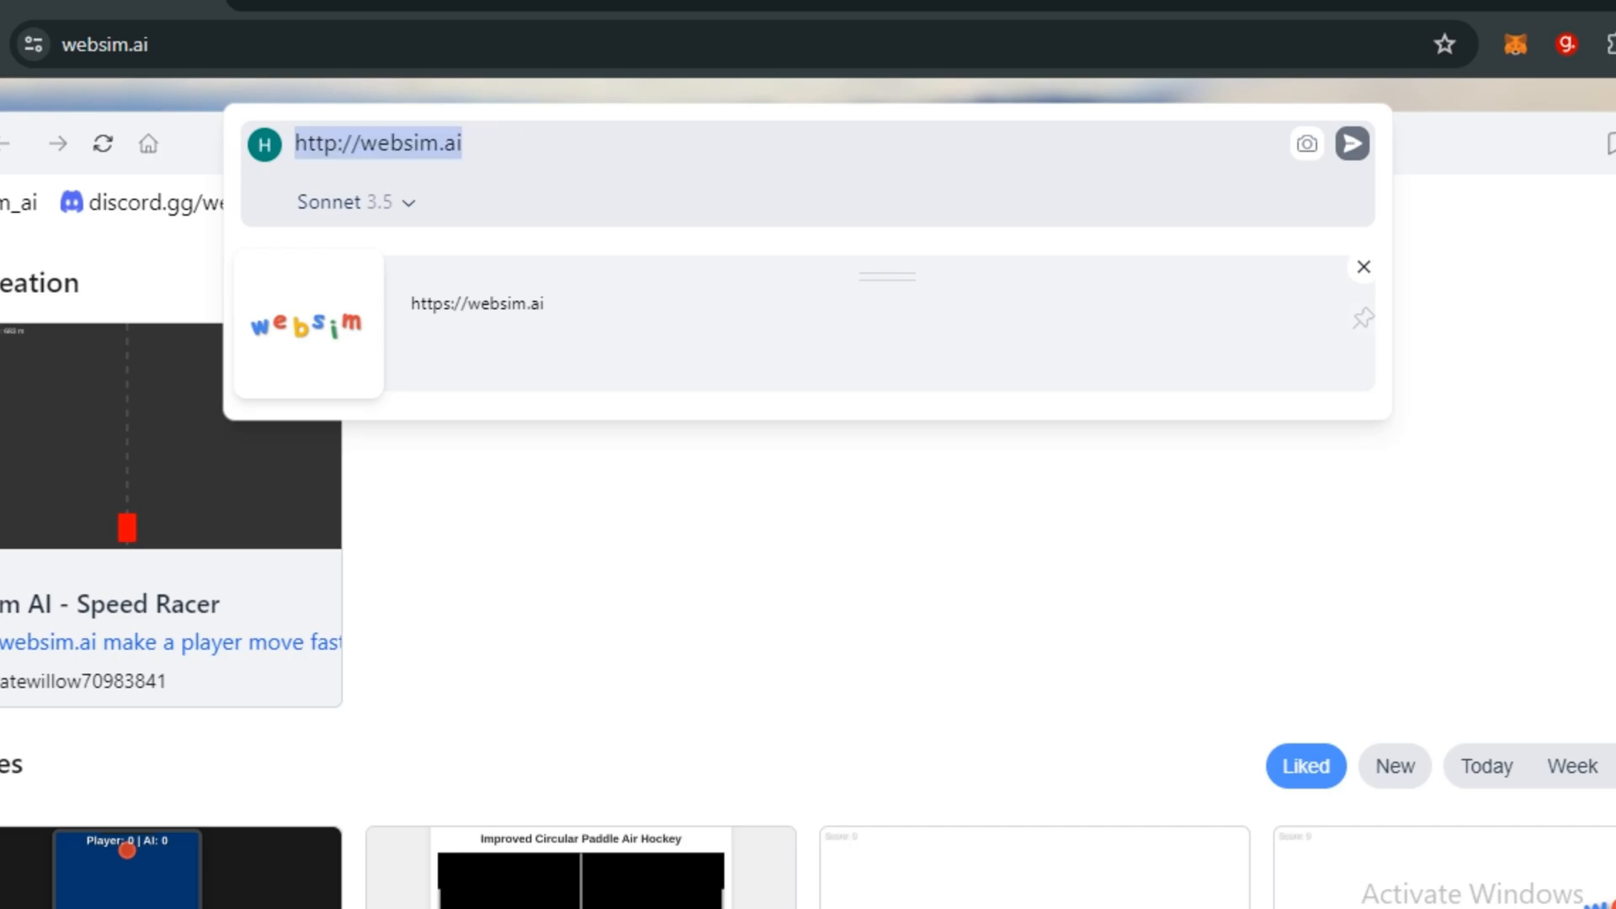
click(559, 143)
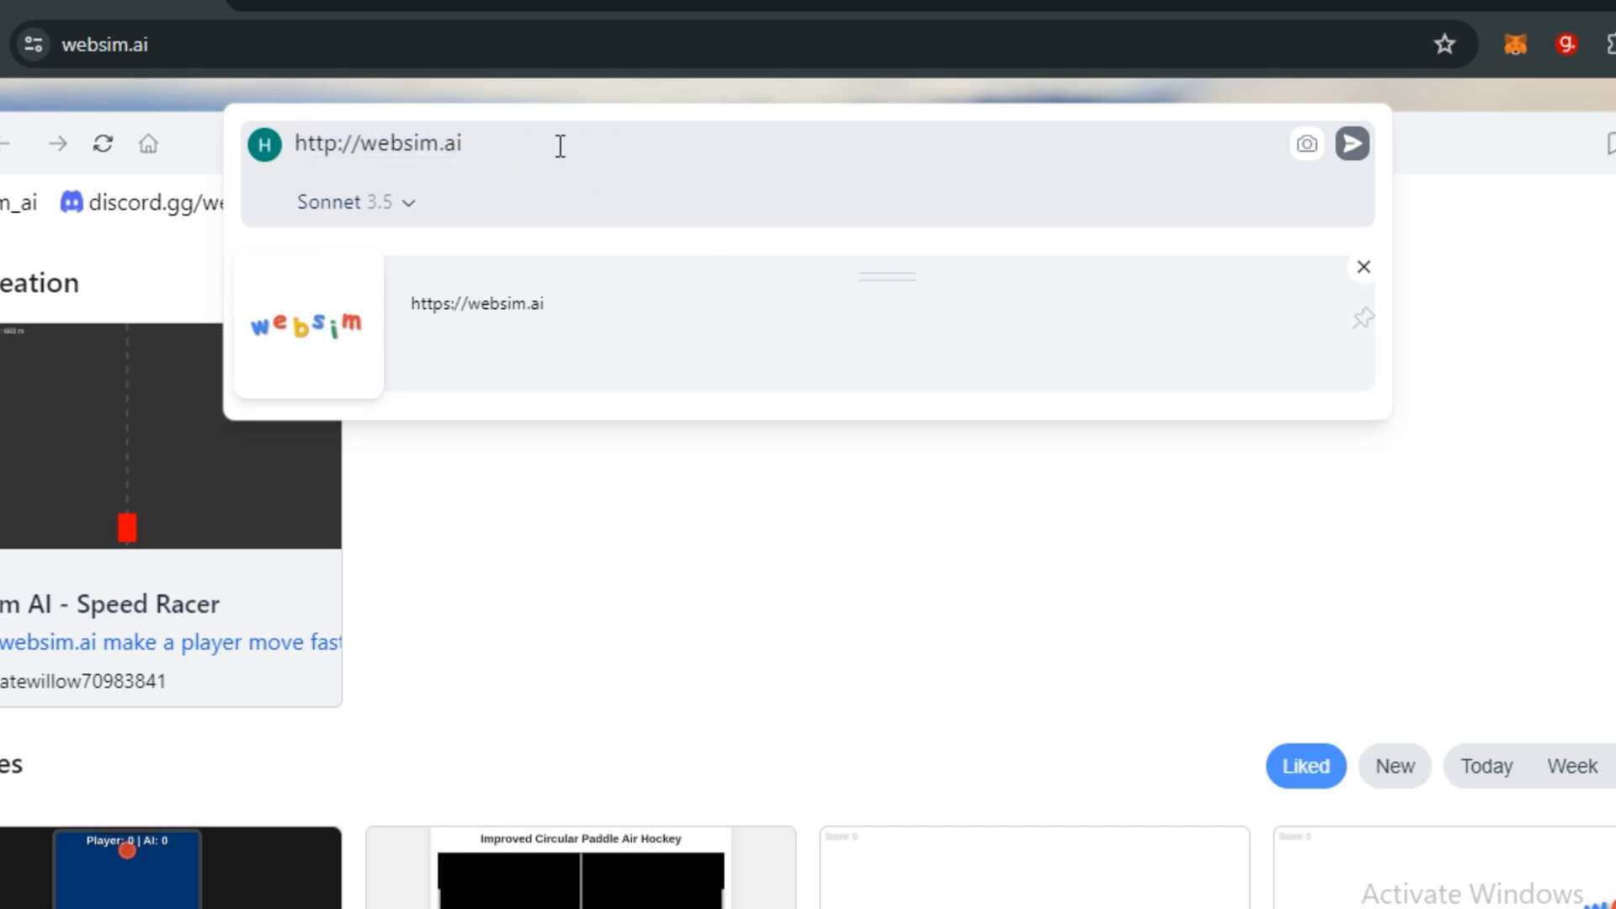
text(/pianokeyboard)
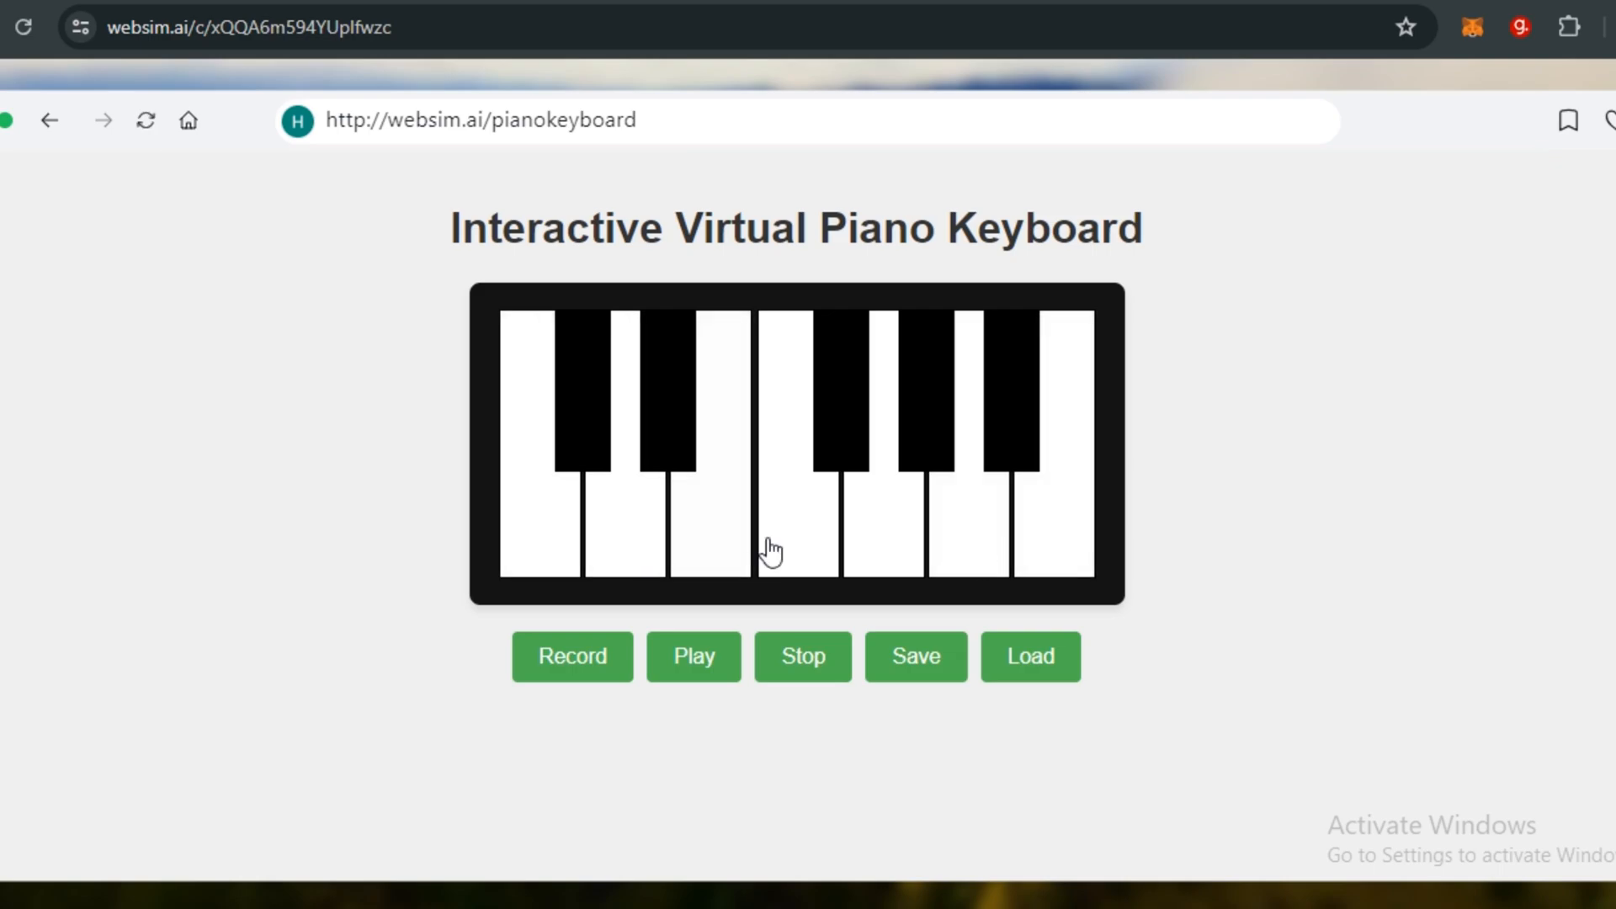
mouse_move(715, 540)
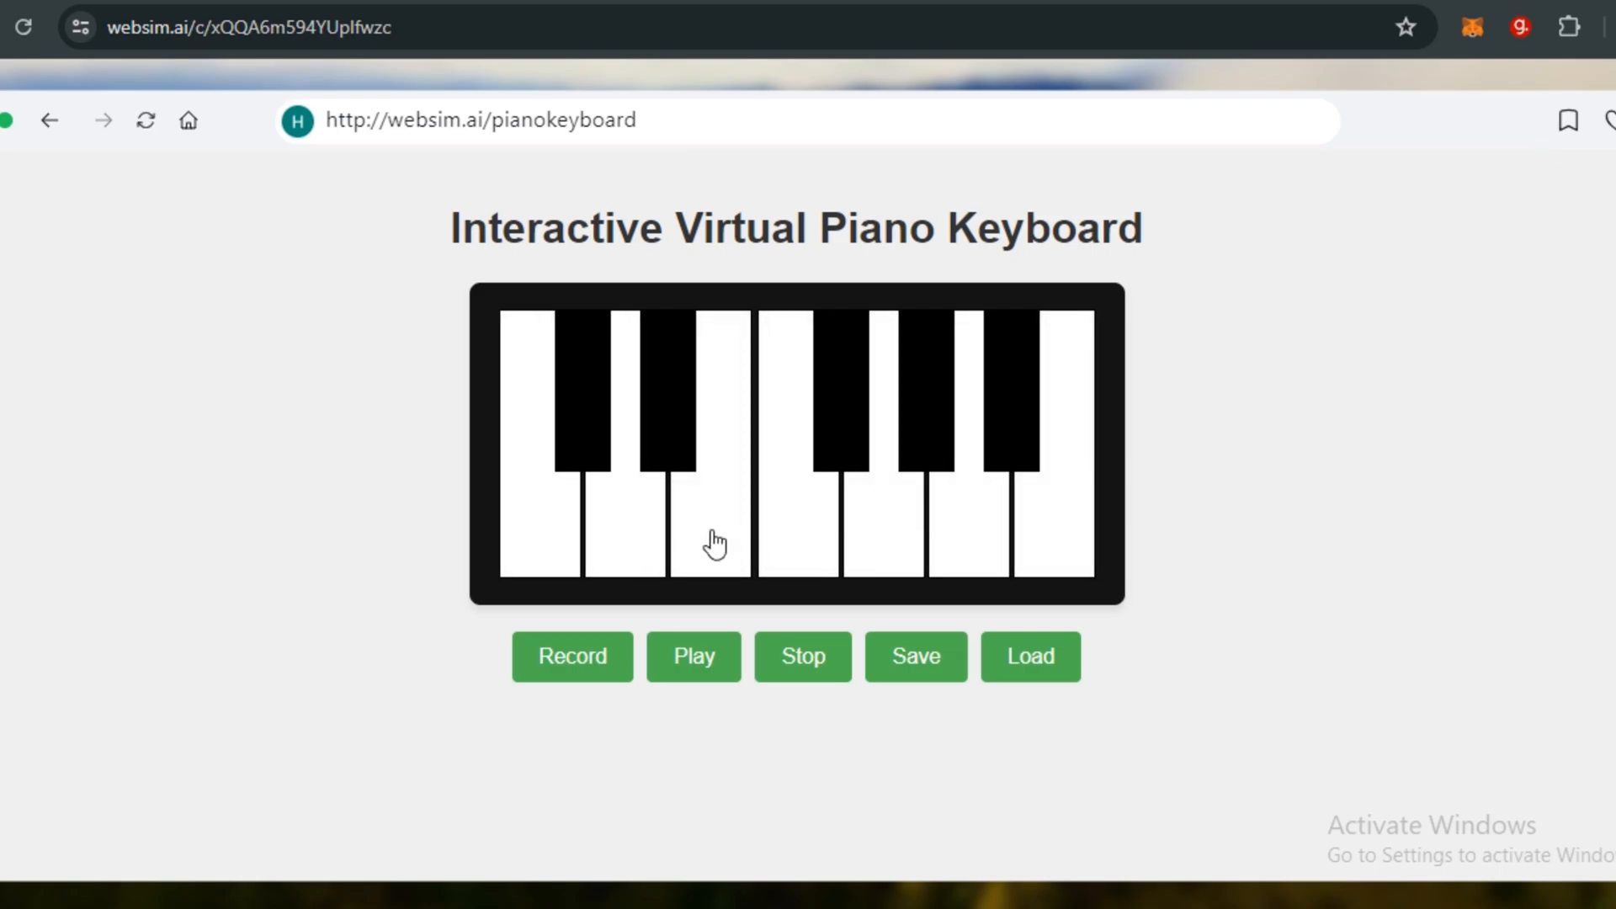
Record a short take on the piano, playing a couple of notes including the first white key.
click(572, 657)
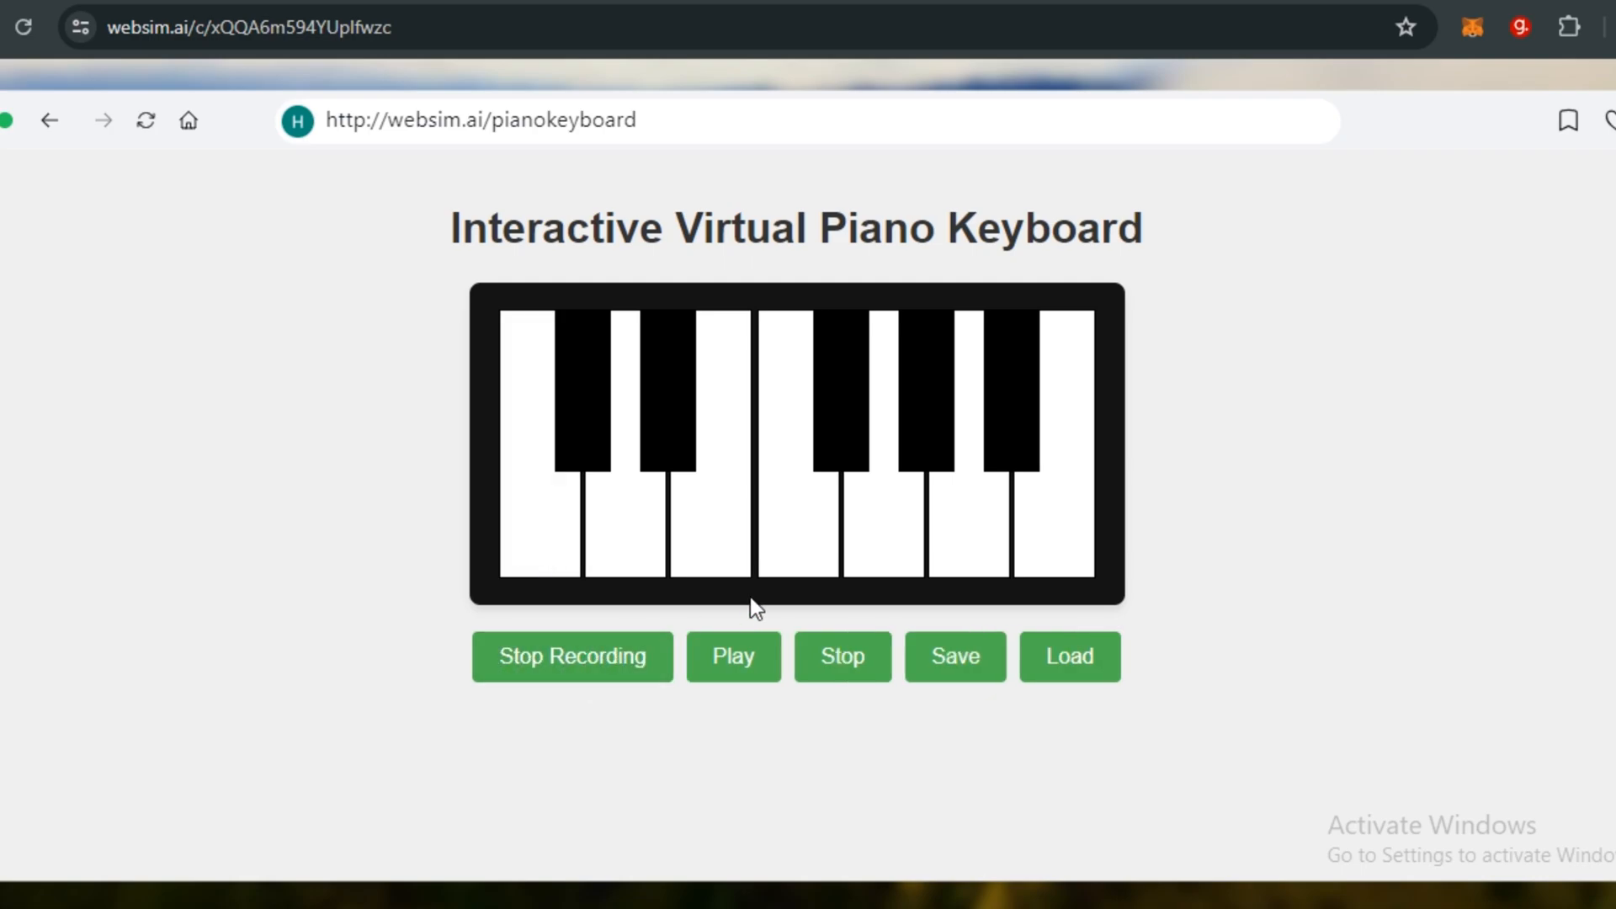
click(798, 515)
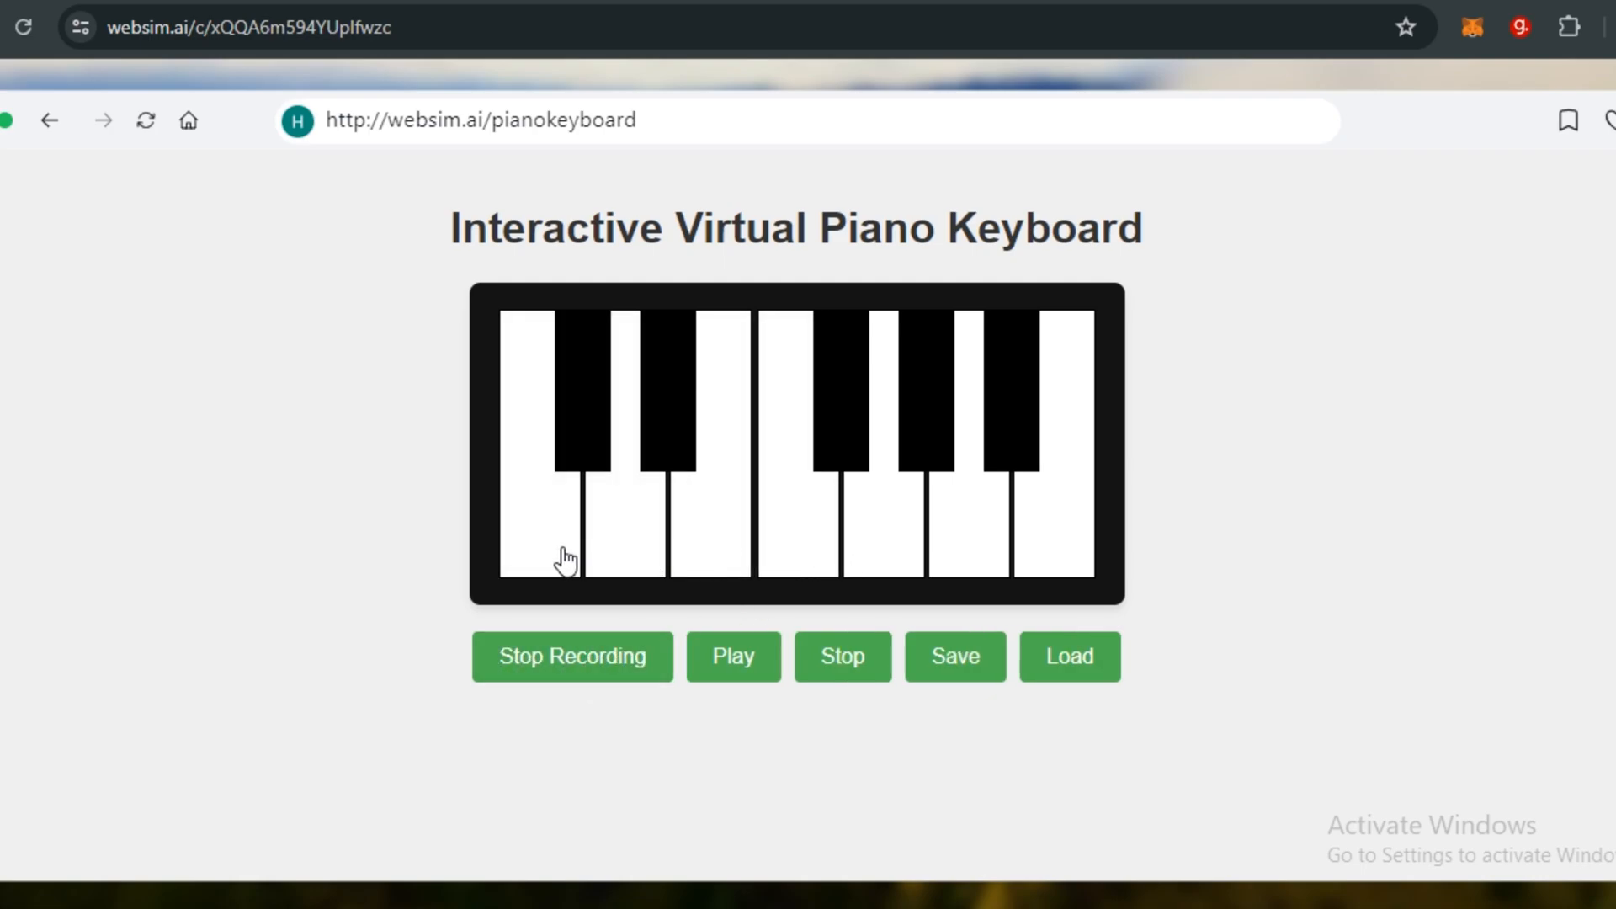
click(571, 657)
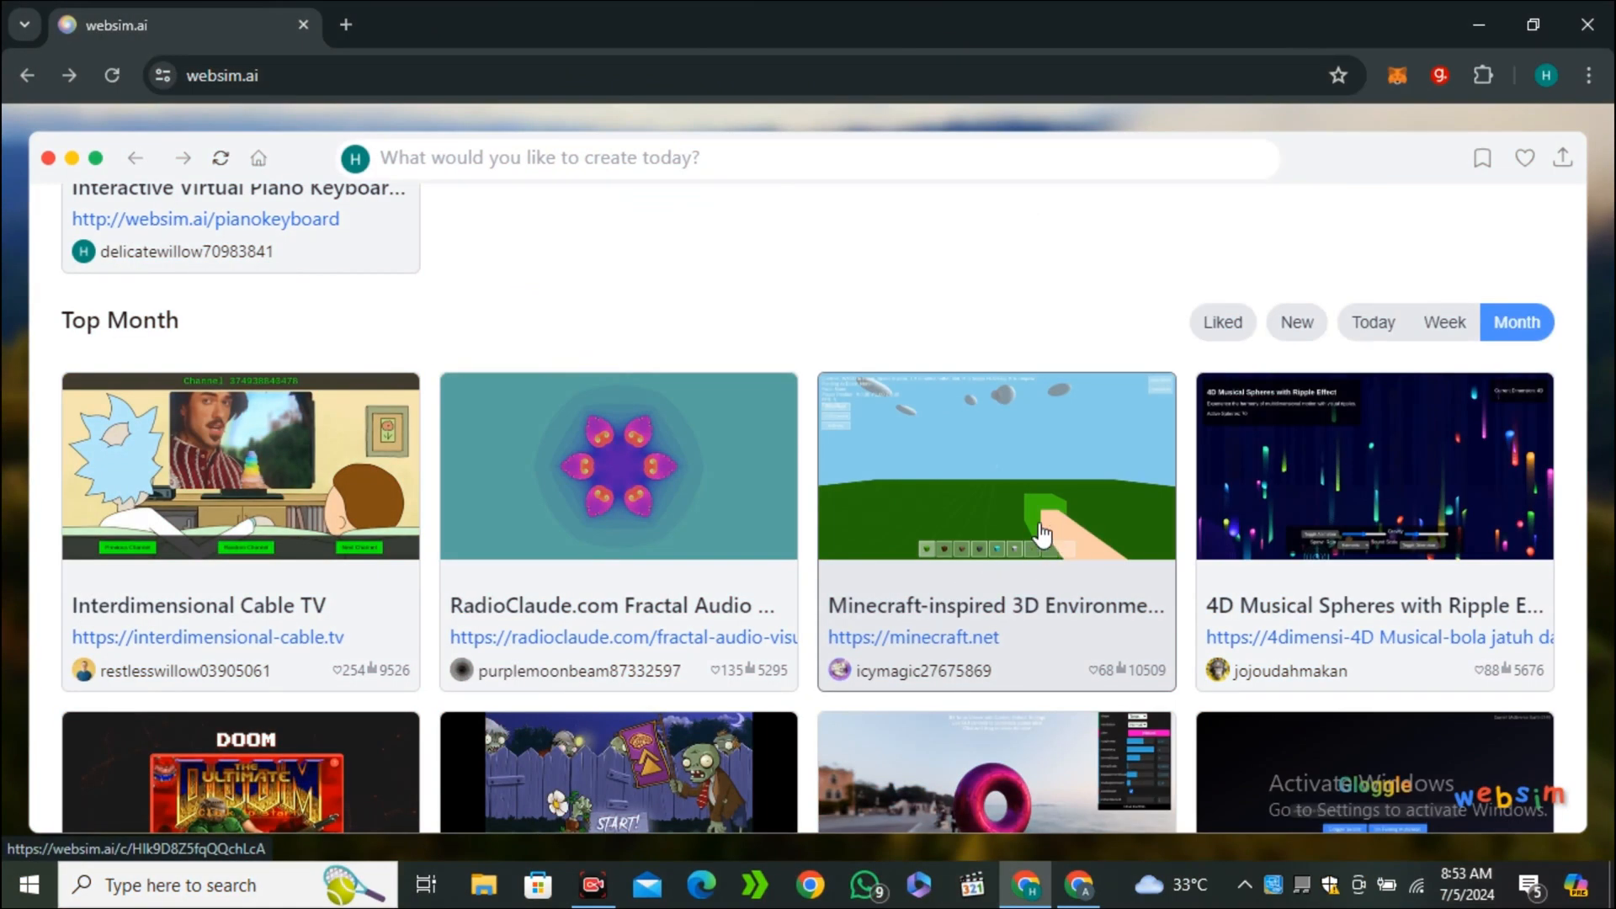
Load the pink donut 3D viewer creation from this month's top list.
click(995, 466)
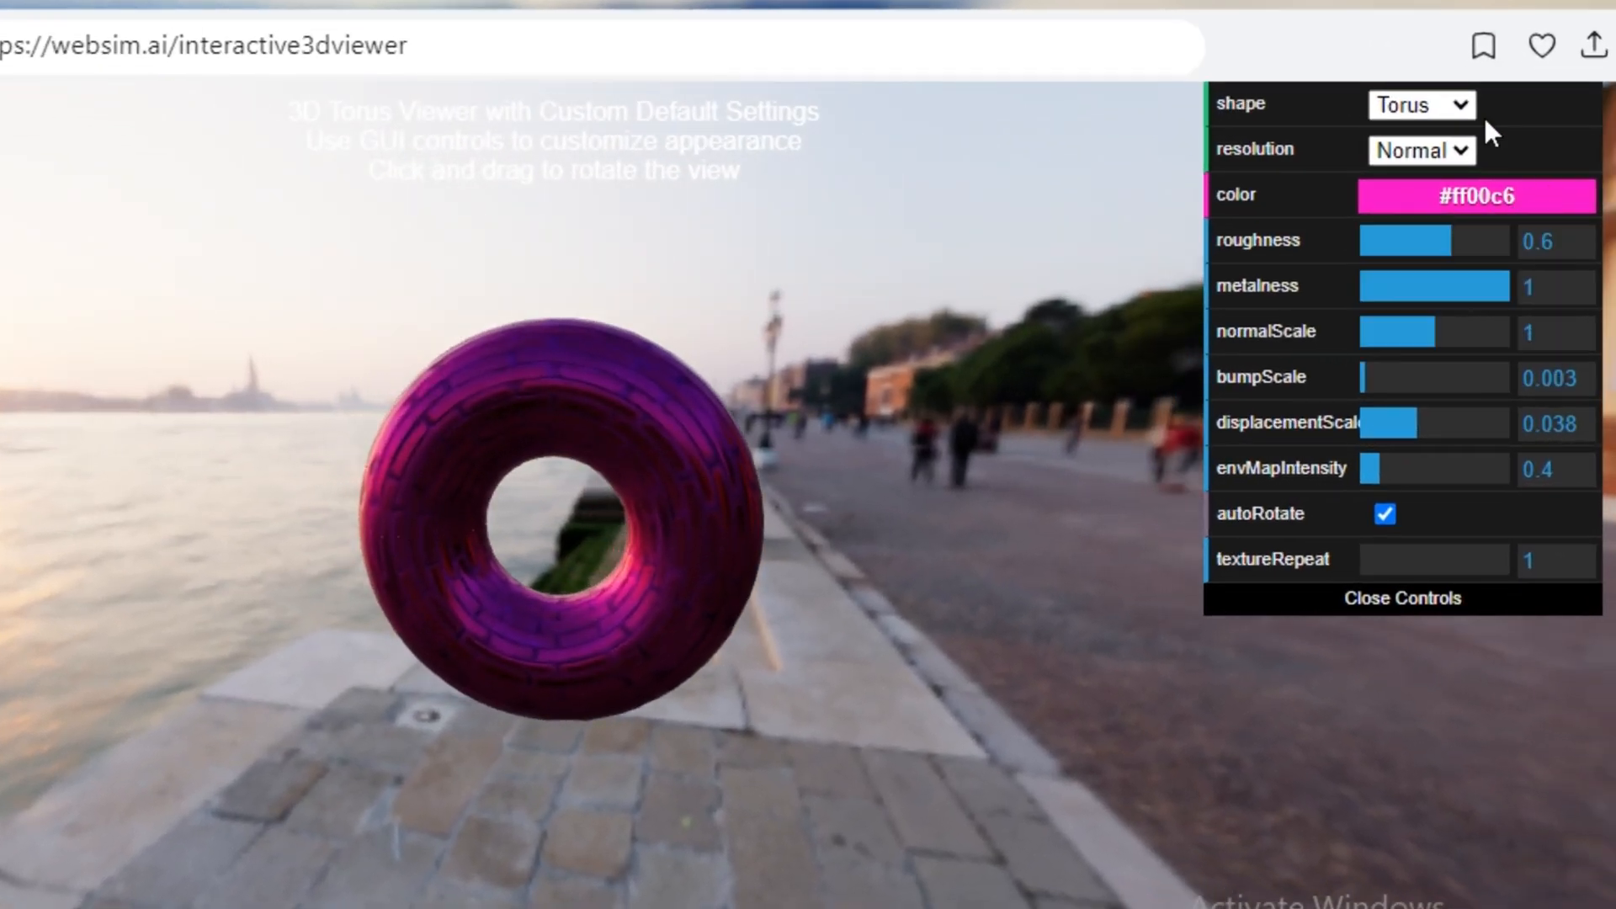
Switch the viewer's shape to Sphere and adjust a material slider in the GUI panel.
click(1419, 105)
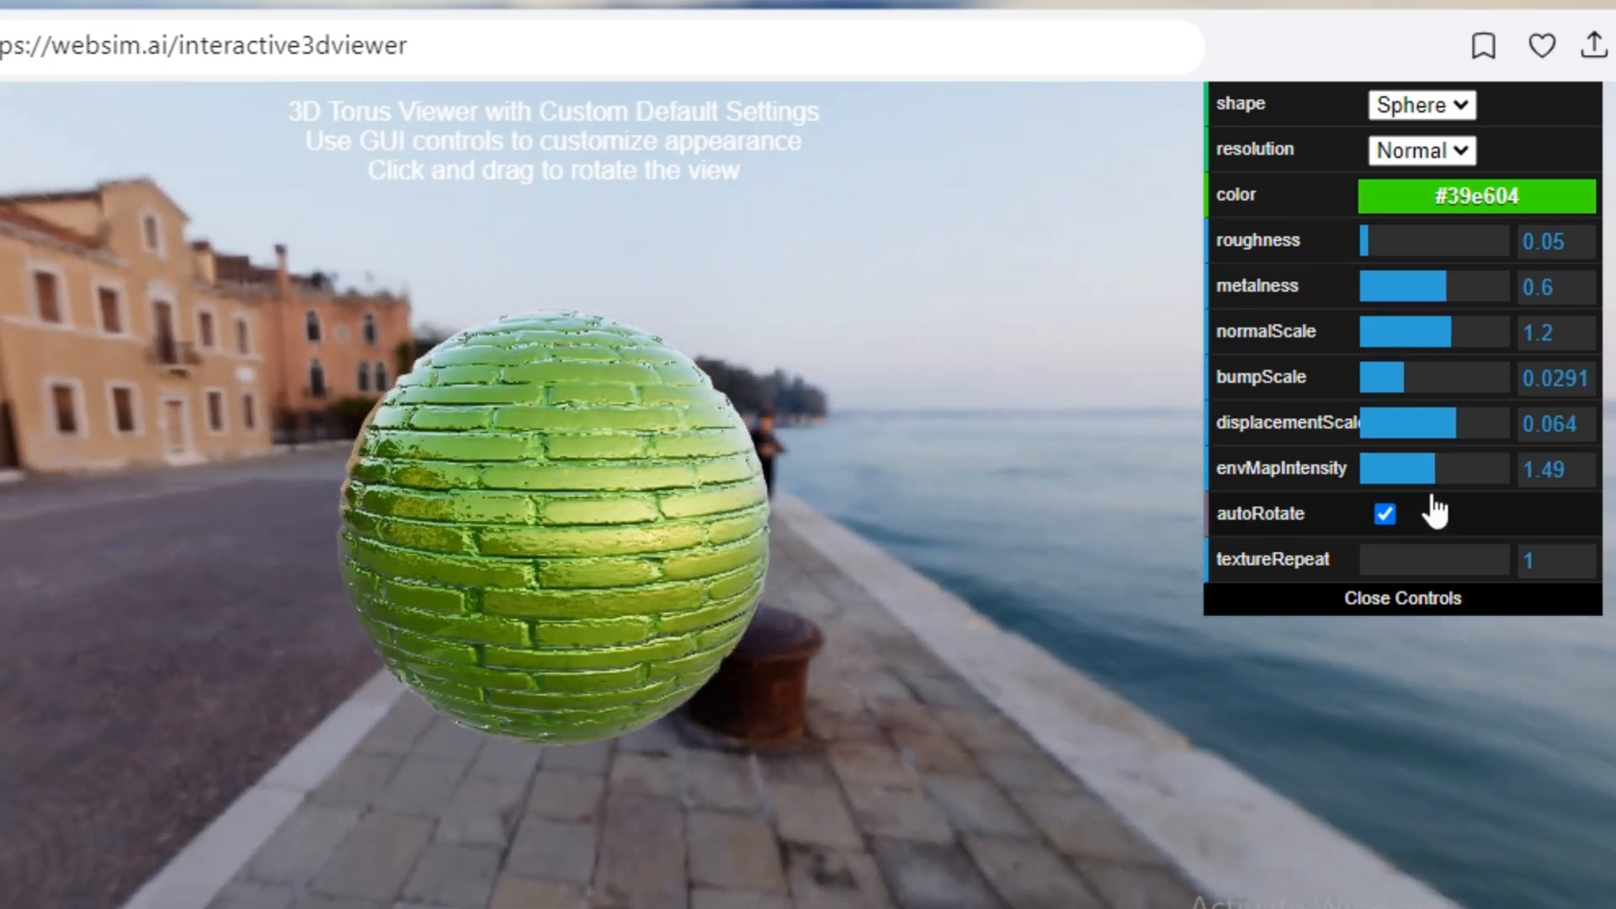
drag(1437, 469, 1370, 469)
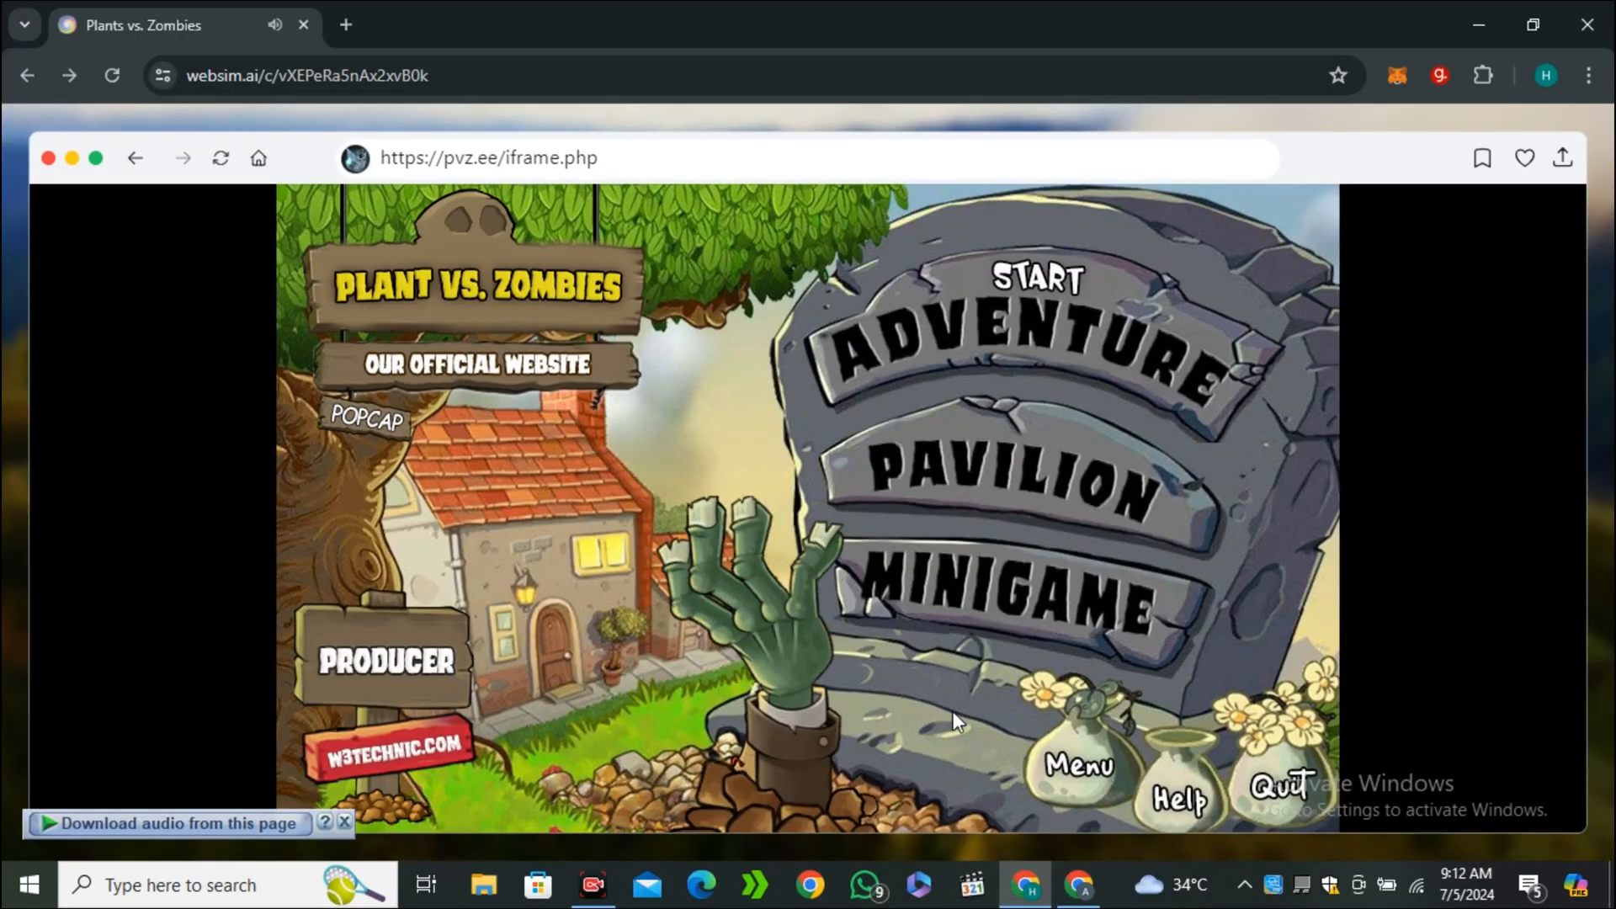
Enter the natural disaster 3D creation and run its tornado simulation.
click(1035, 345)
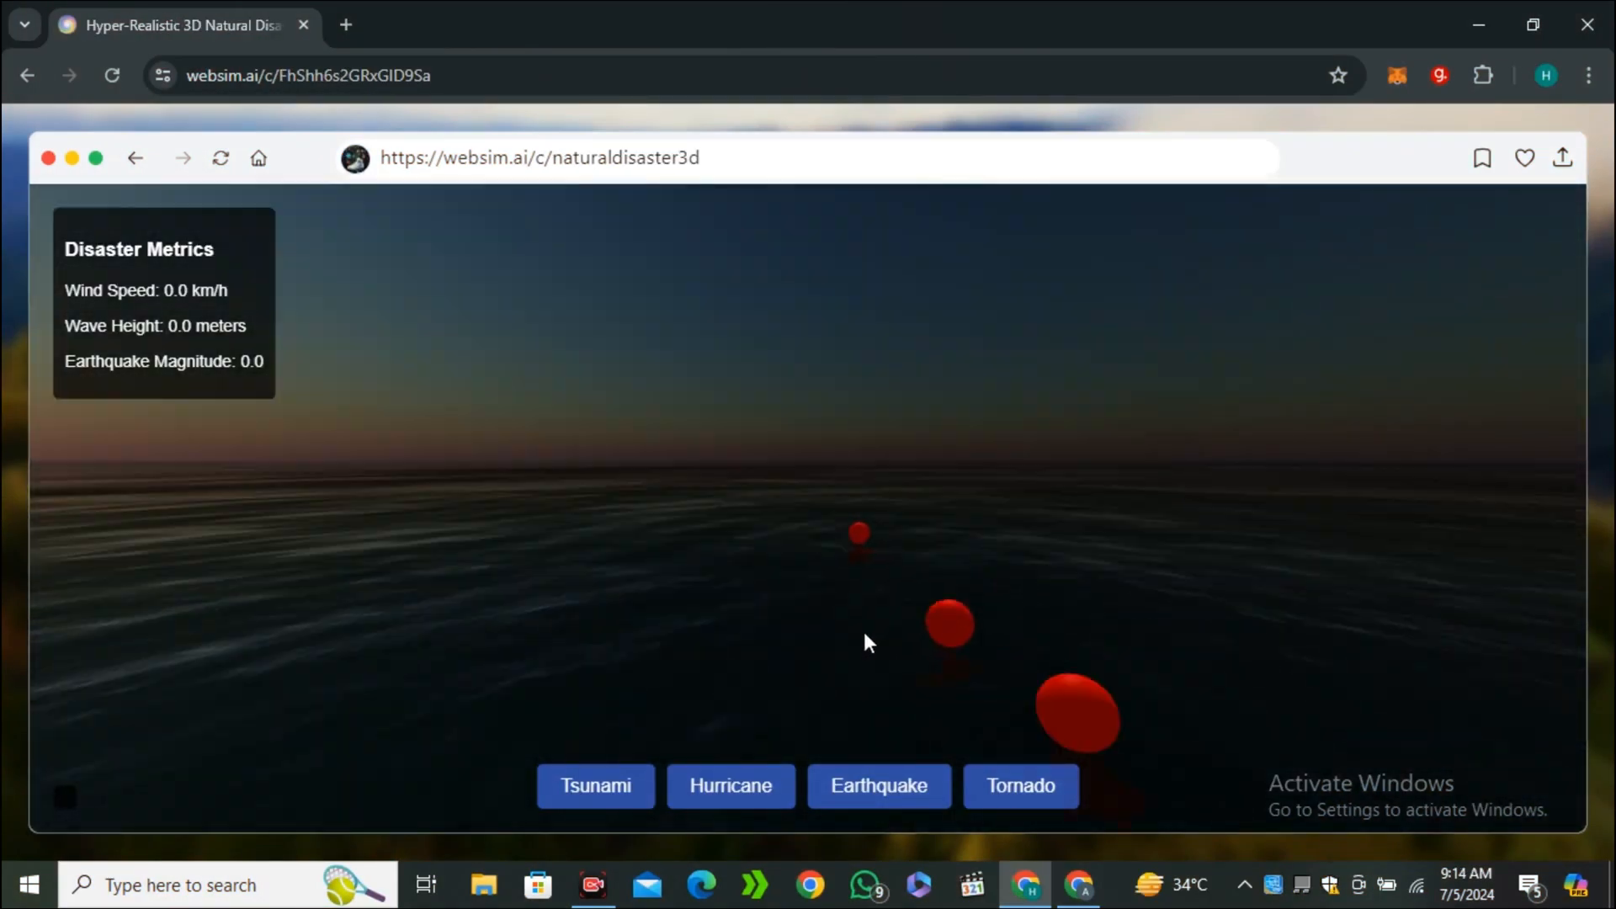
click(1020, 786)
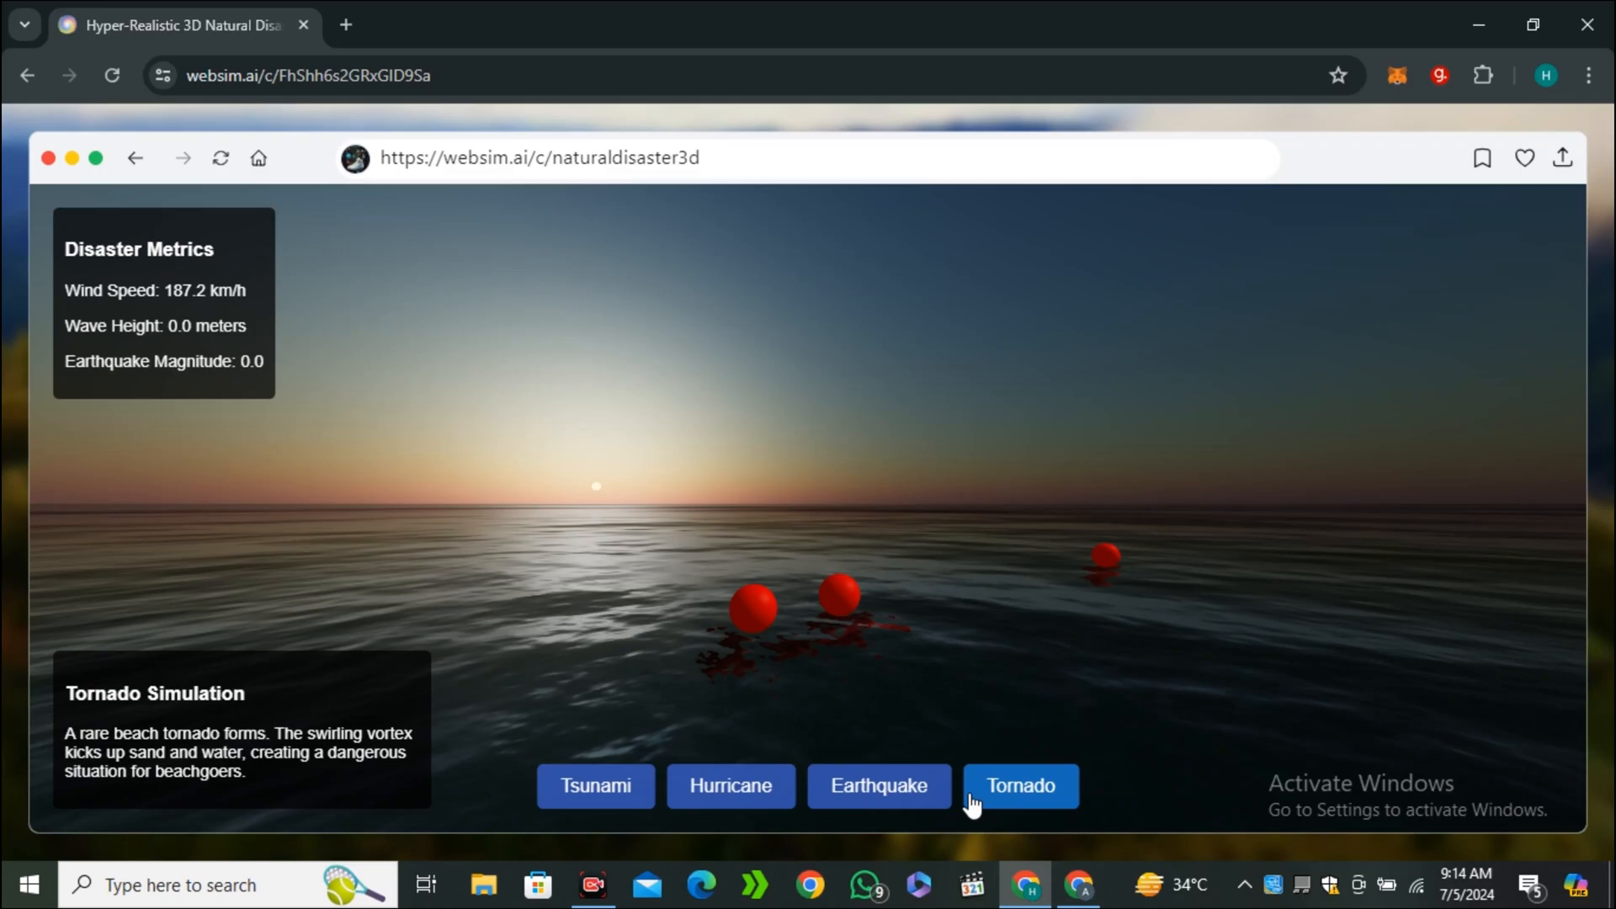
click(729, 786)
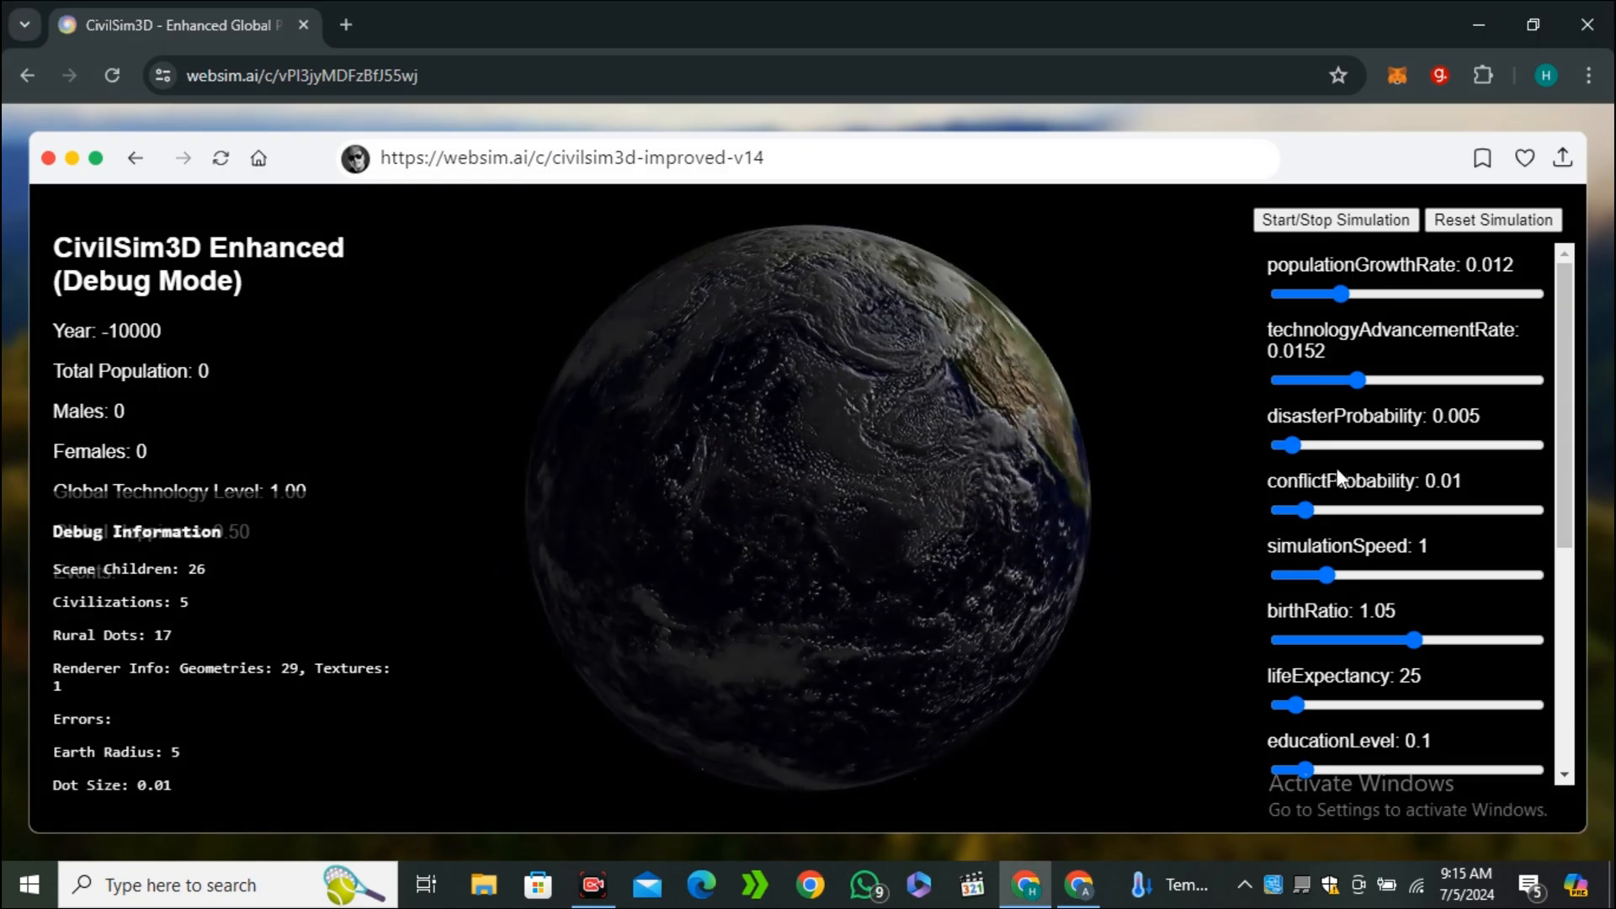
Raise the CivilSim3D conflict probability slider.
drag(1301, 508, 1367, 509)
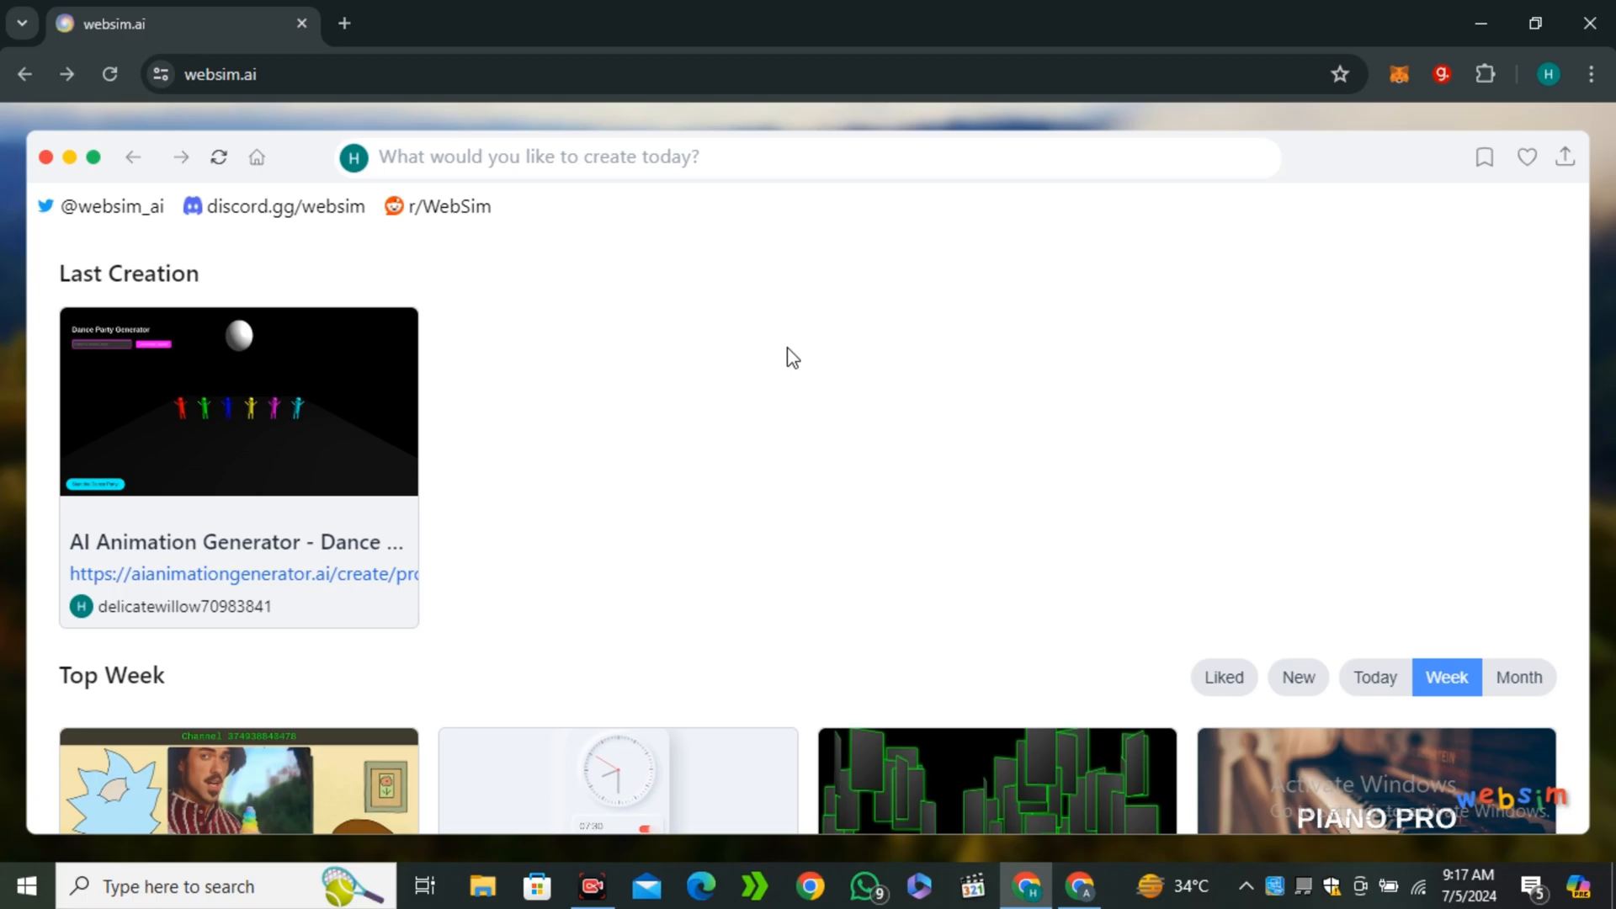
Scroll the Top Week grid down to its last cards, TerraVista and the Traffic Control game.
scroll(down, 3)
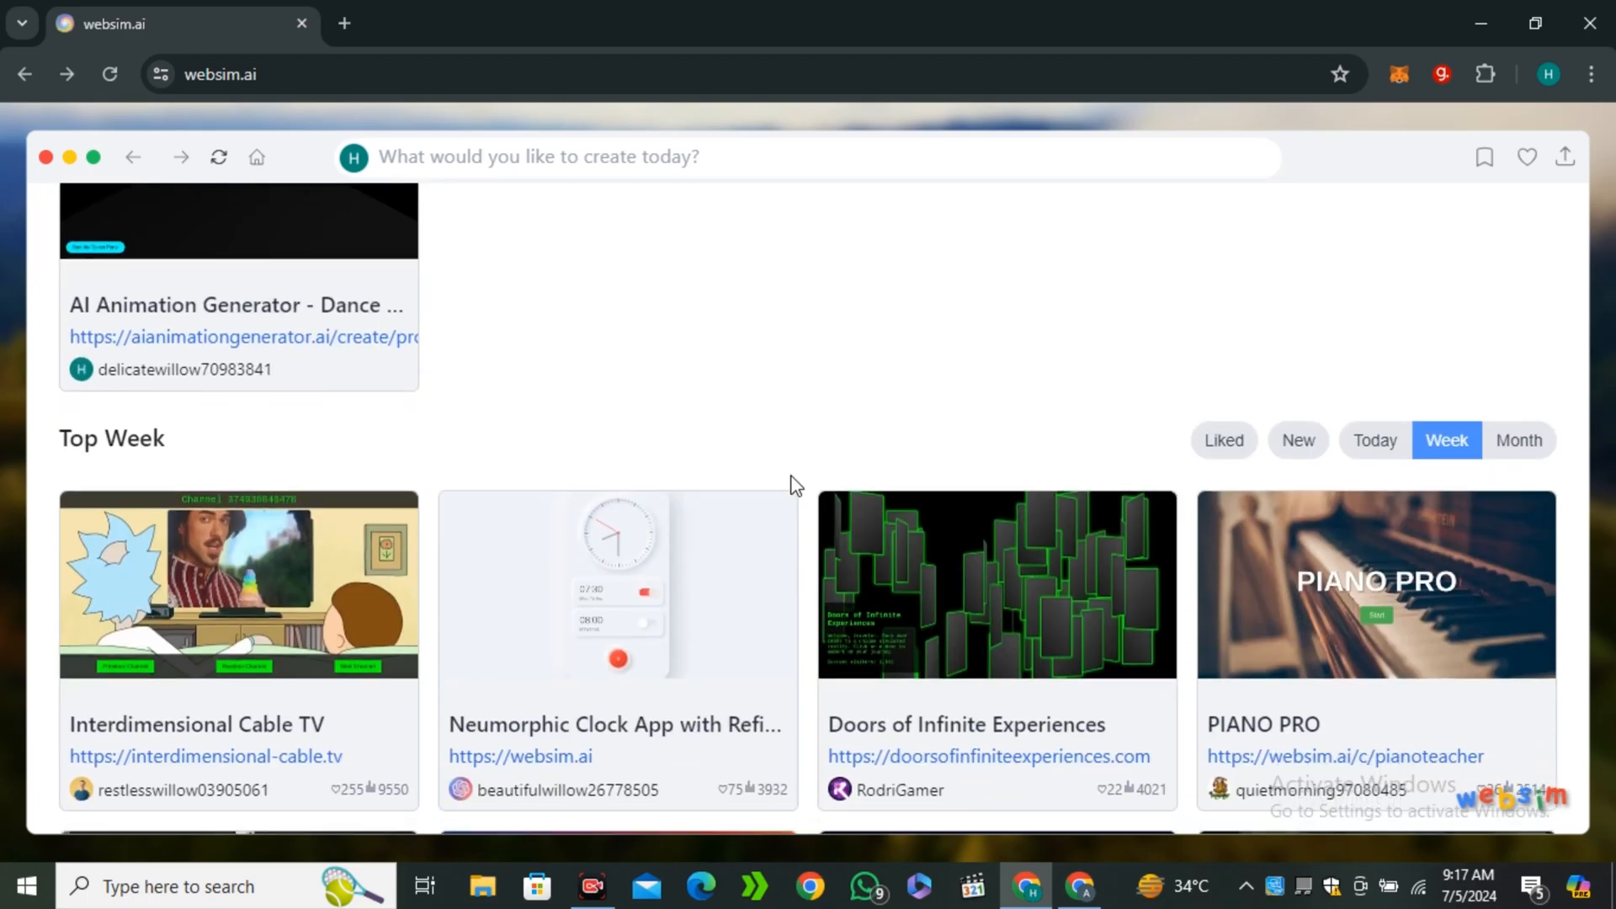
scroll(down, 3)
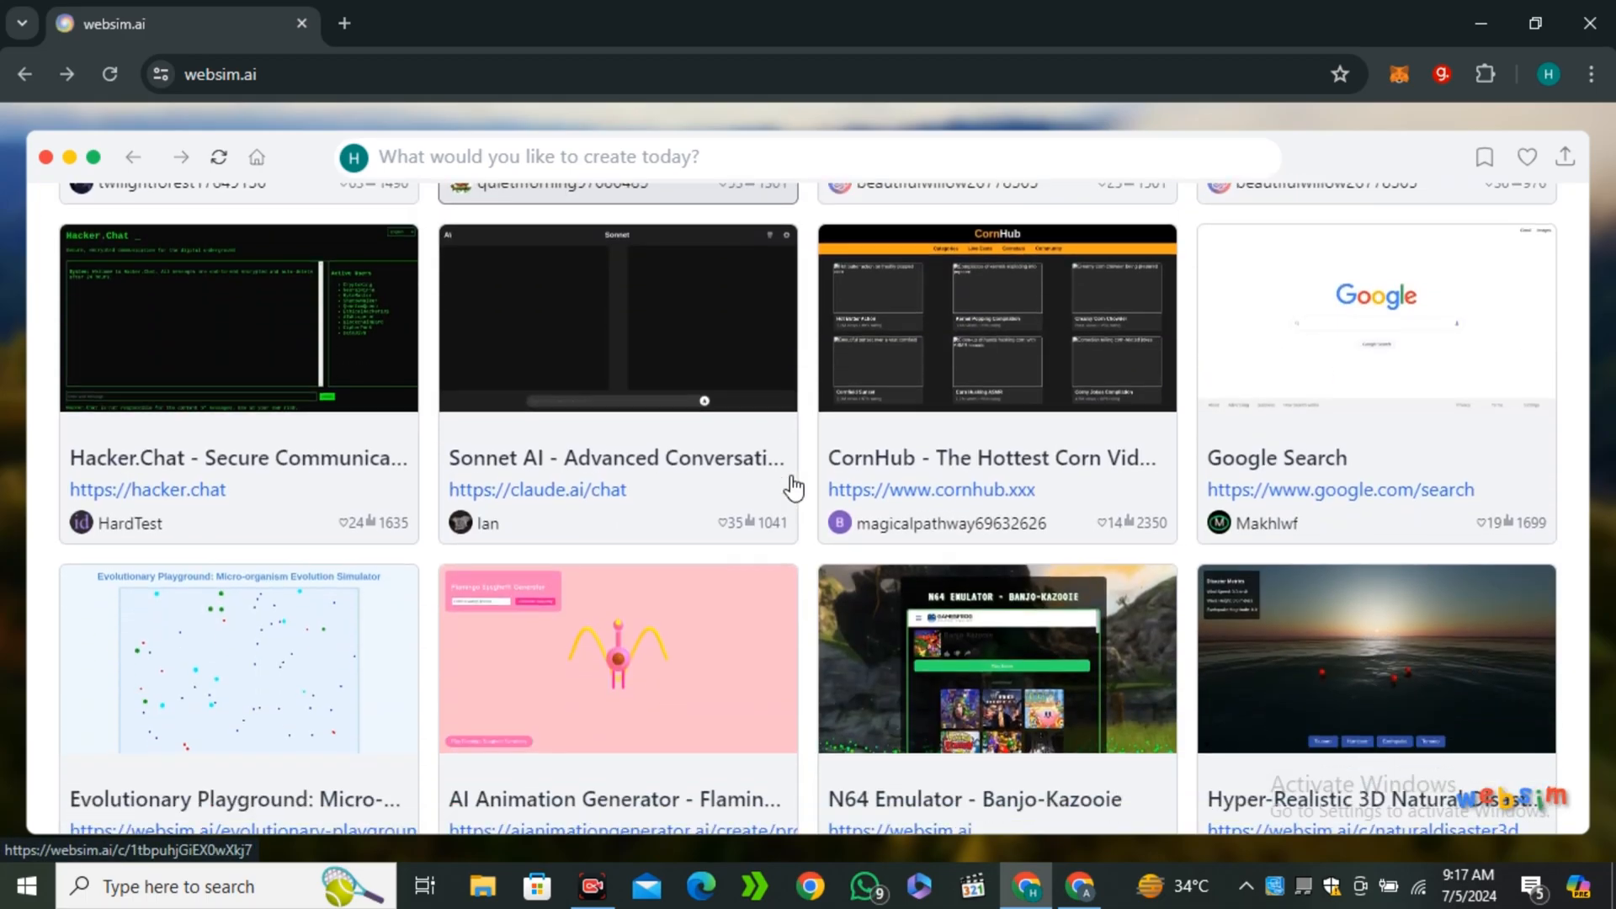
scroll(down, 3)
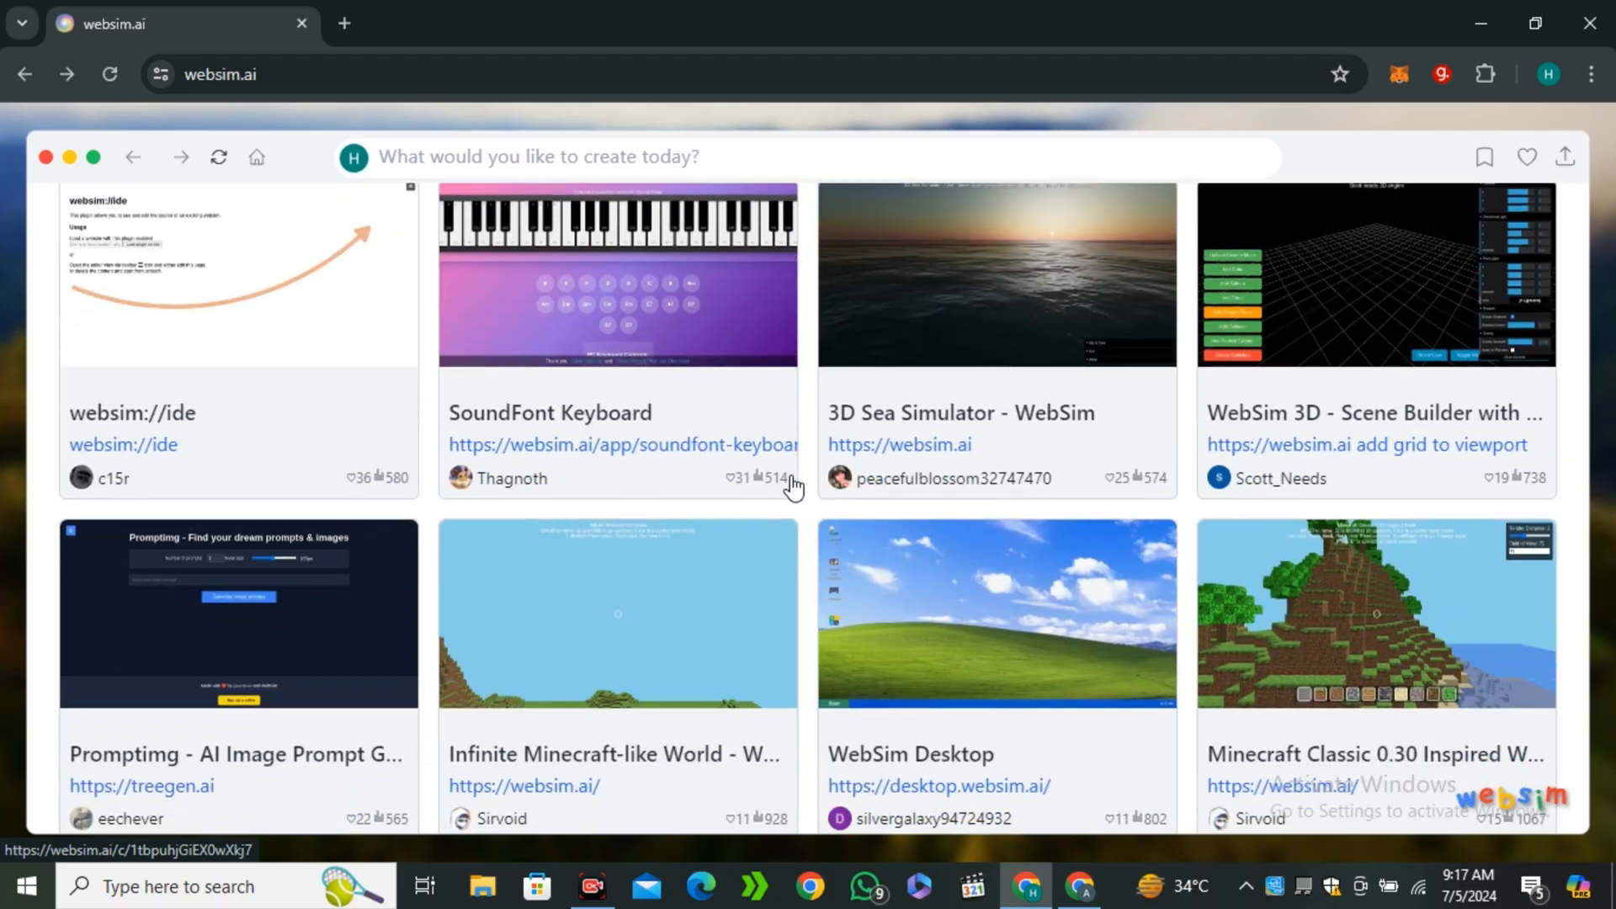
scroll(down, 3)
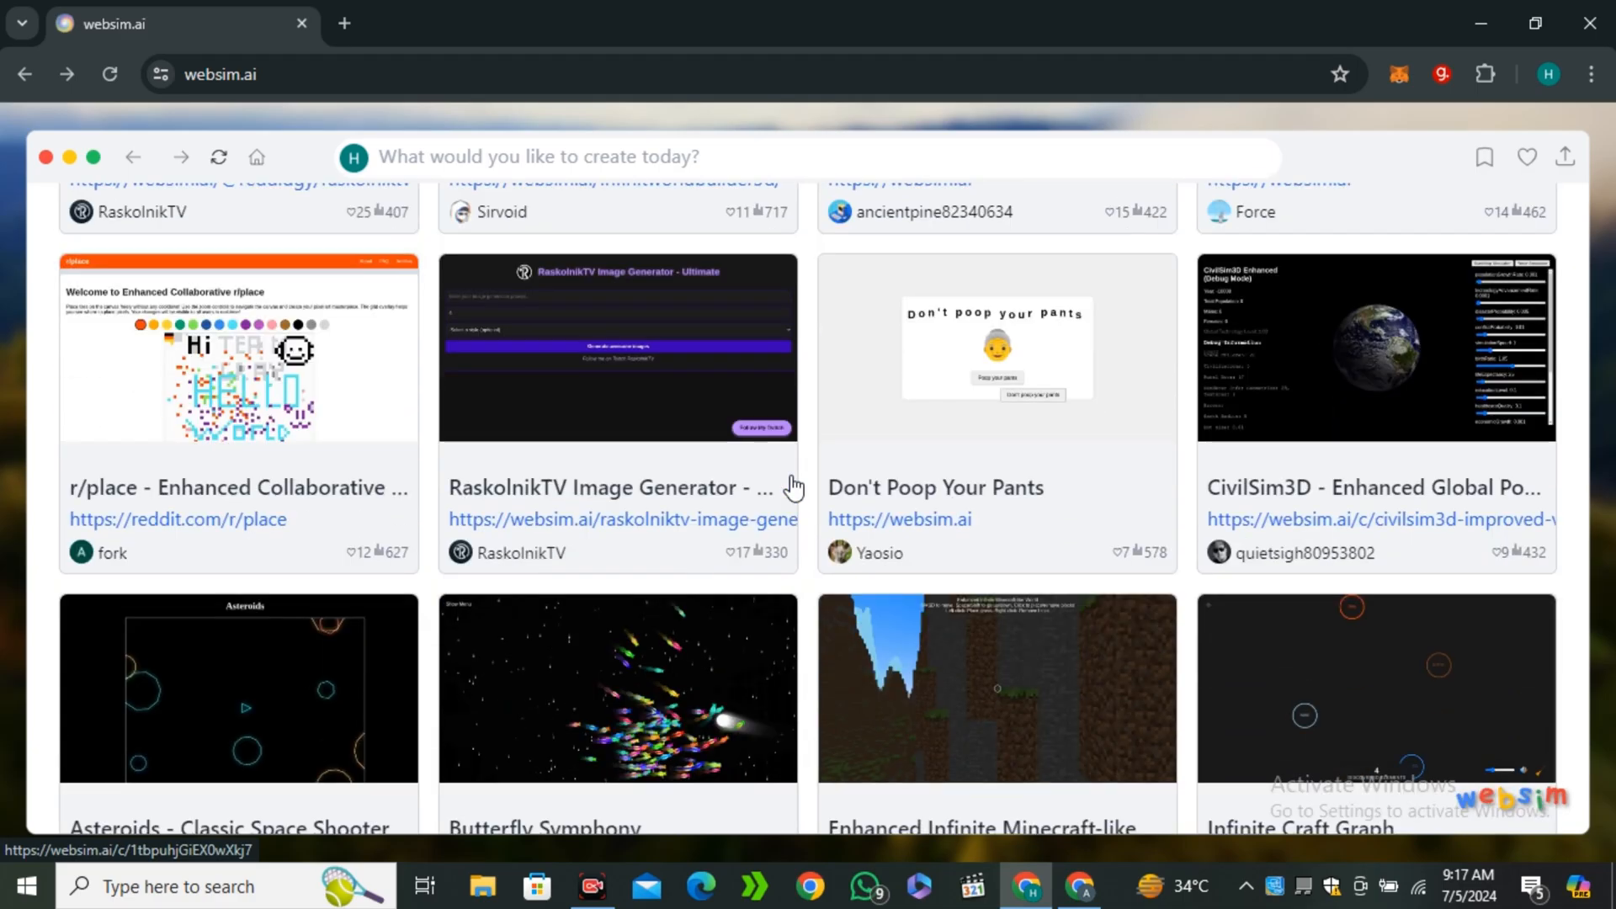
scroll(down, 3)
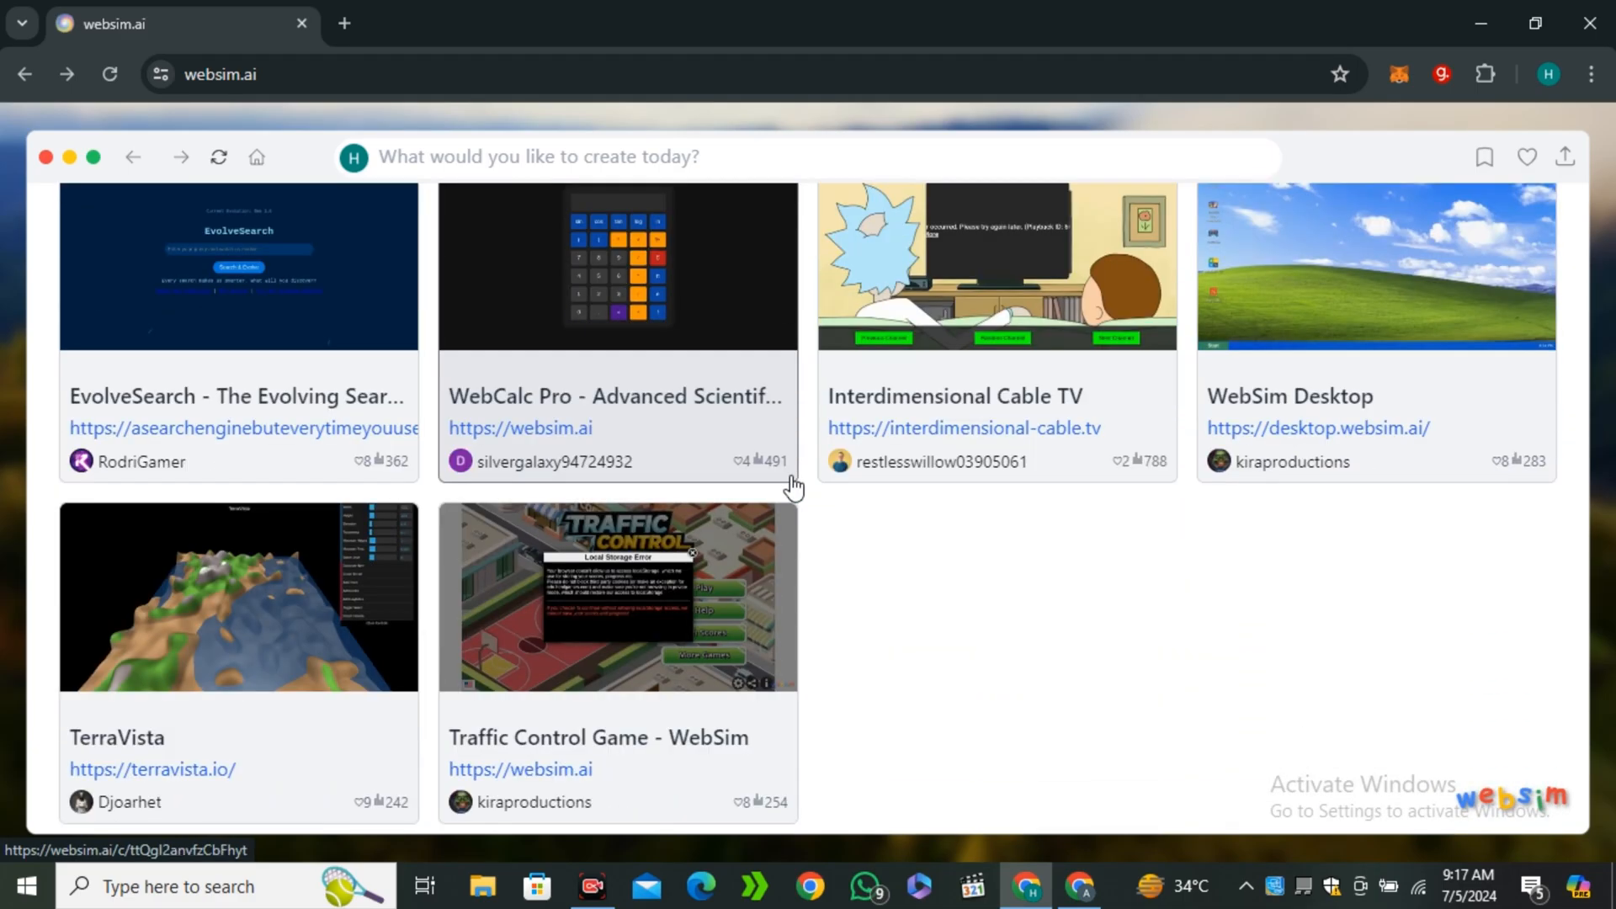